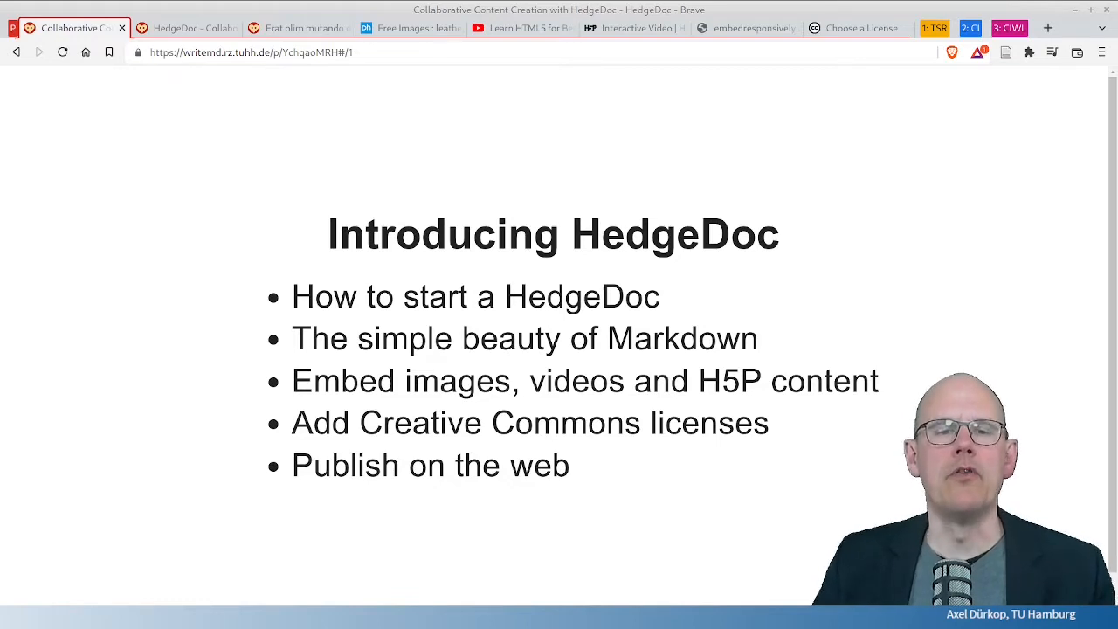
Step: Leave the Introducing HedgeDoc slides for the demo.hedgedoc.org landing page
click(185, 28)
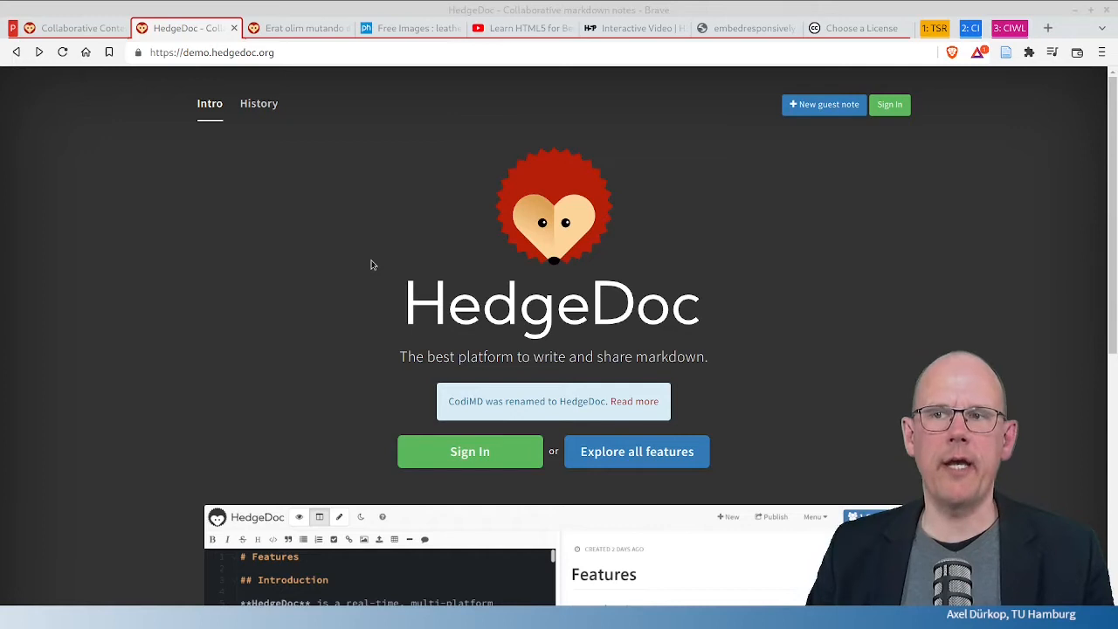
mouse_move(469, 257)
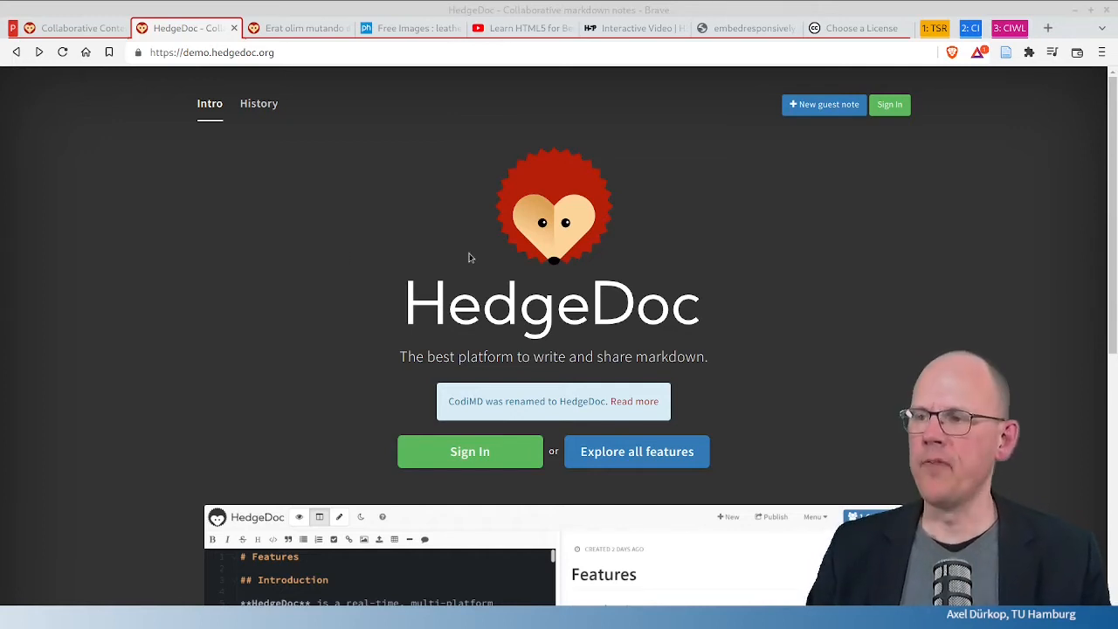
mouse_move(647, 248)
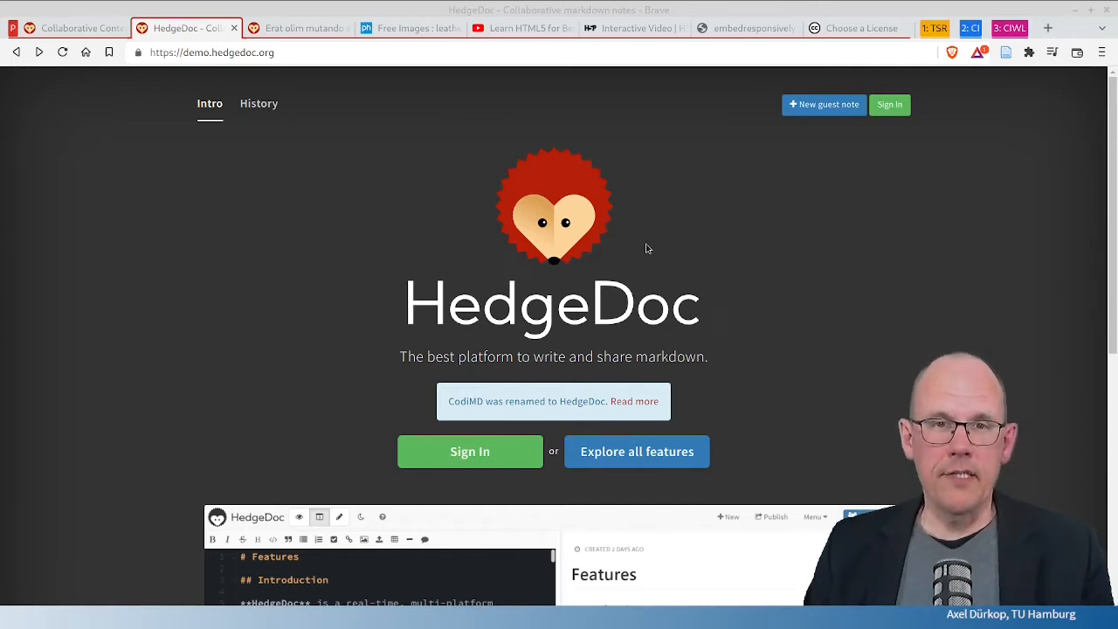
mouse_move(824, 104)
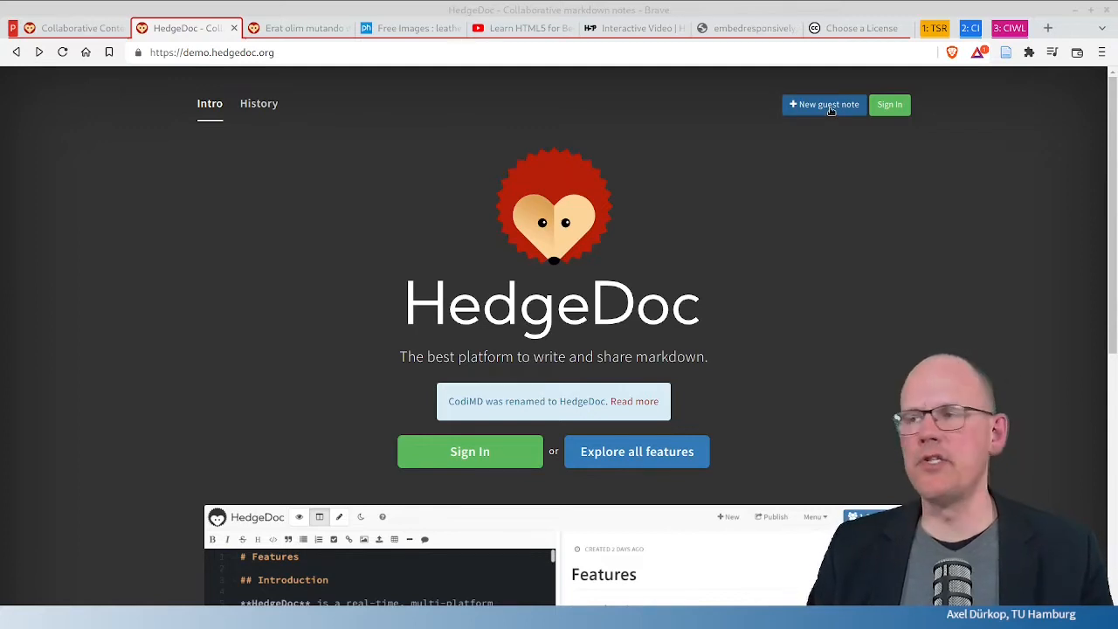
Step: Create a new guest note on the HedgeDoc demo site
click(824, 103)
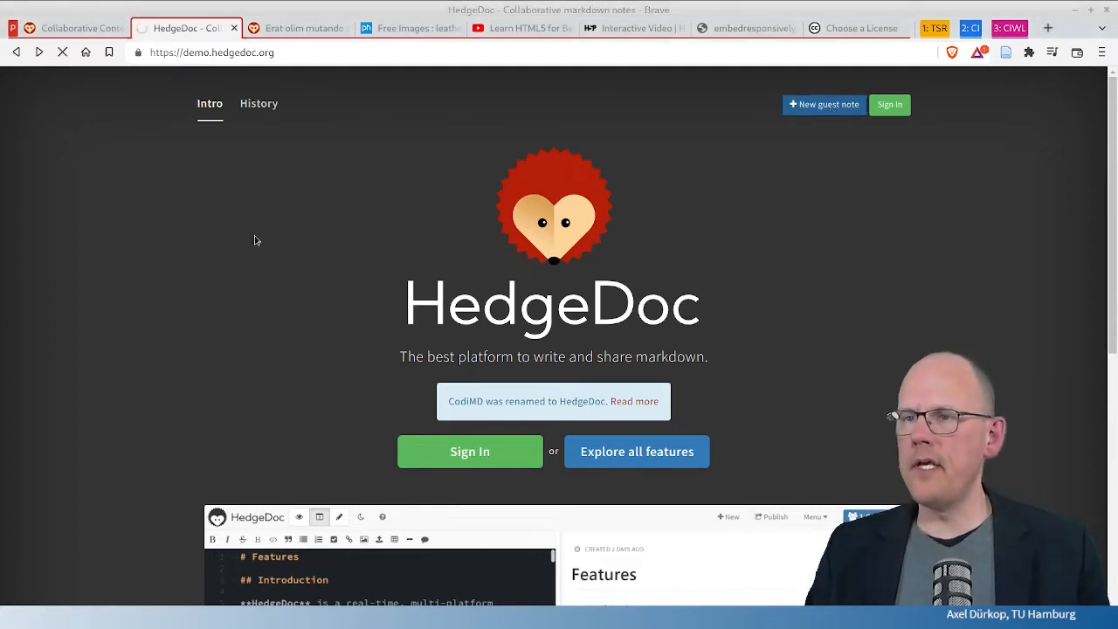
mouse_move(184, 250)
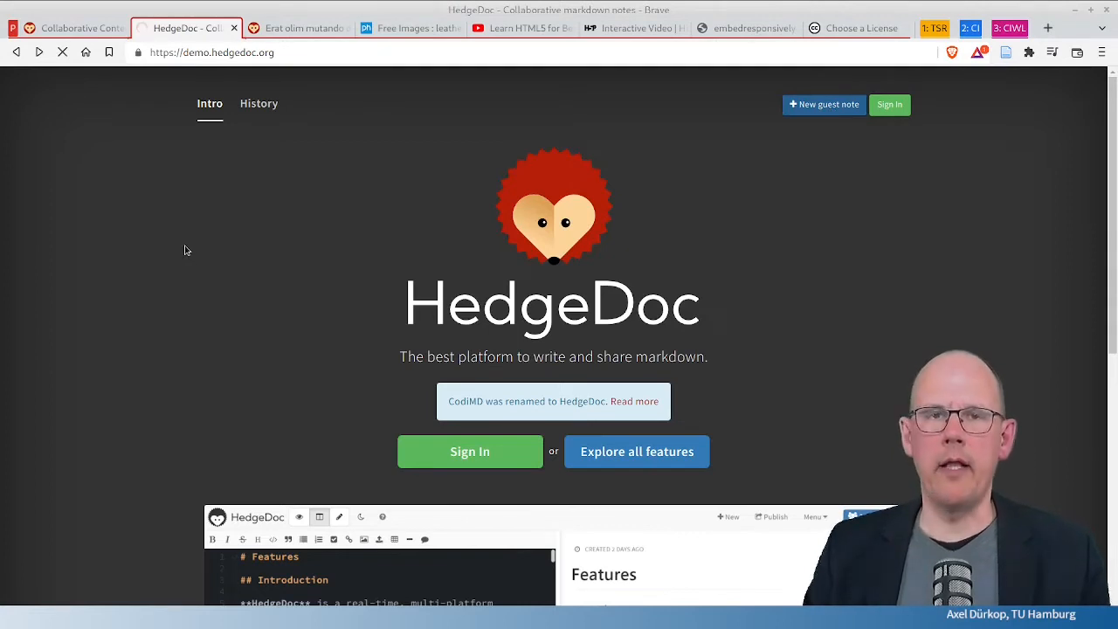
click(824, 104)
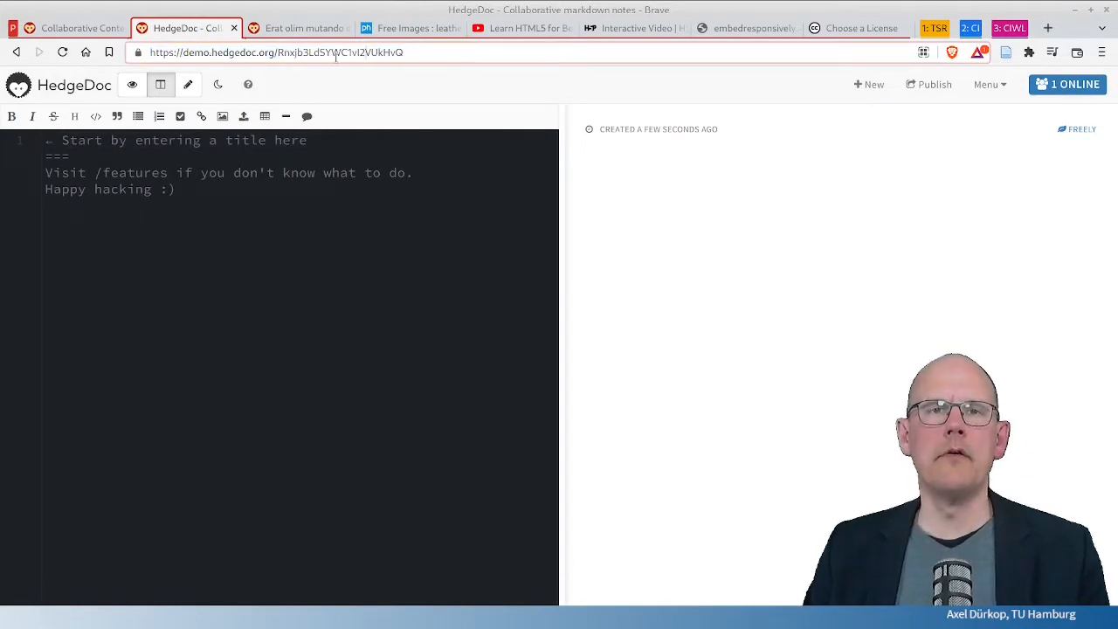
mouse_move(260, 289)
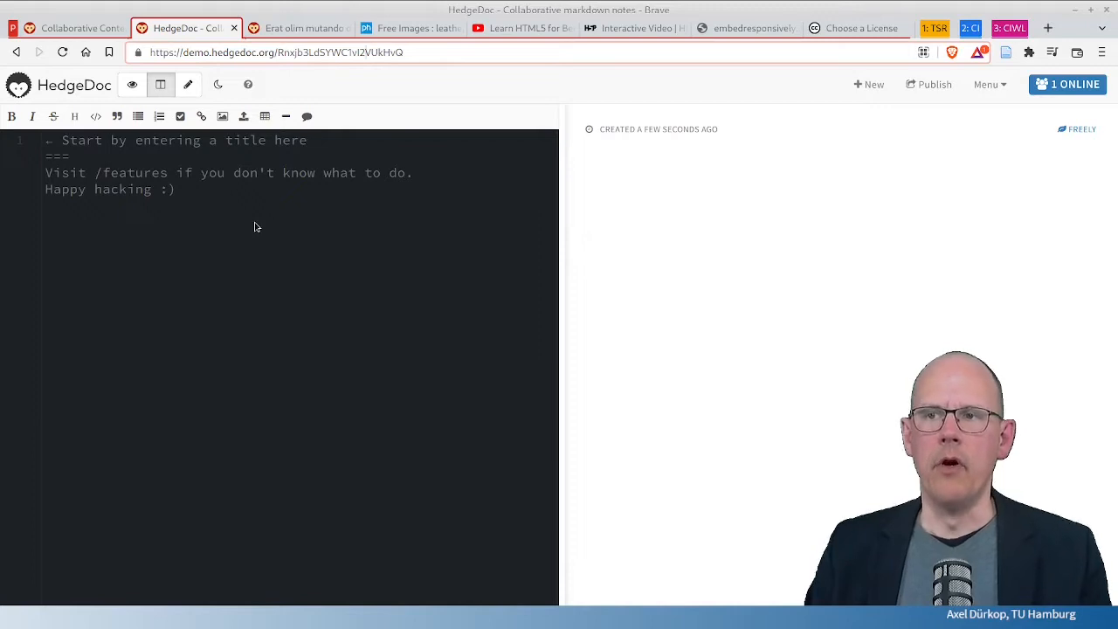
mouse_move(272, 214)
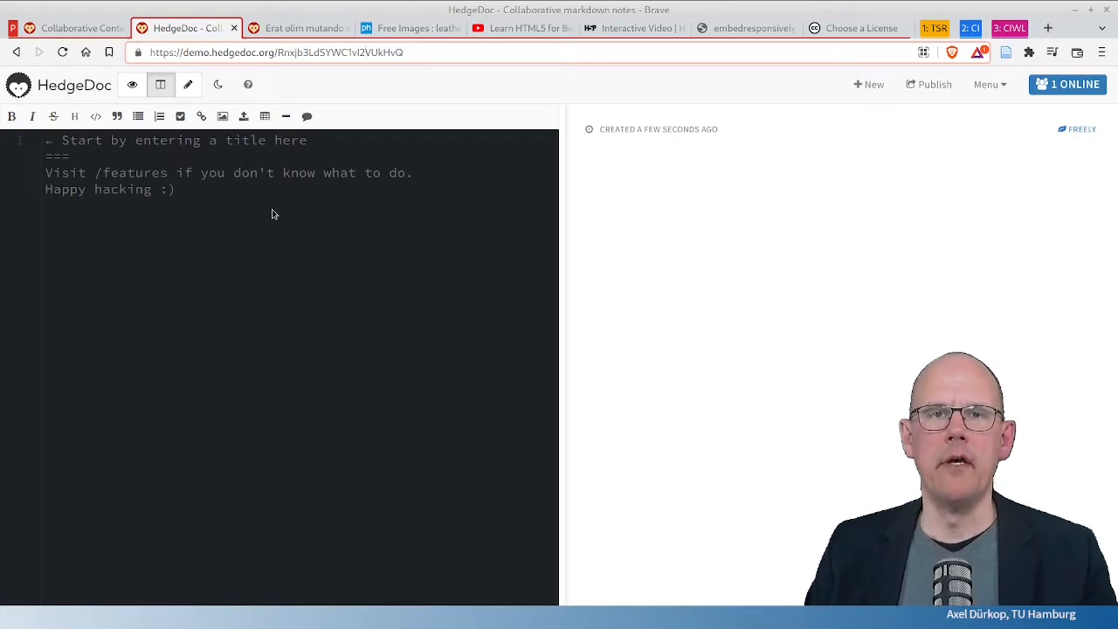
mouse_move(271, 218)
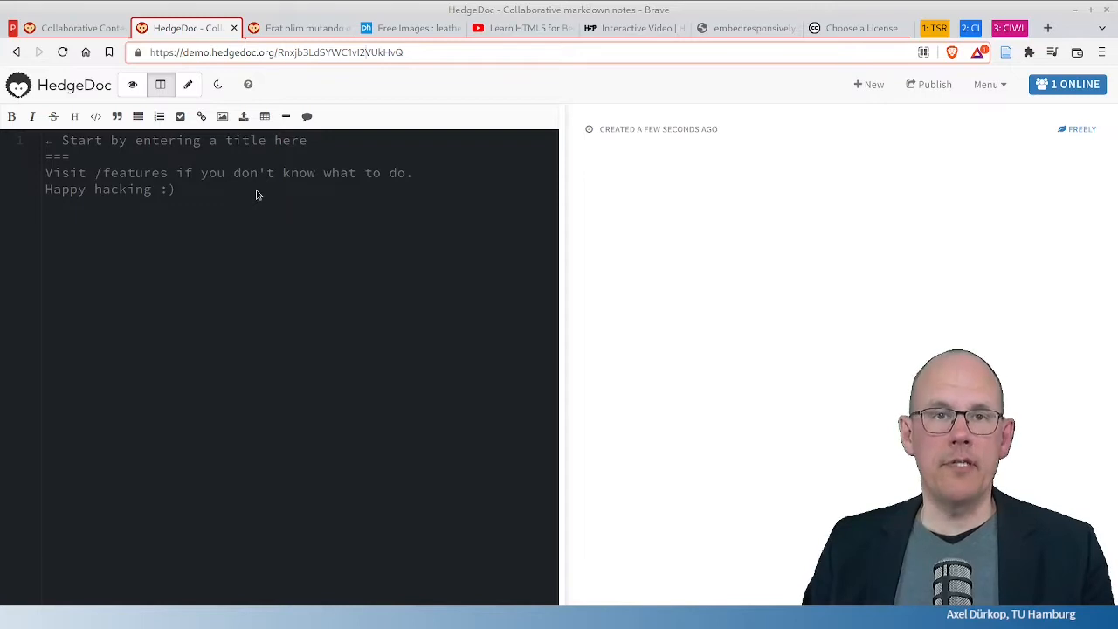
Step: Bring up the 'Erat olim mutando' Latin pad in split source/preview view
click(297, 28)
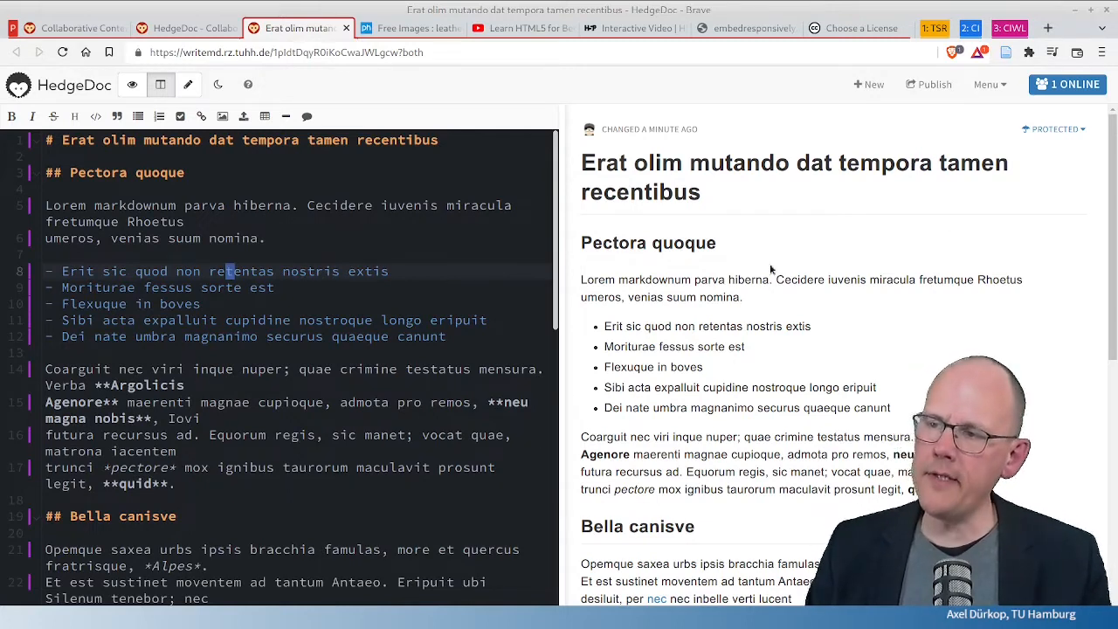
mouse_move(787, 362)
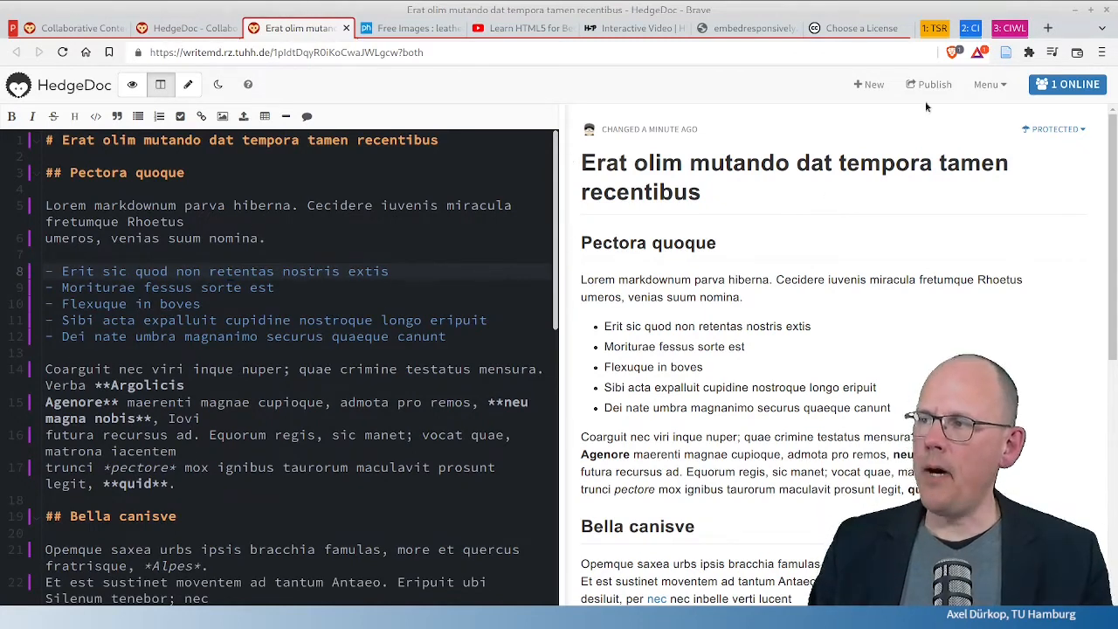
mouse_move(744, 259)
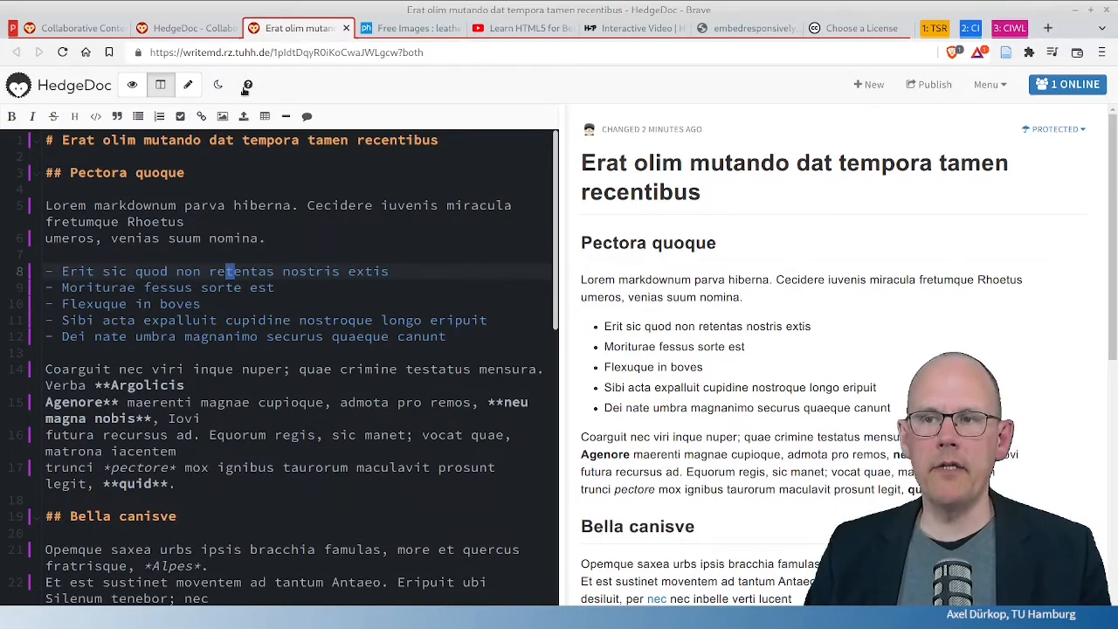
click(247, 84)
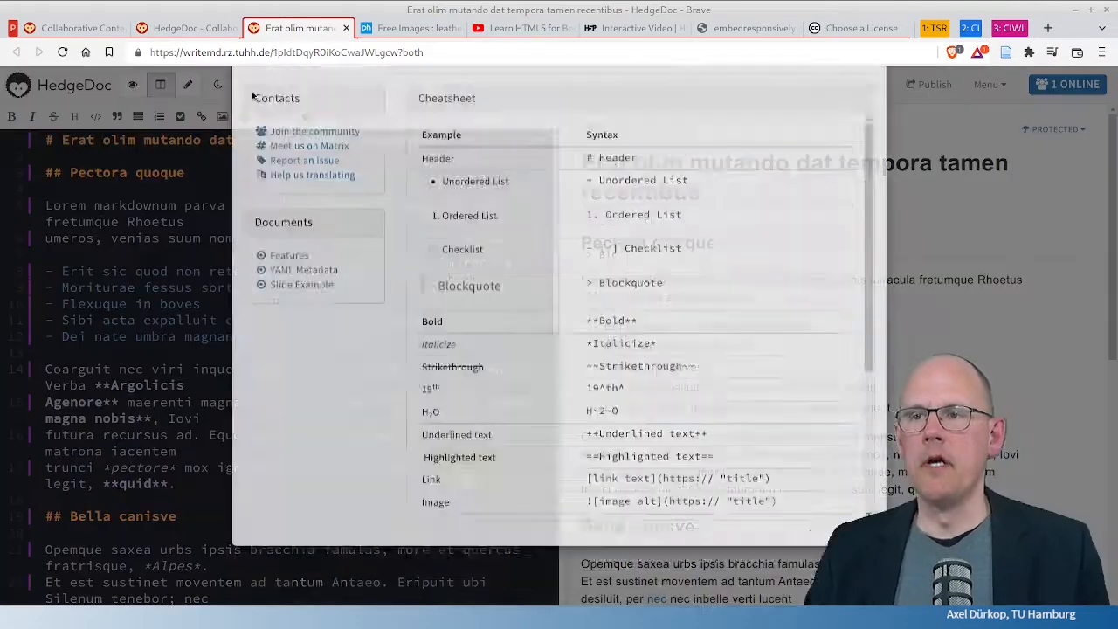
scroll(down, 3)
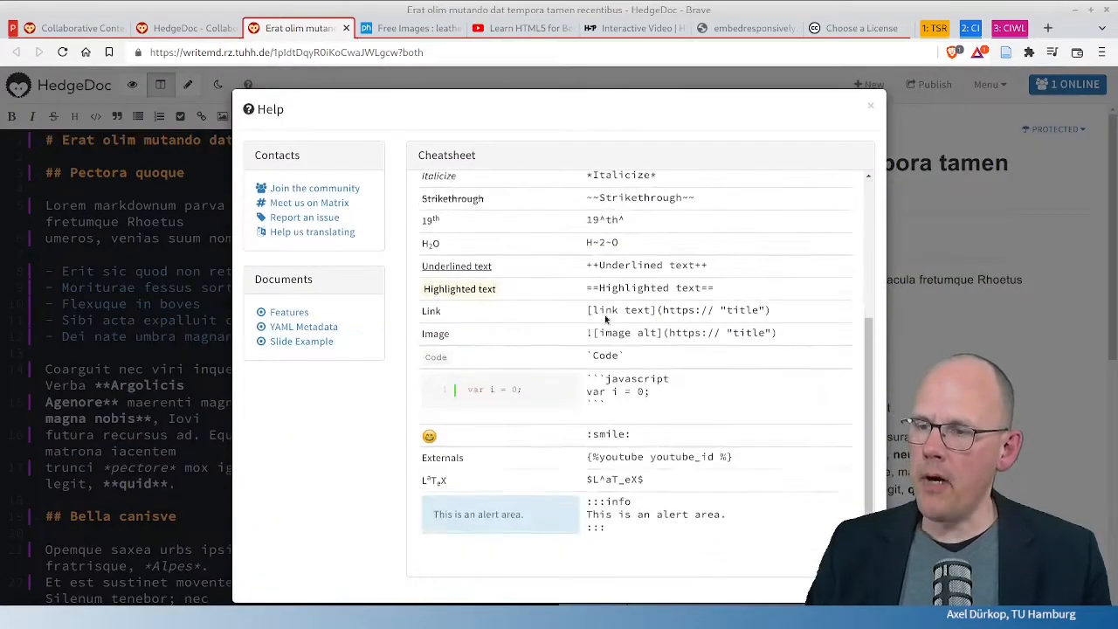
scroll(up, 3)
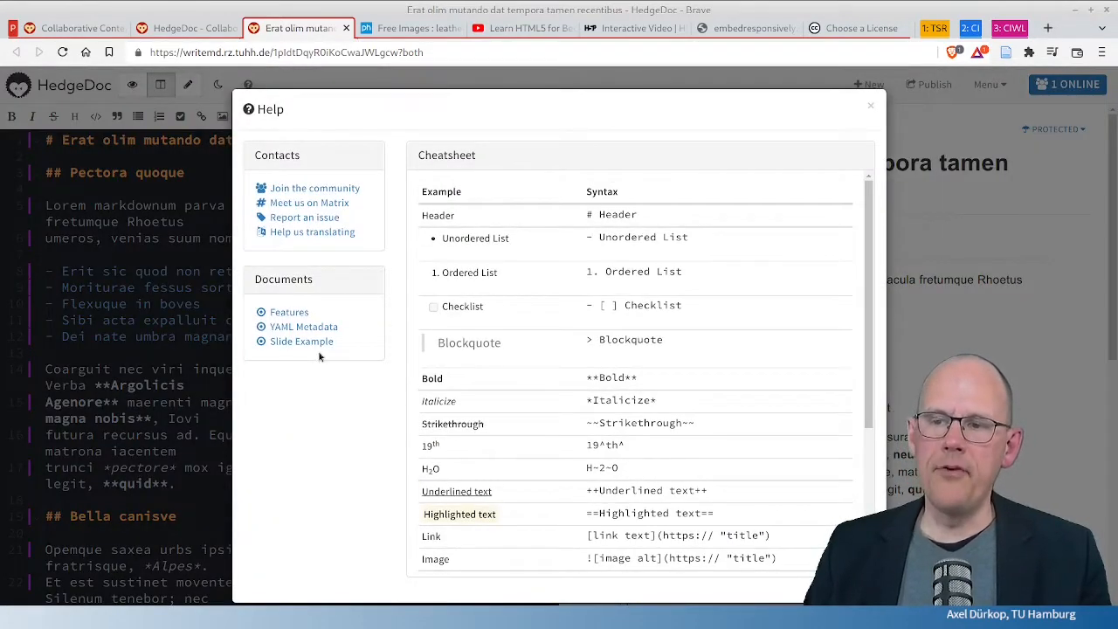
mouse_move(304, 326)
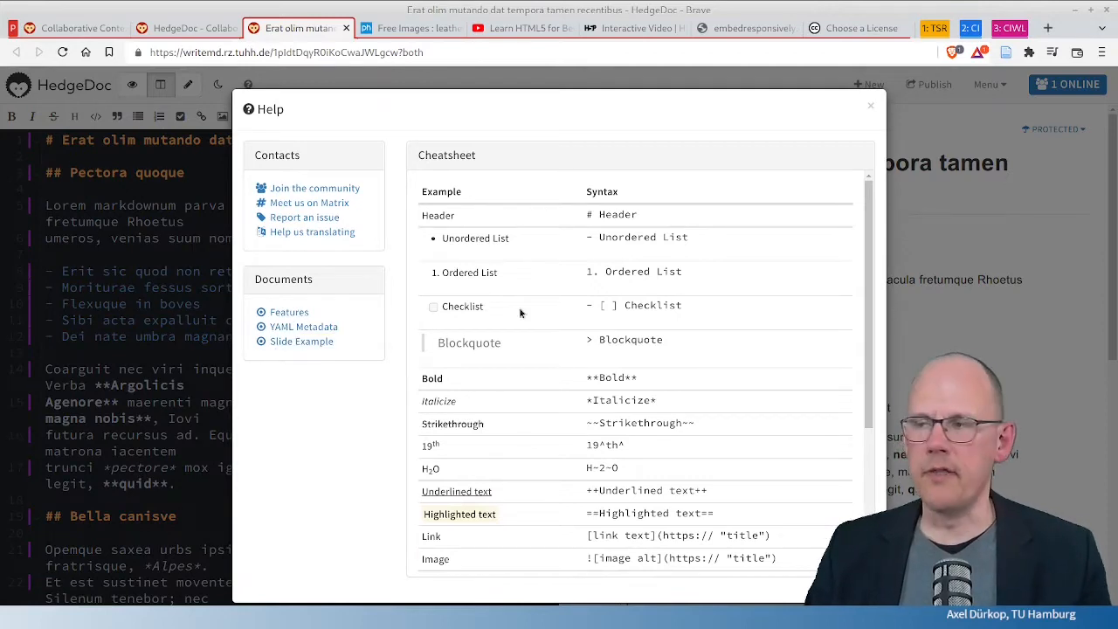
click(870, 106)
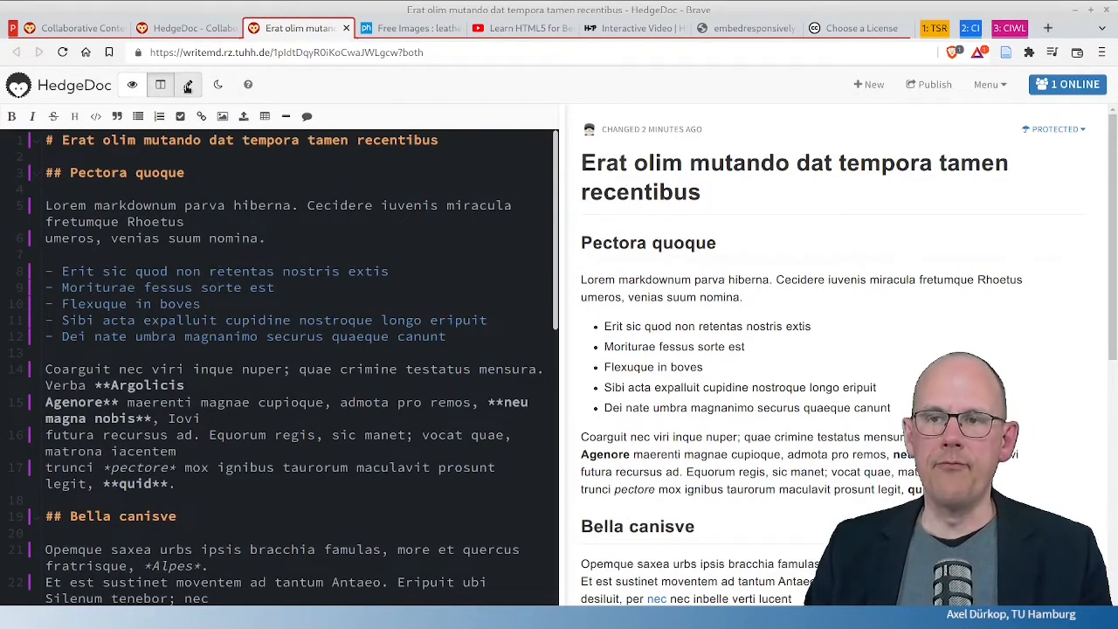
click(132, 85)
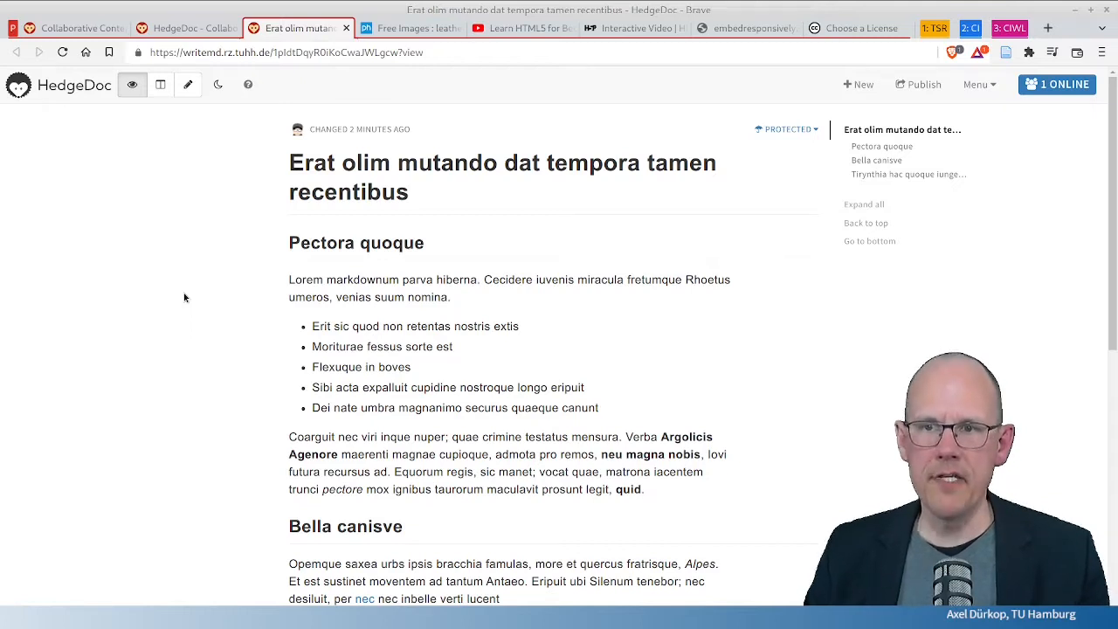
click(160, 85)
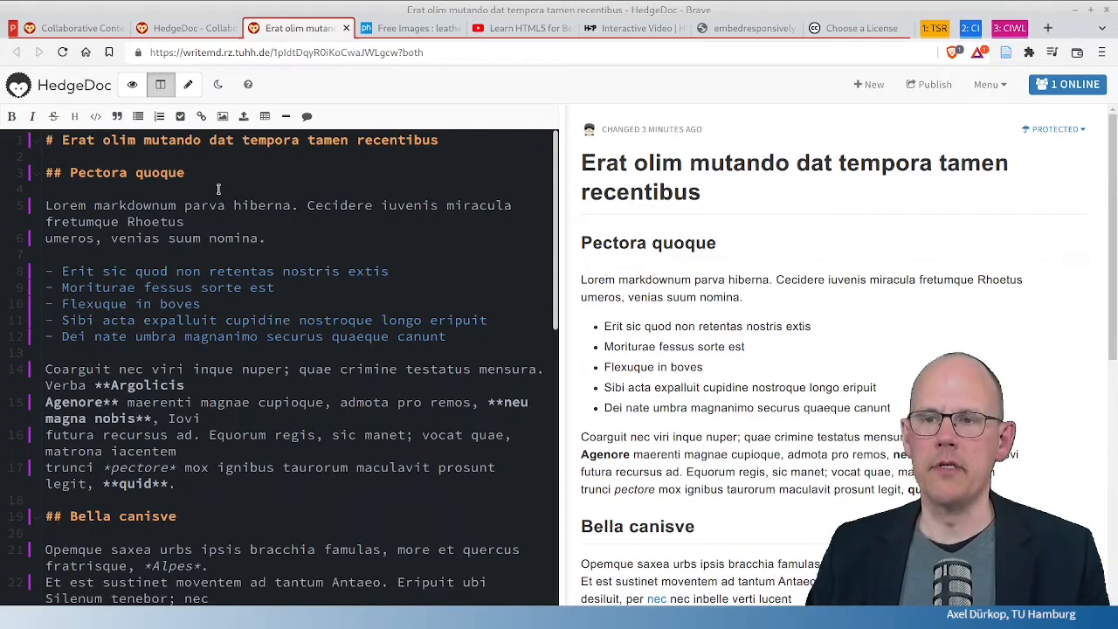
mouse_move(210, 181)
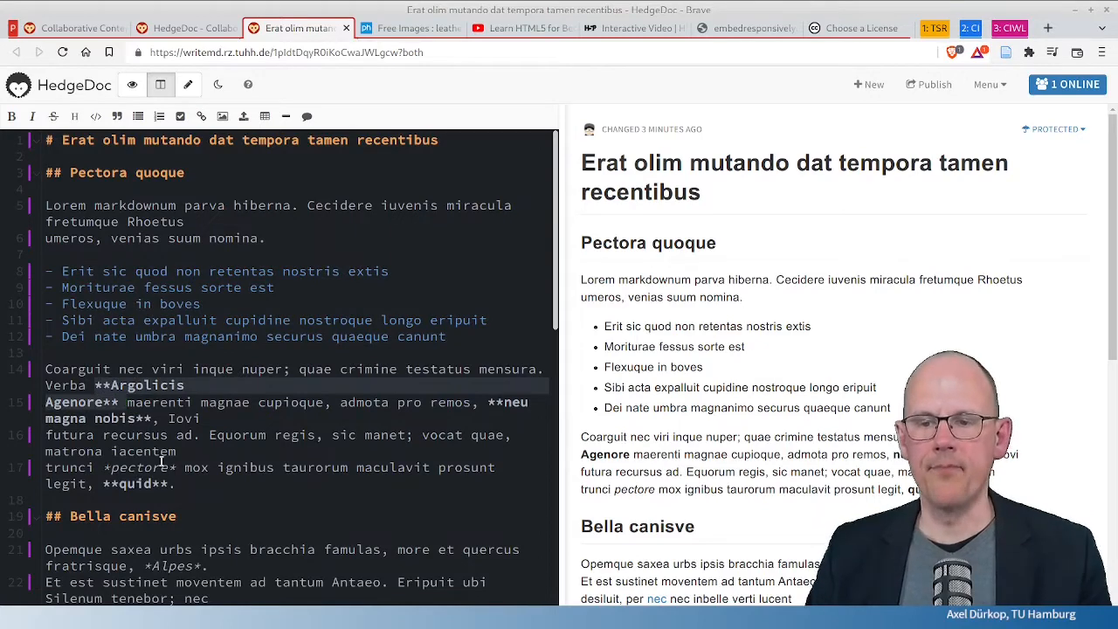
scroll(down, 3)
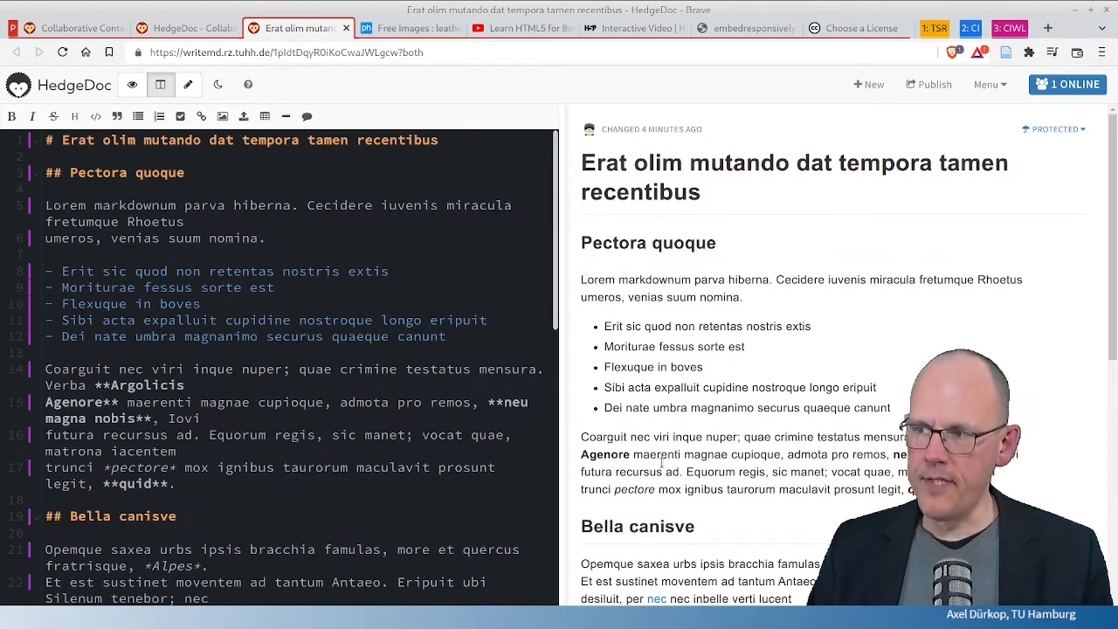
mouse_move(755, 210)
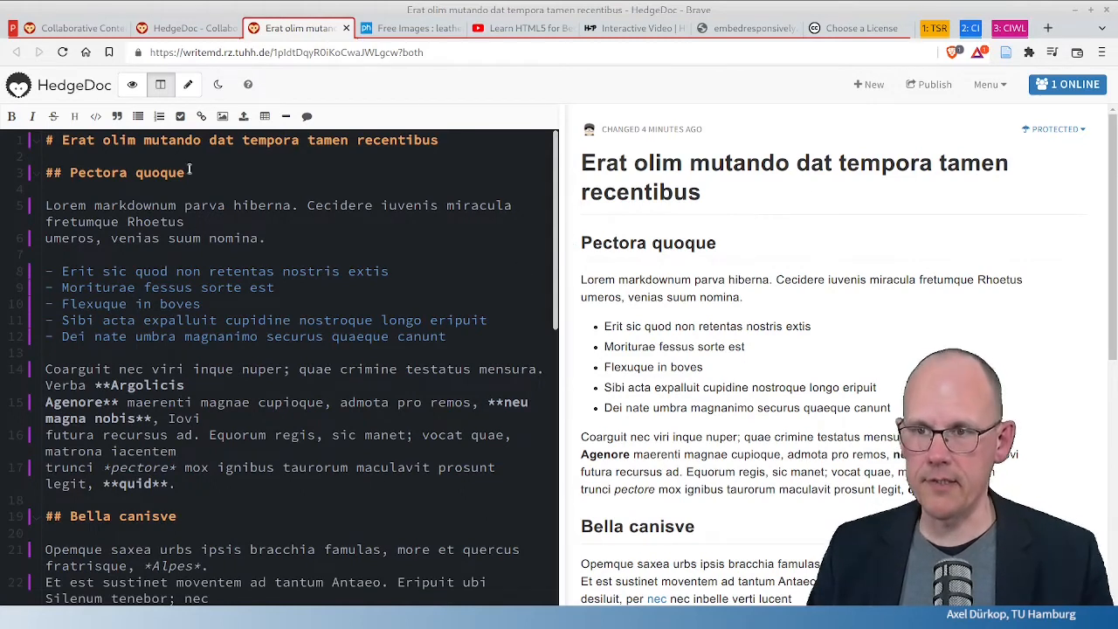
Step: Show the Latin sample note in view-only mode with its table of contents
click(131, 84)
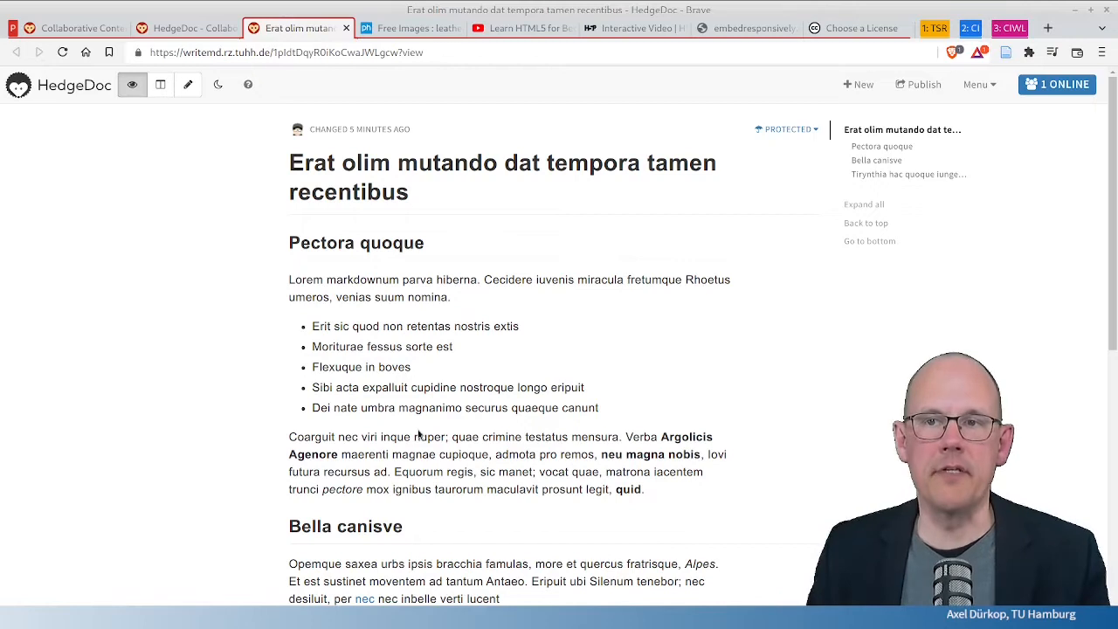
mouse_move(247, 369)
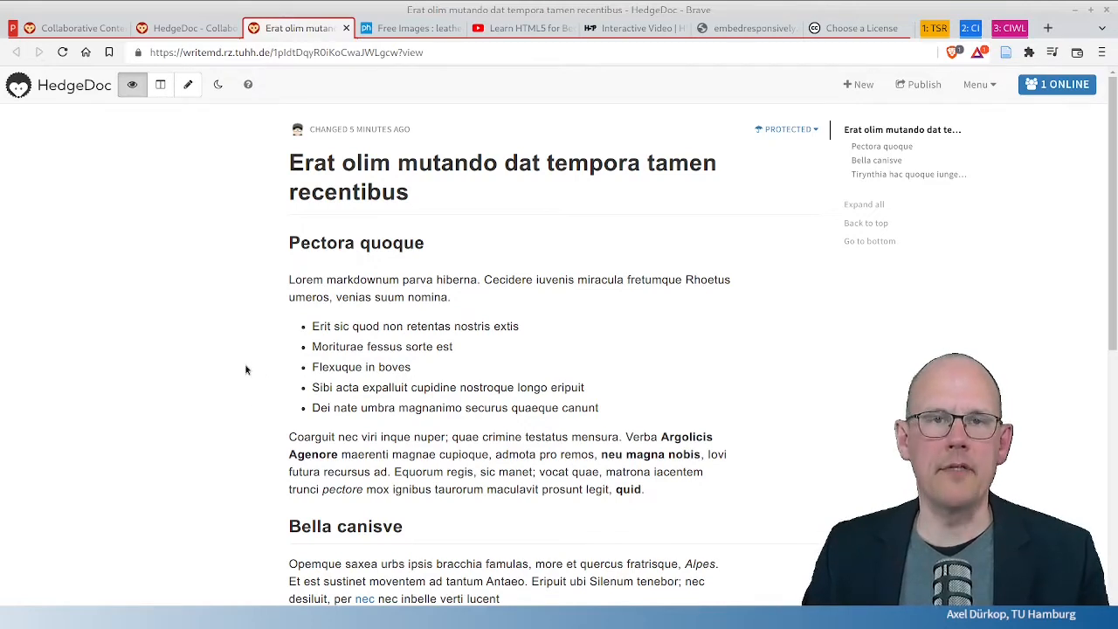
mouse_move(233, 259)
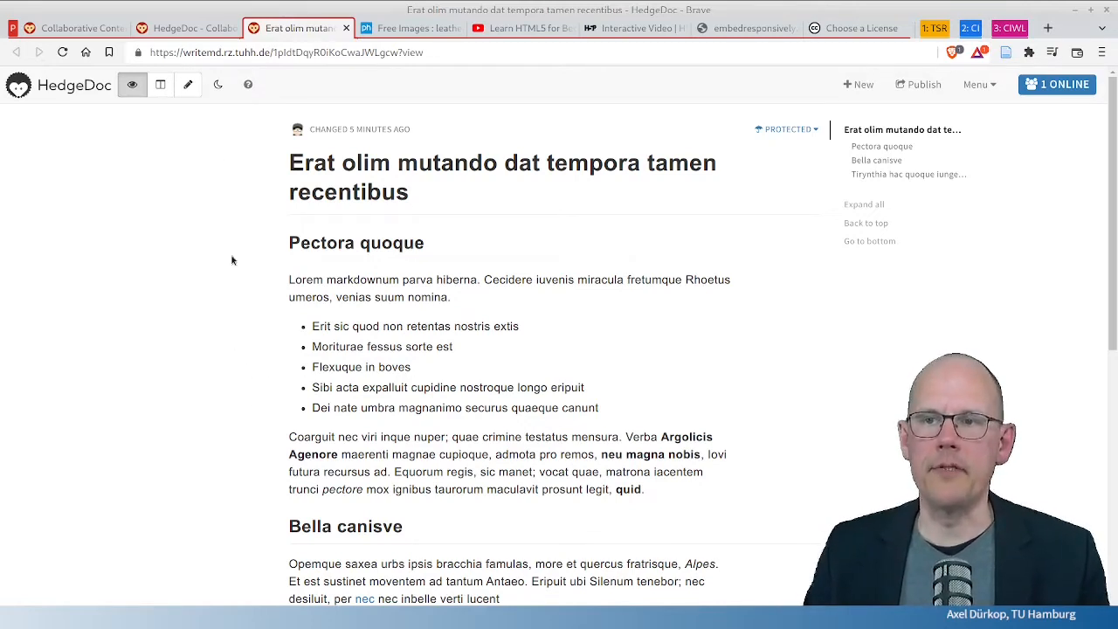
Step: Return the note to split view and bring up the PxHere cat stock photo
click(160, 85)
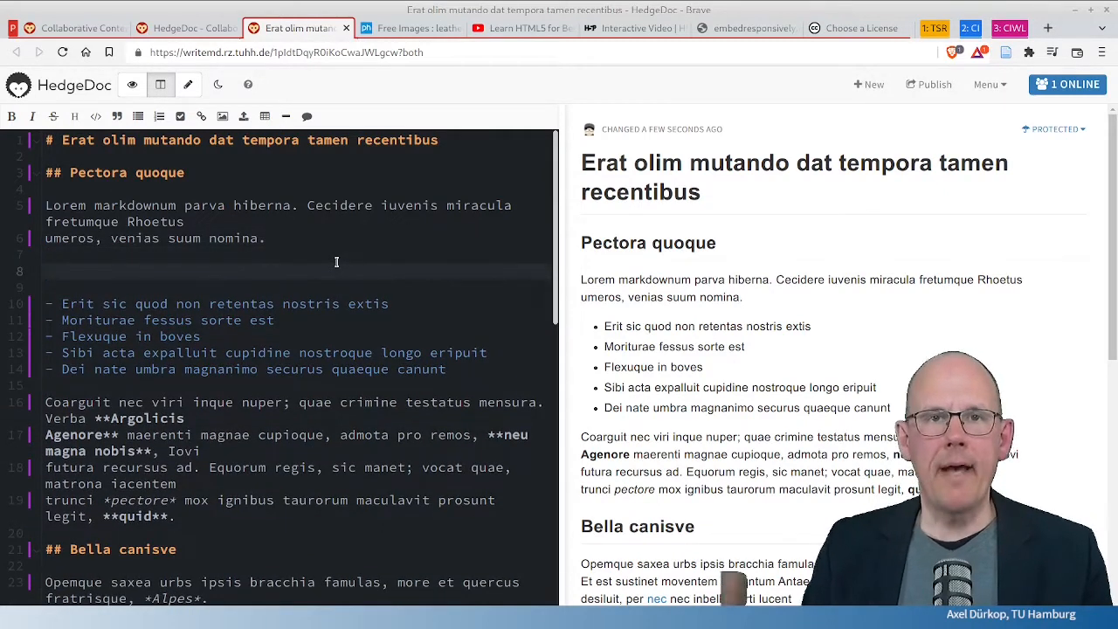
click(409, 28)
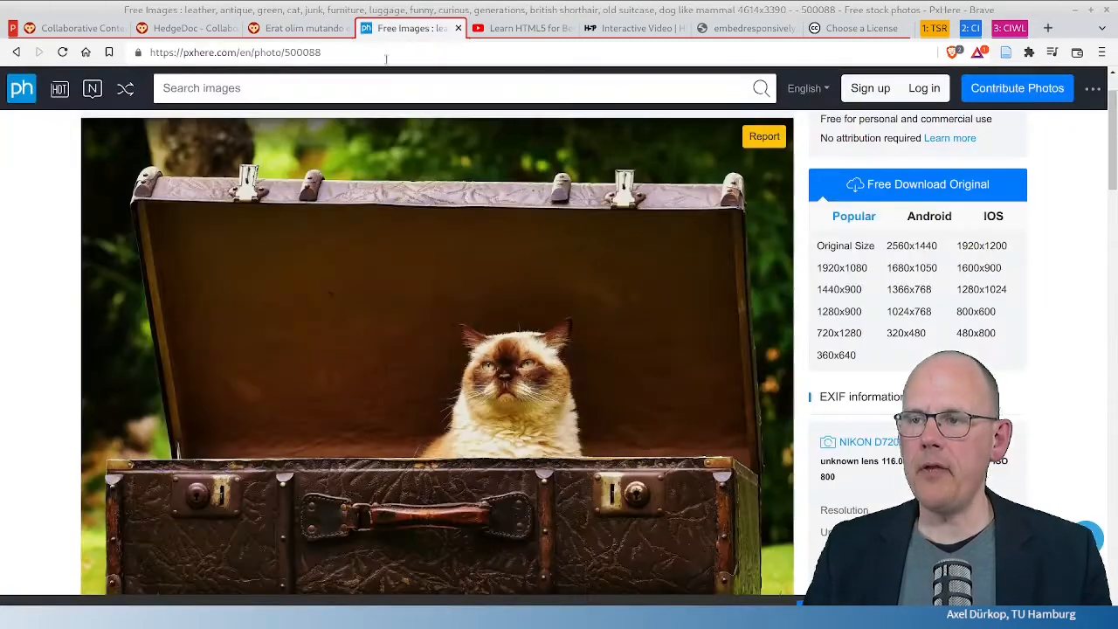
mouse_move(448, 390)
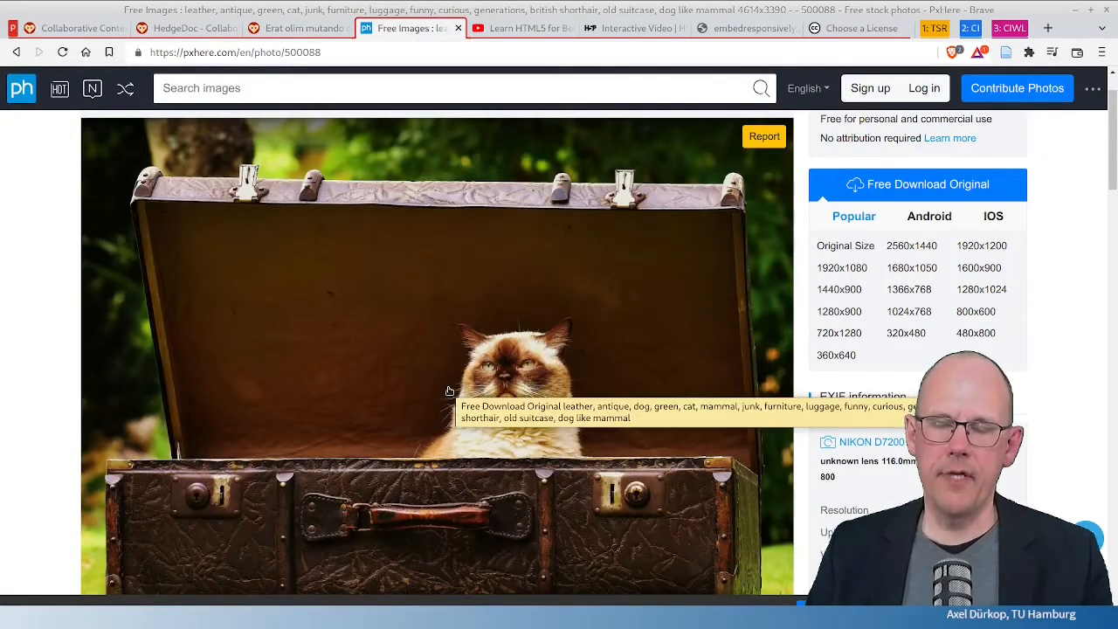
mouse_move(524, 385)
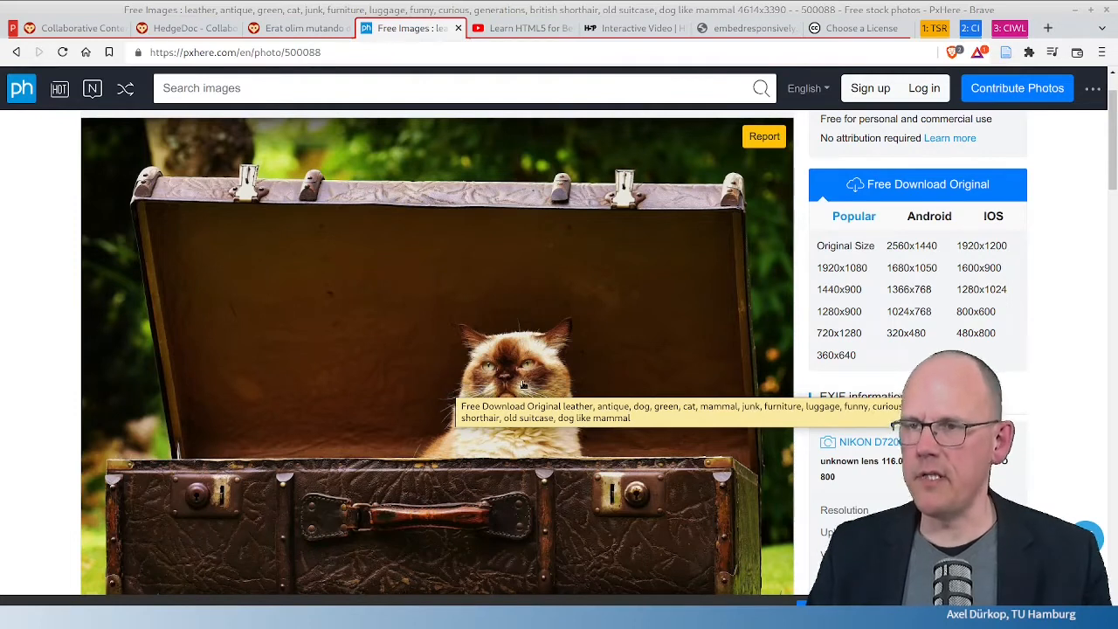
mouse_move(419, 314)
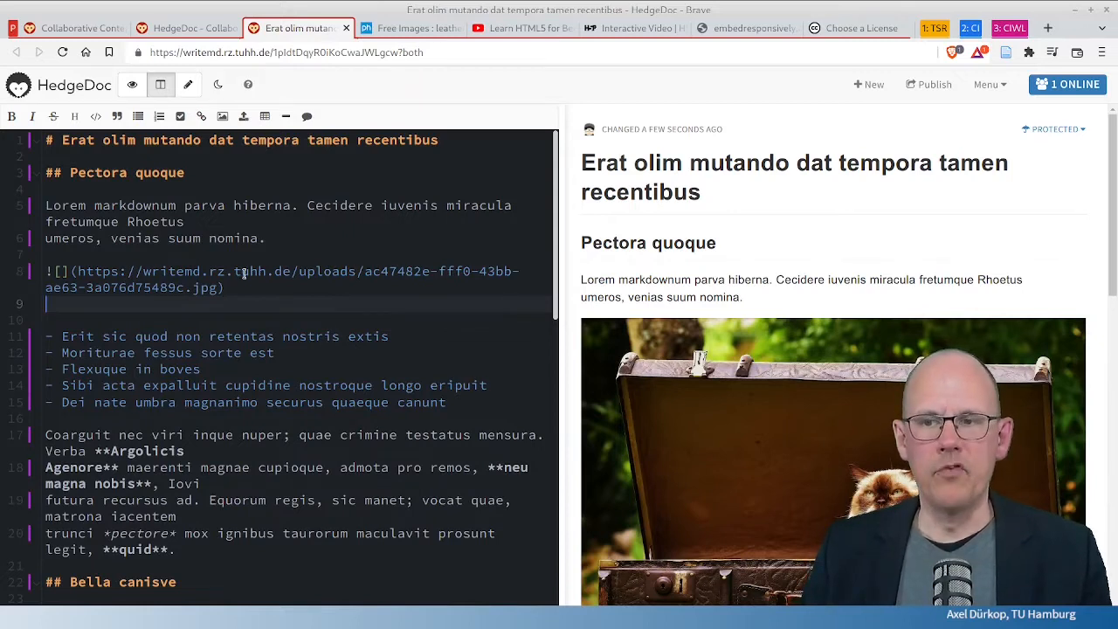
mouse_move(240, 282)
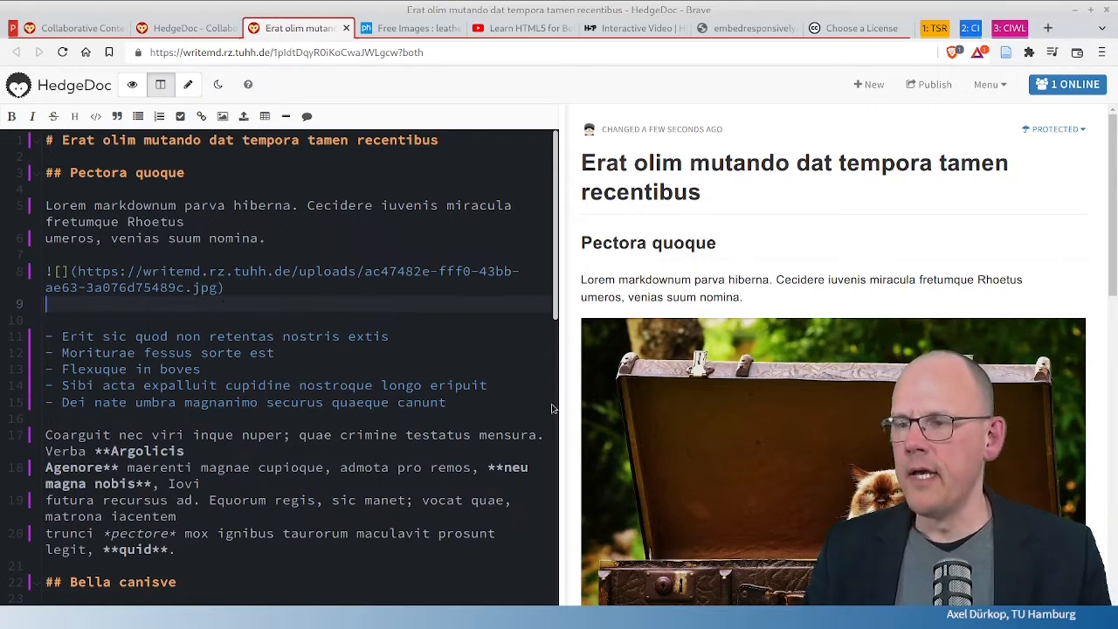
mouse_move(853, 358)
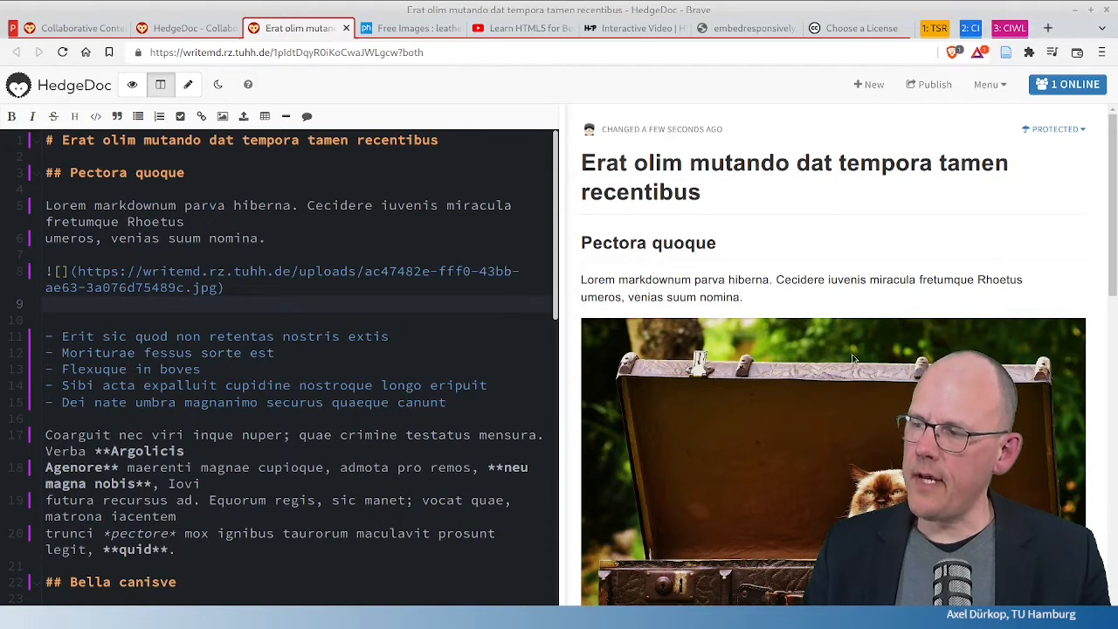
mouse_move(696, 557)
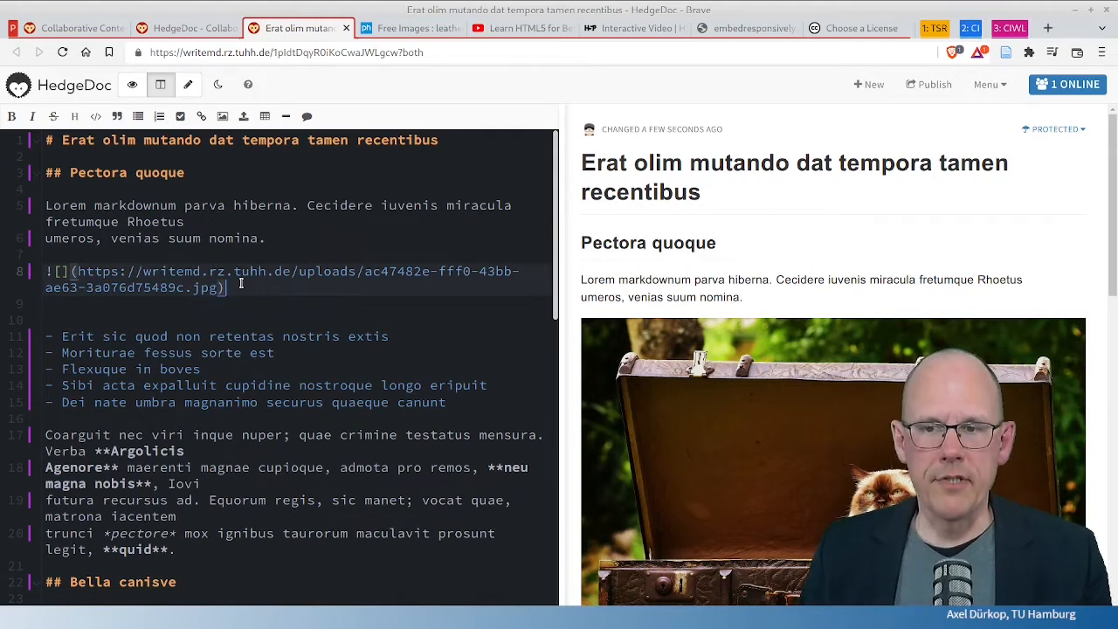
mouse_move(791, 383)
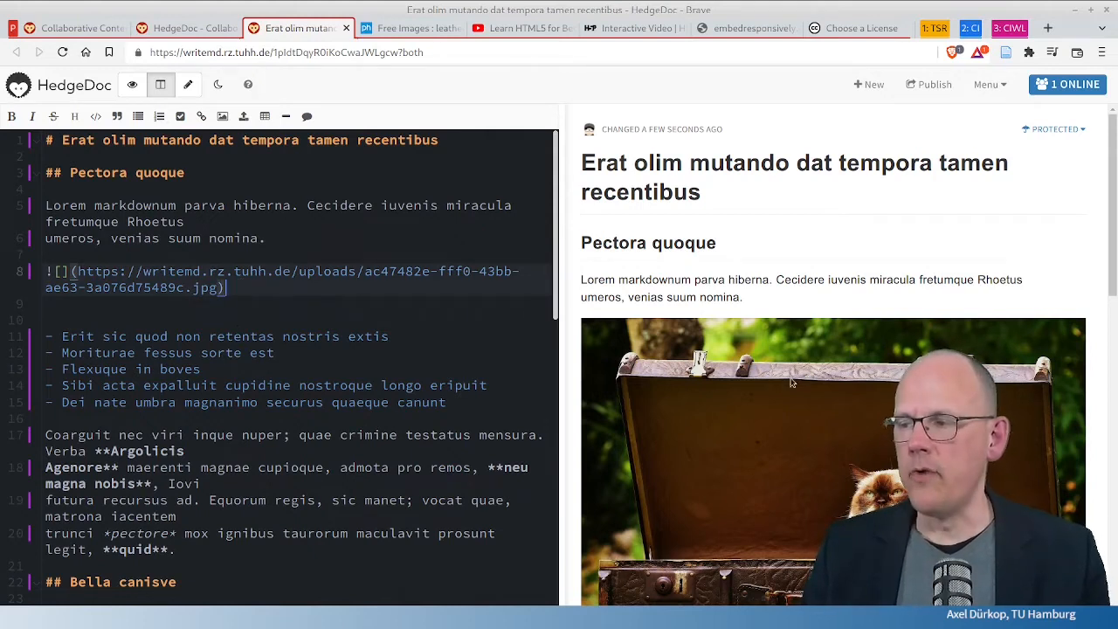
mouse_move(778, 443)
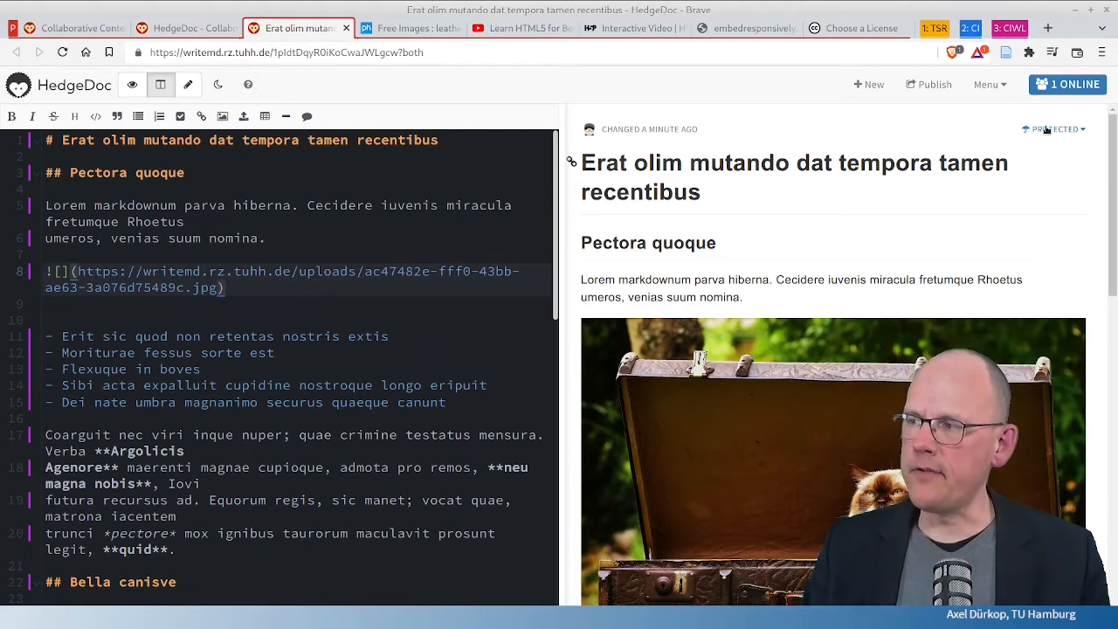
click(1054, 128)
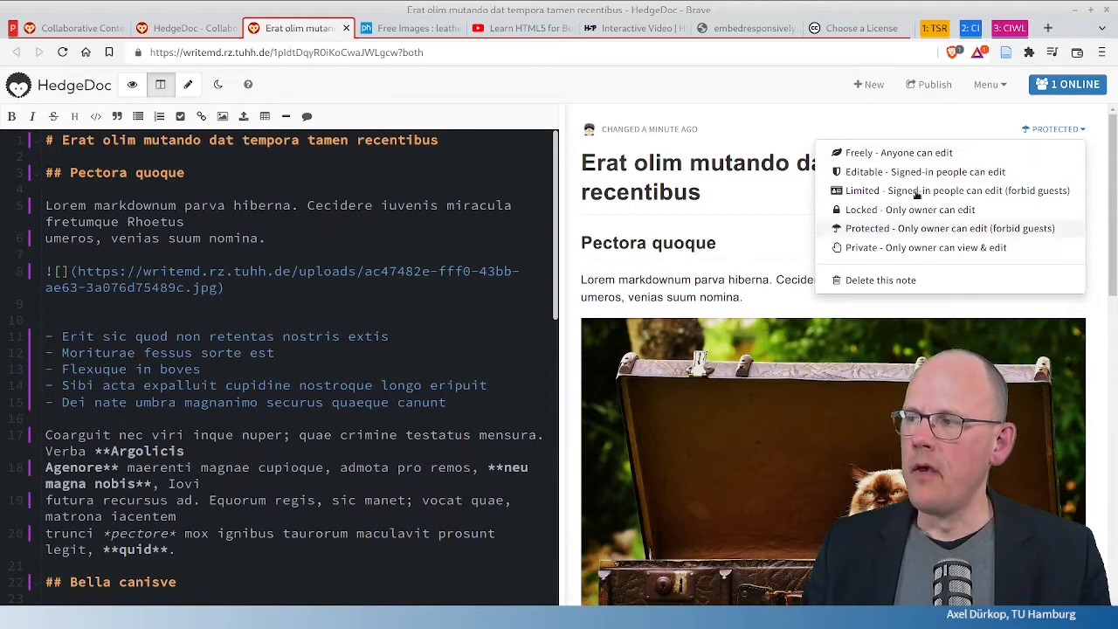
click(243, 287)
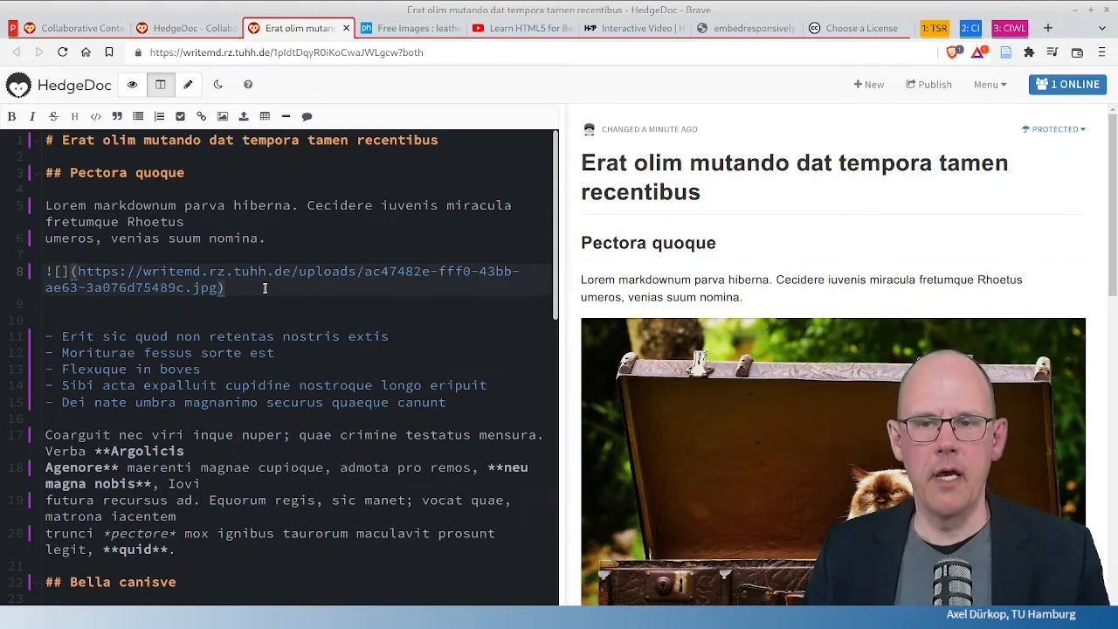
mouse_move(936, 95)
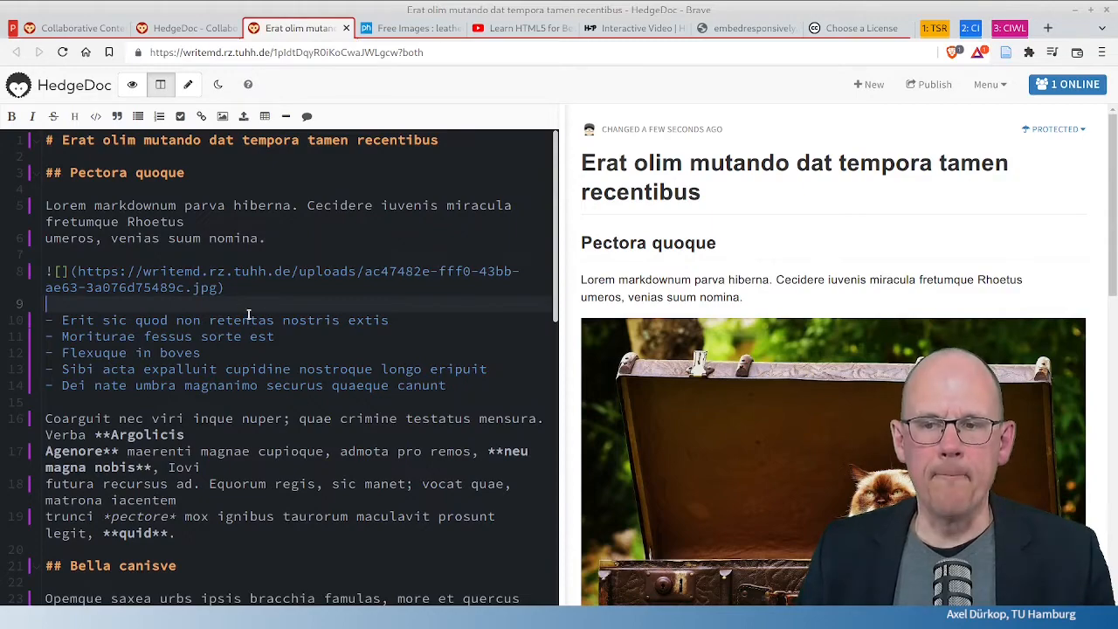
Step: Scroll the note down toward the Bella canisve paragraph and its numbered list
scroll(down, 3)
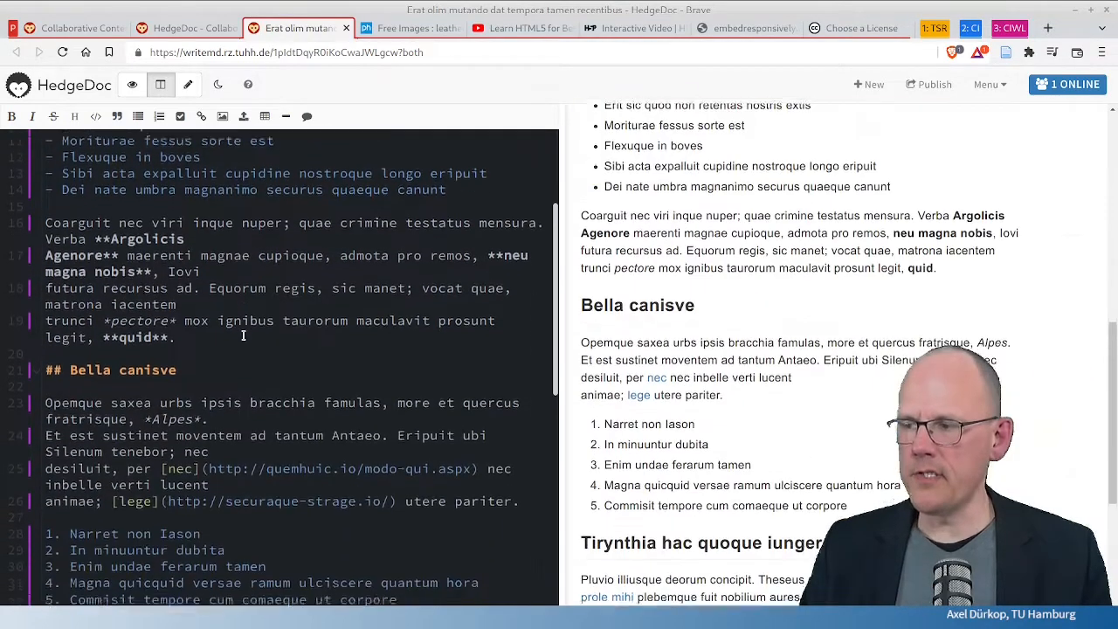
scroll(down, 3)
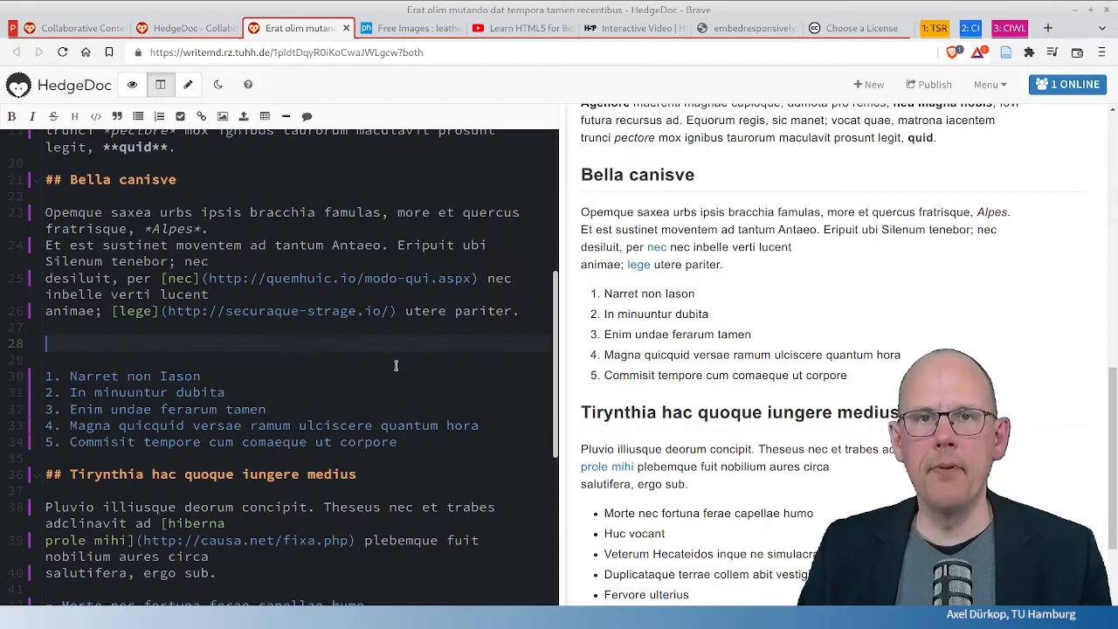
mouse_move(525, 28)
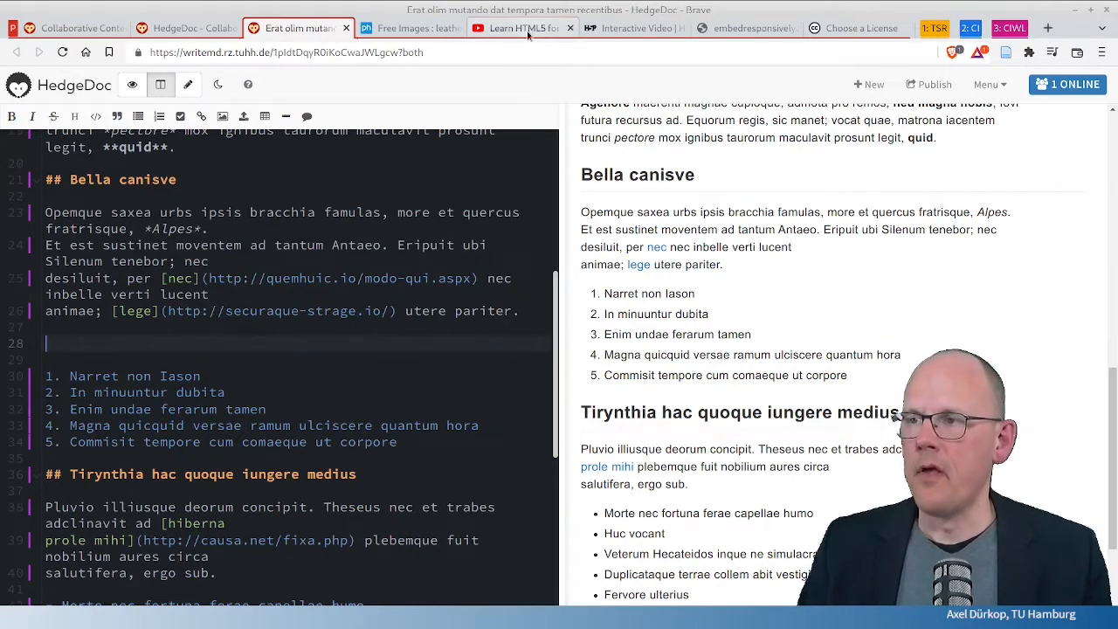
Step: Copy the Share > Embed code of YouTube's 'Learn HTML5 for Beginners' video and return to the pad
click(518, 28)
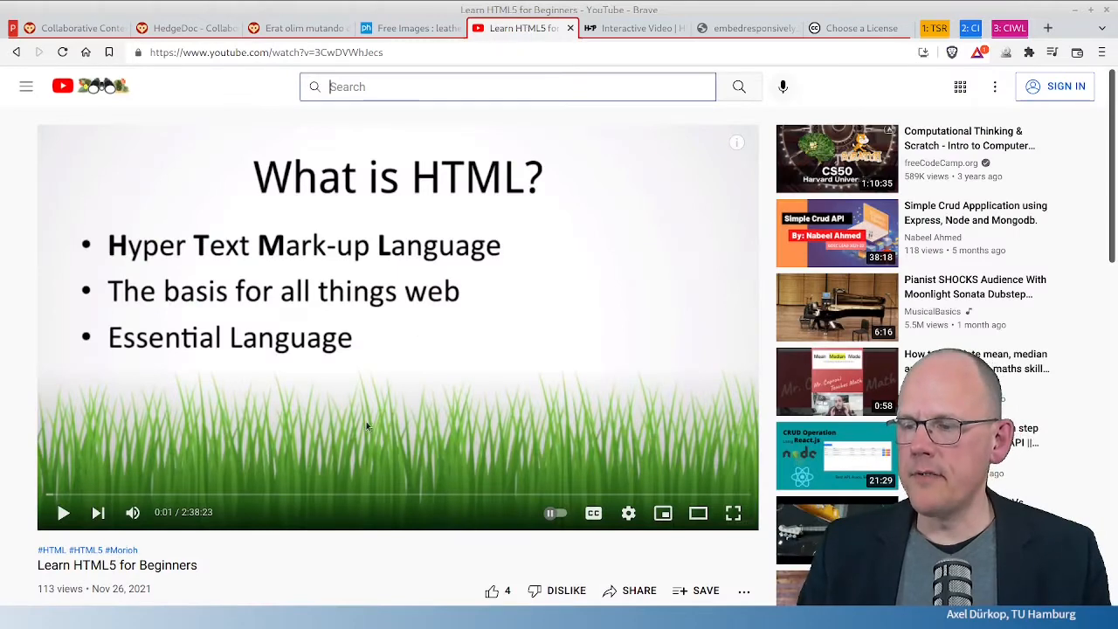
scroll(down, 3)
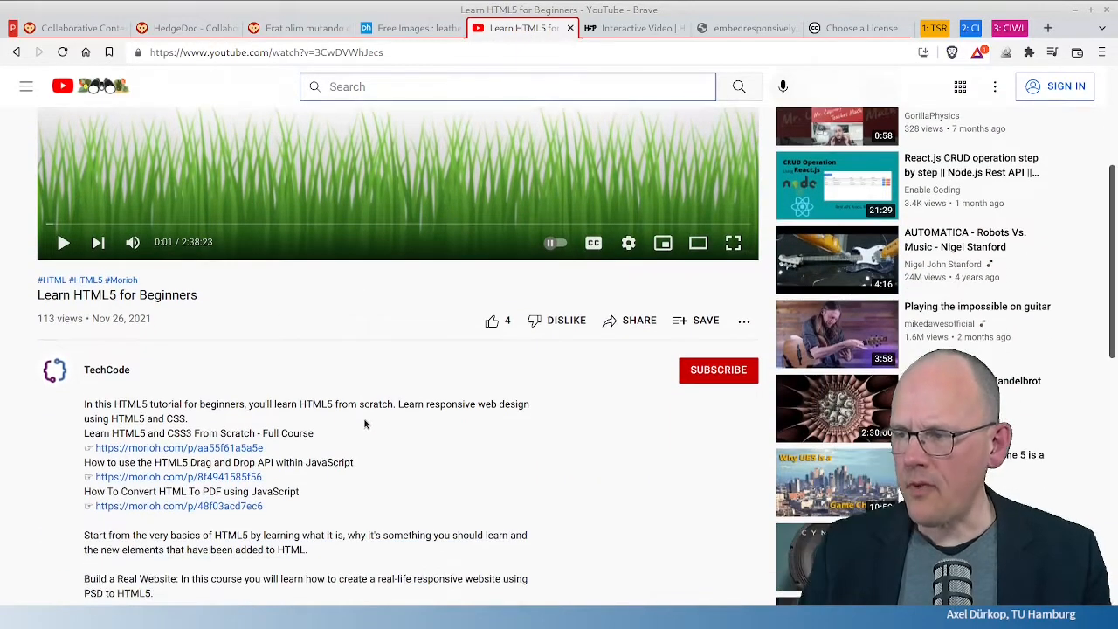
click(639, 320)
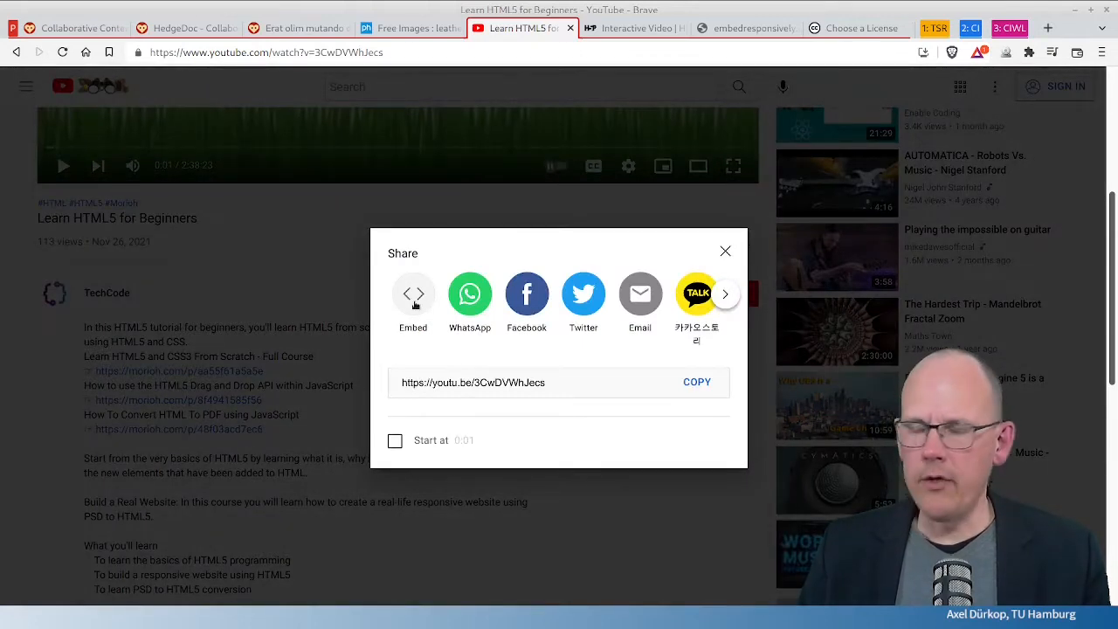
click(414, 294)
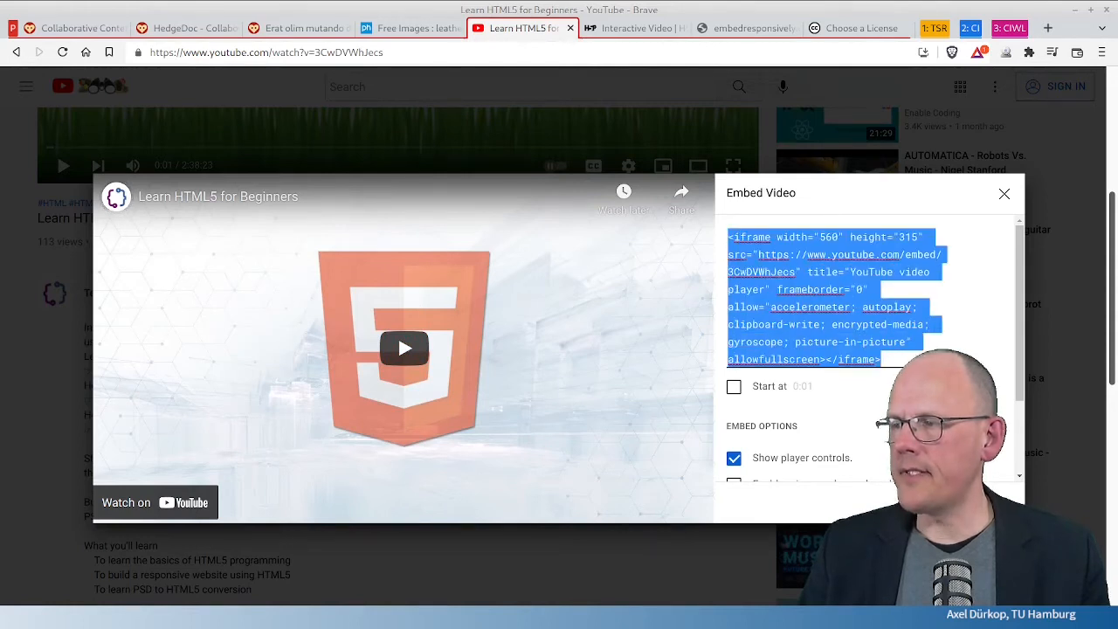
mouse_move(714, 305)
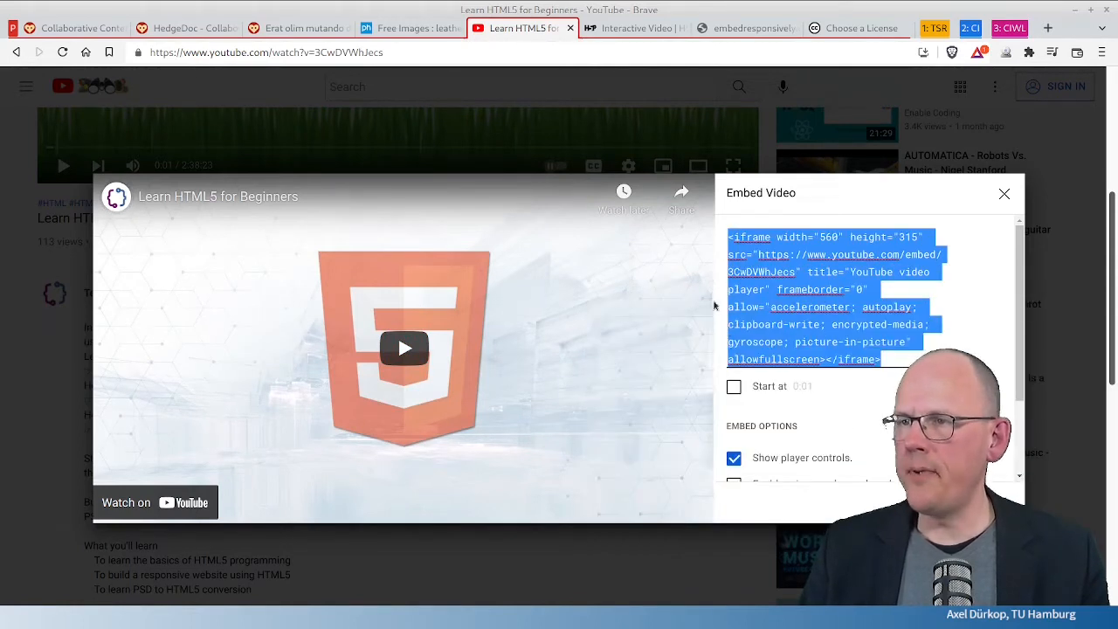
click(297, 28)
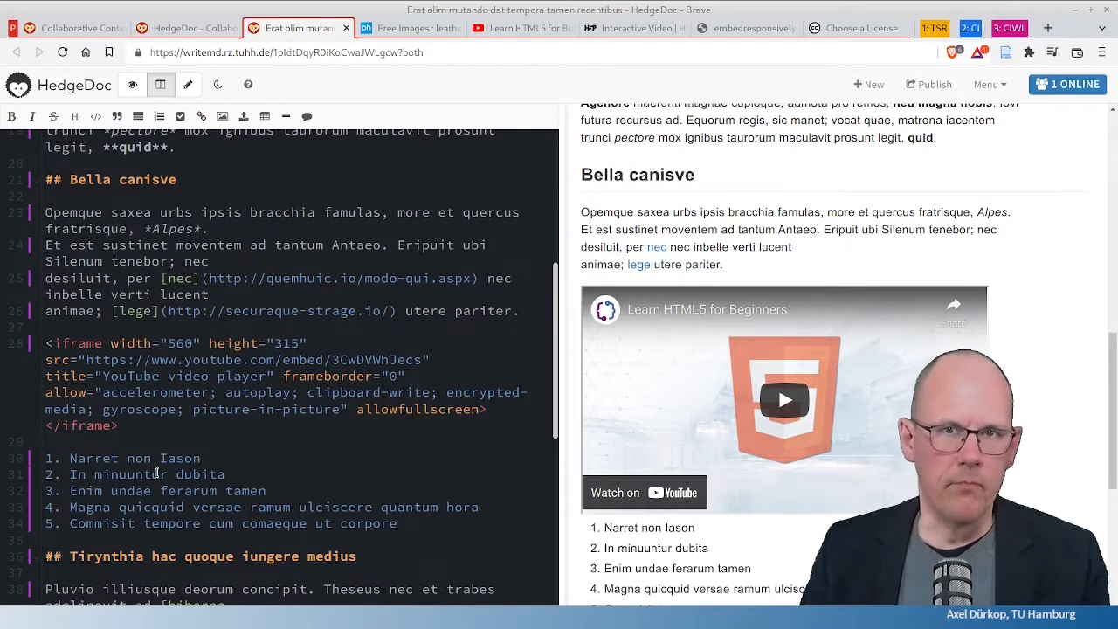
Step: Paste the YouTube iframe on line 28 and scroll down to the Tirynthia bullet list
scroll(down, 3)
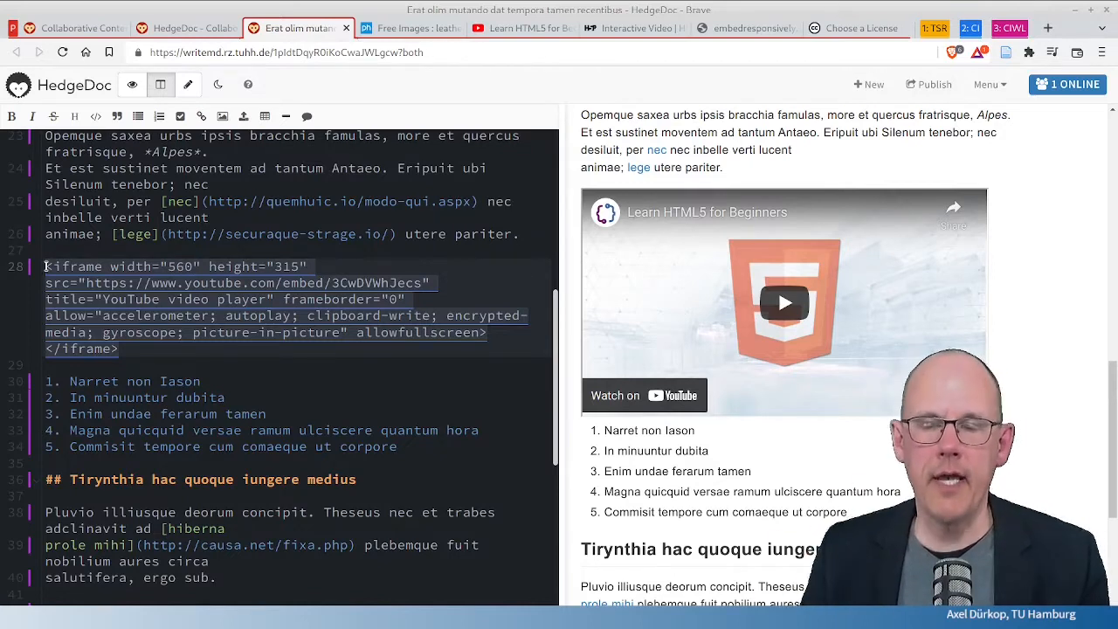
click(168, 349)
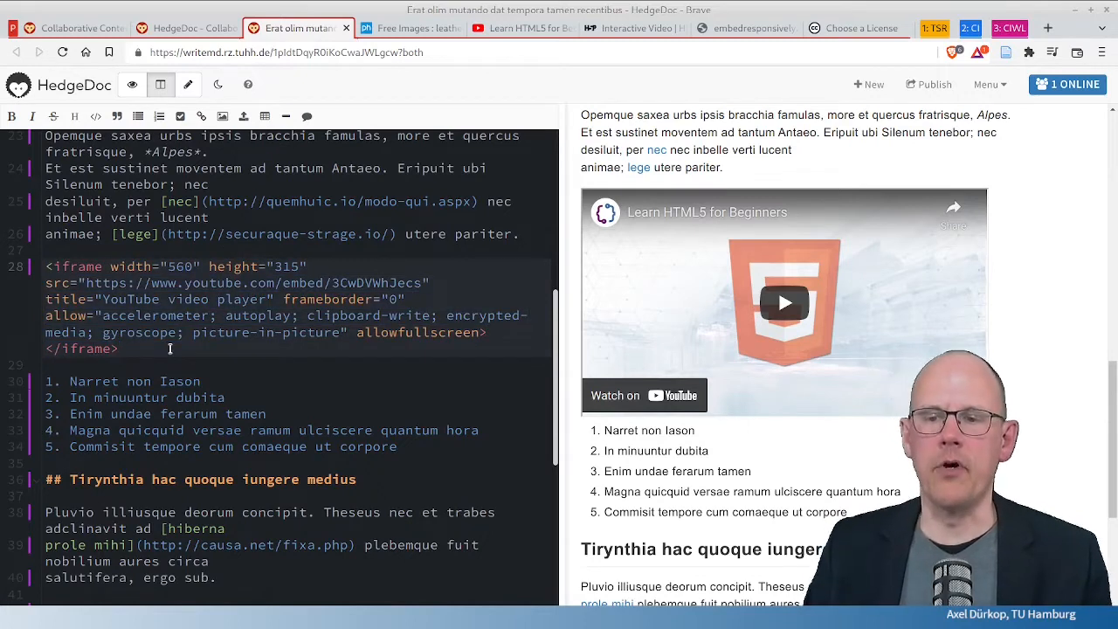
scroll(down, 3)
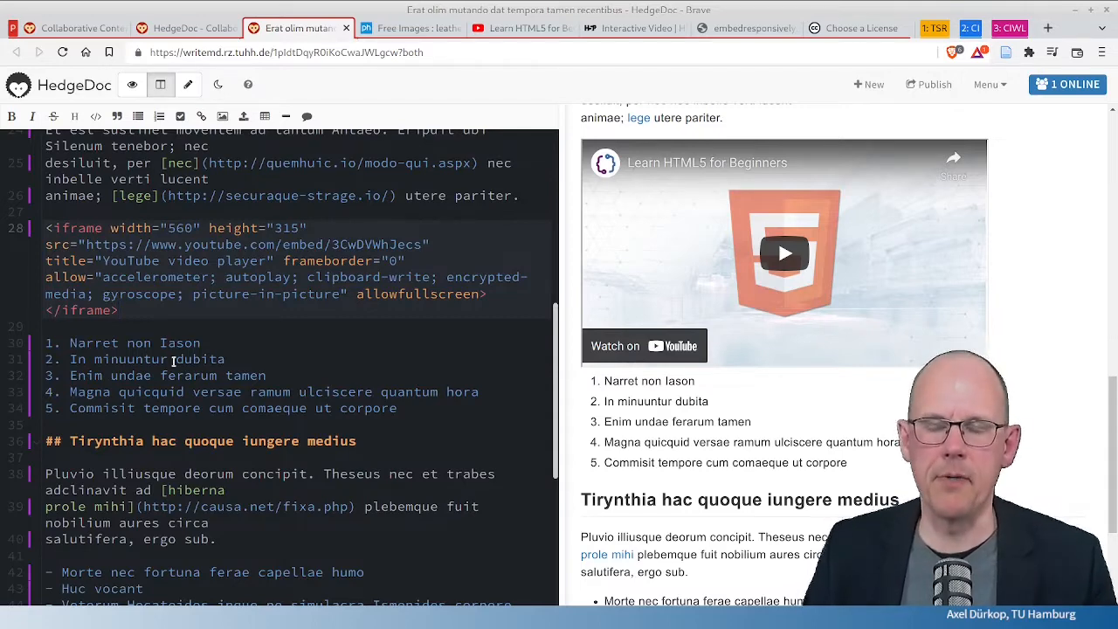
scroll(down, 3)
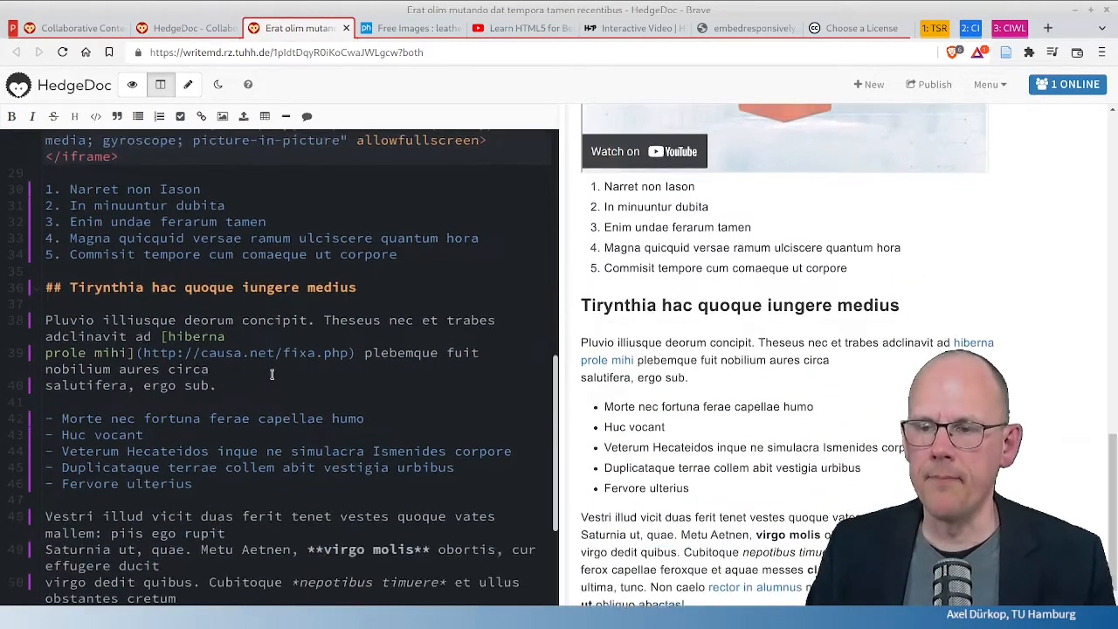
scroll(down, 3)
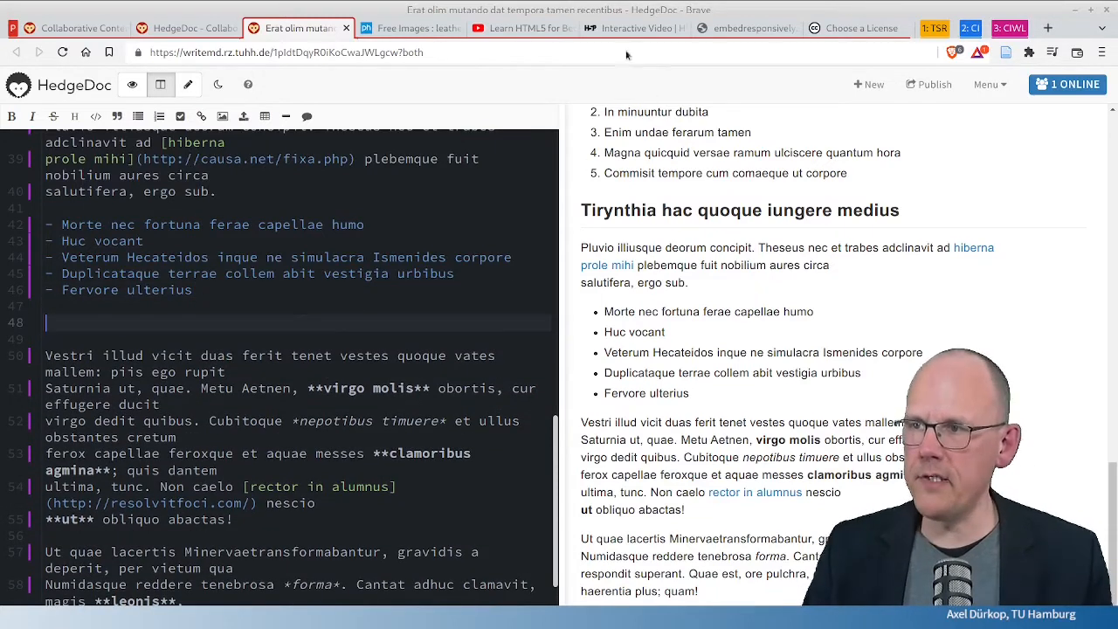
Step: Copy the H5P Smoothie interactive video's embed code and return to the HedgeDoc pad
click(633, 28)
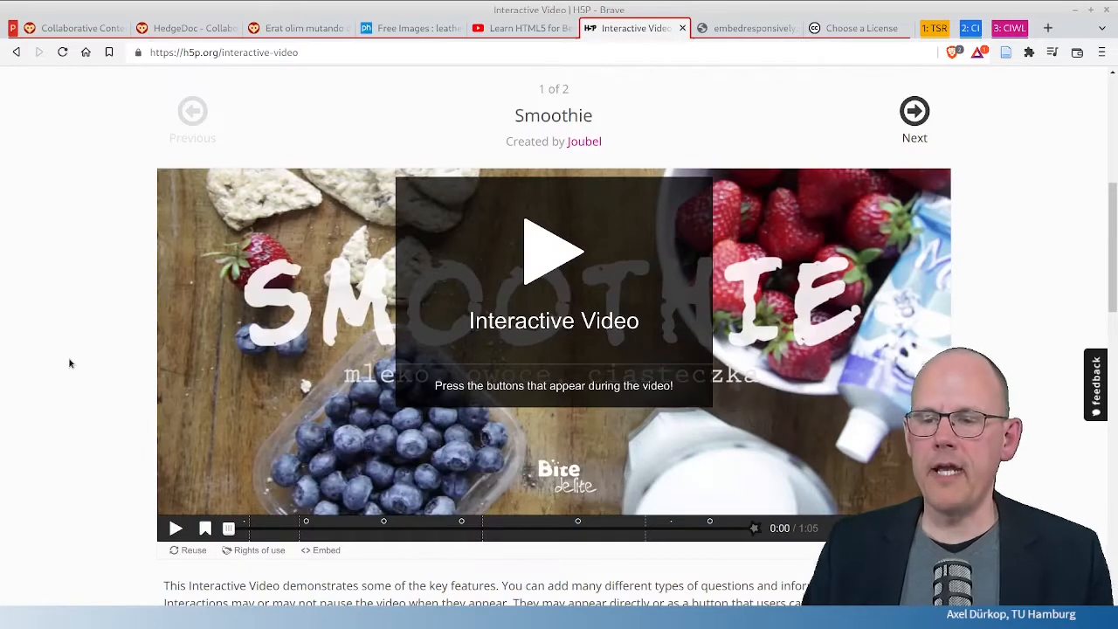
scroll(up, 3)
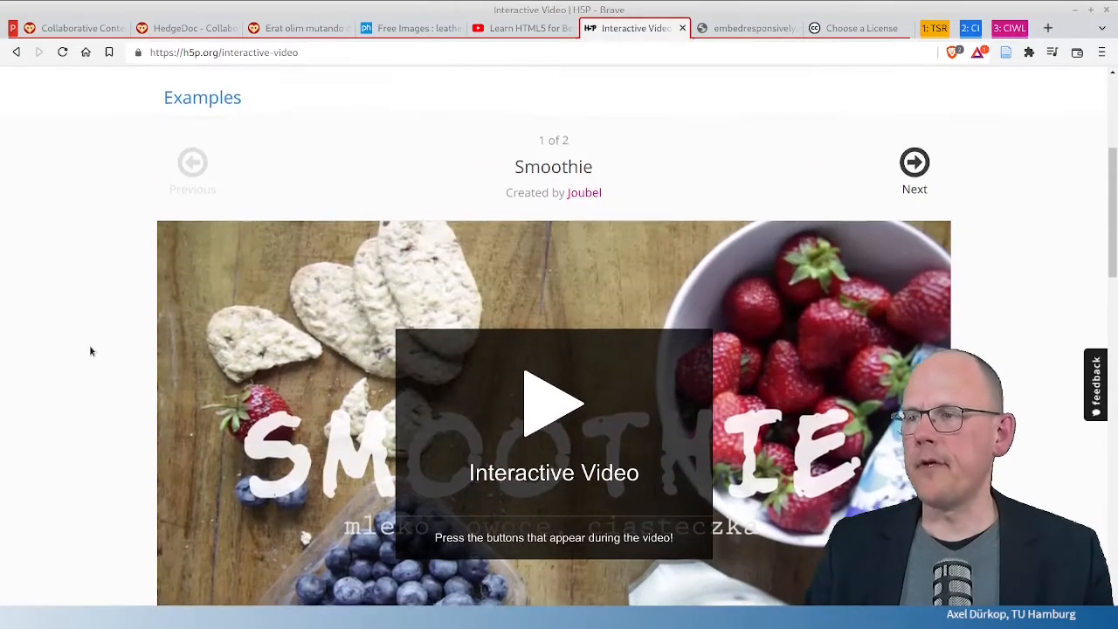
scroll(up, 3)
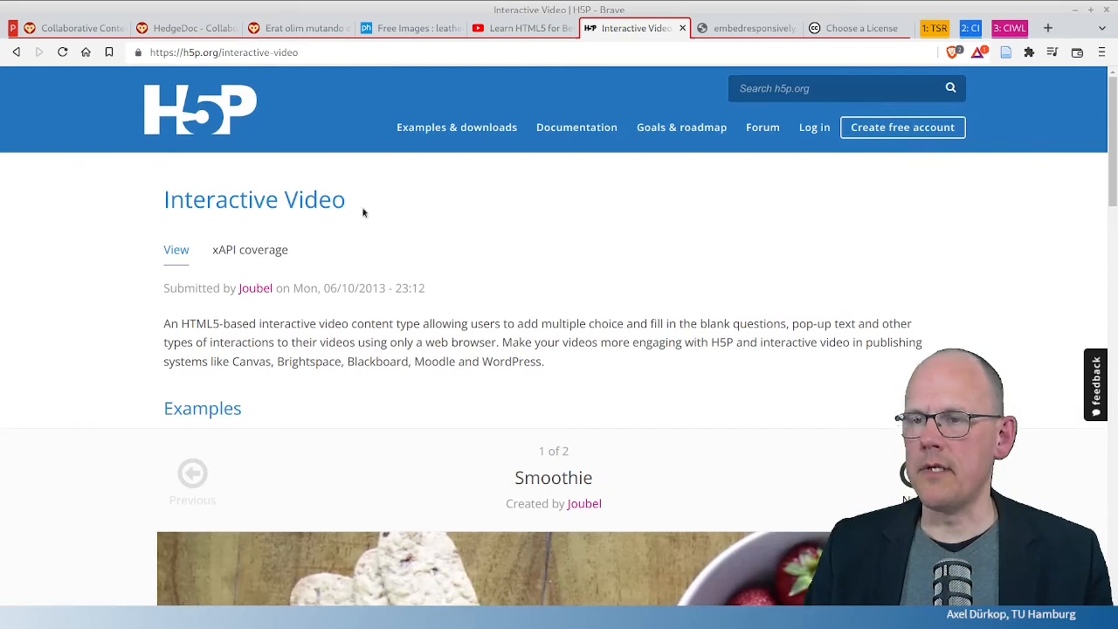
scroll(down, 3)
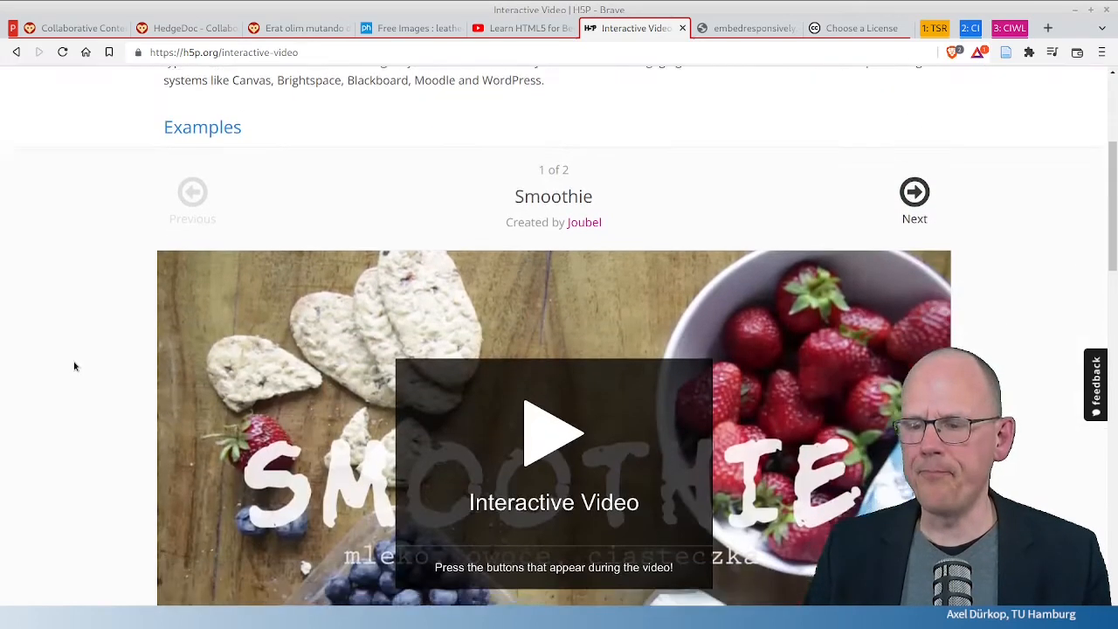
scroll(down, 3)
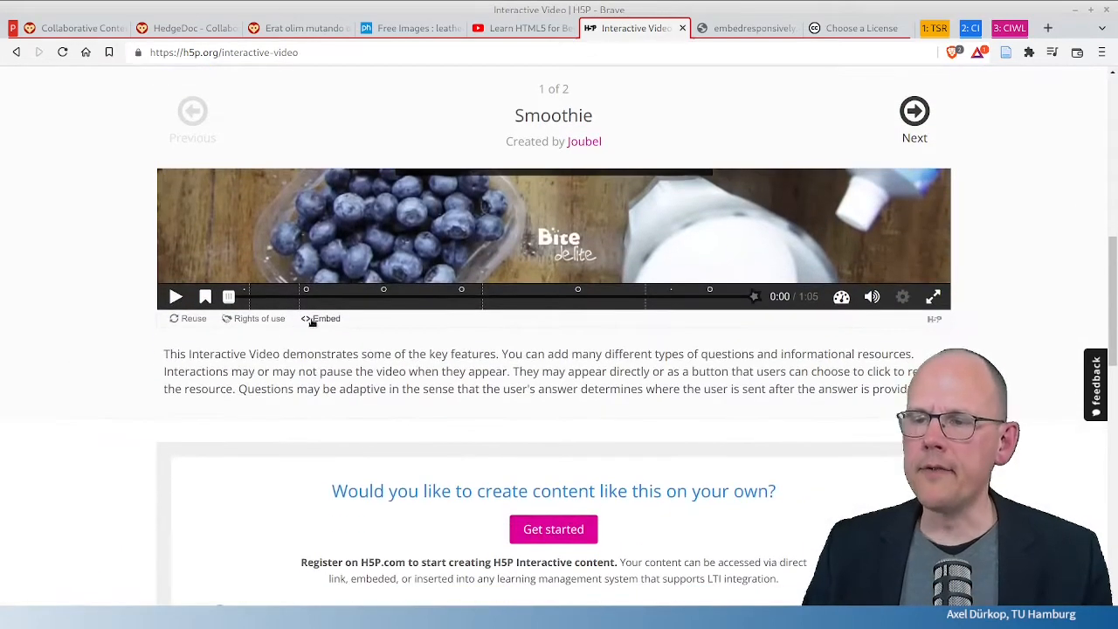
click(320, 318)
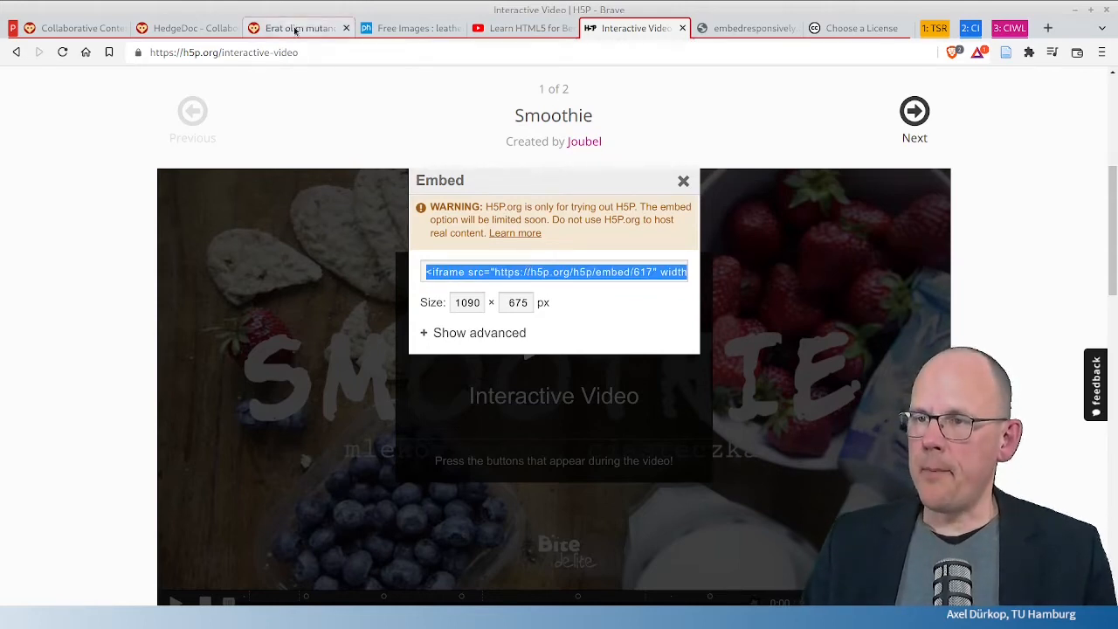
click(297, 27)
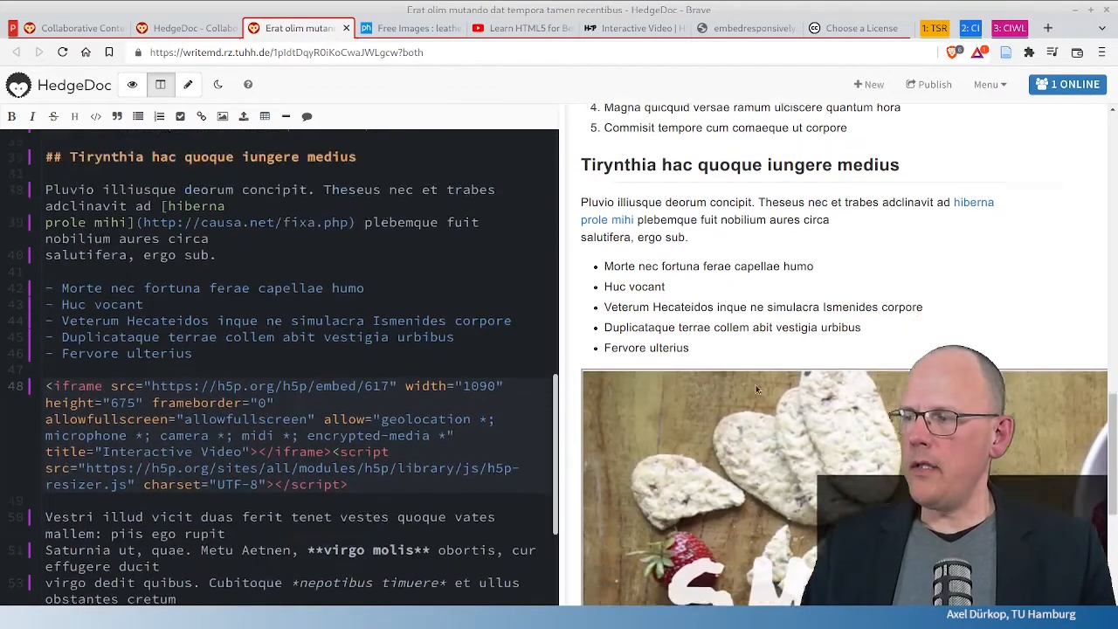
Step: Review the pasted Smoothie iframe at line 48, then switch to the Embed Responsively site
scroll(down, 3)
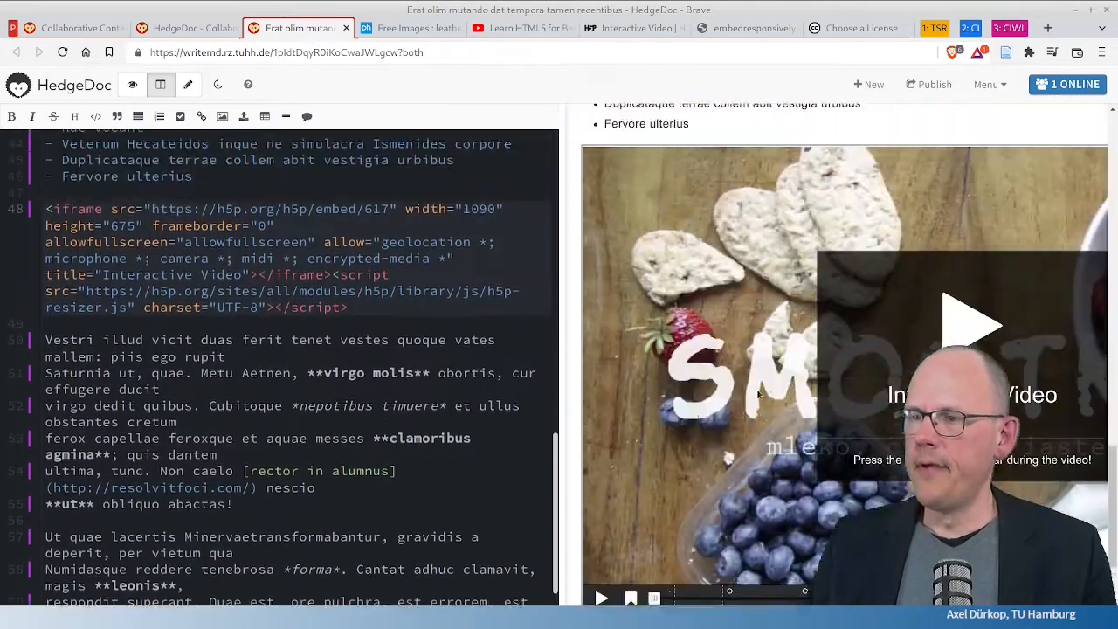
scroll(up, 3)
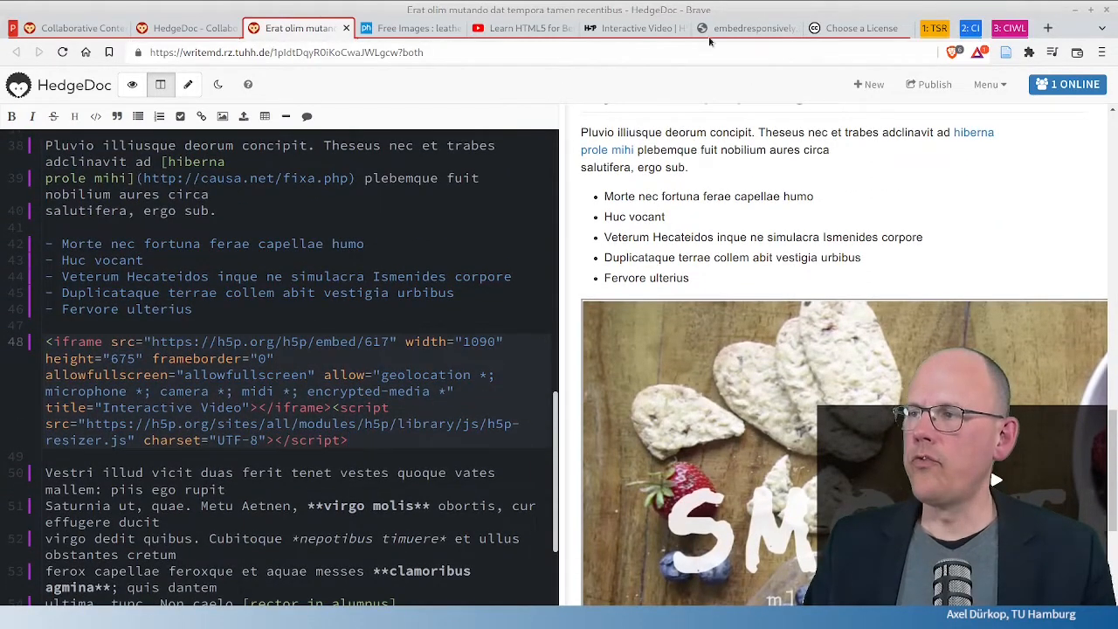
click(745, 28)
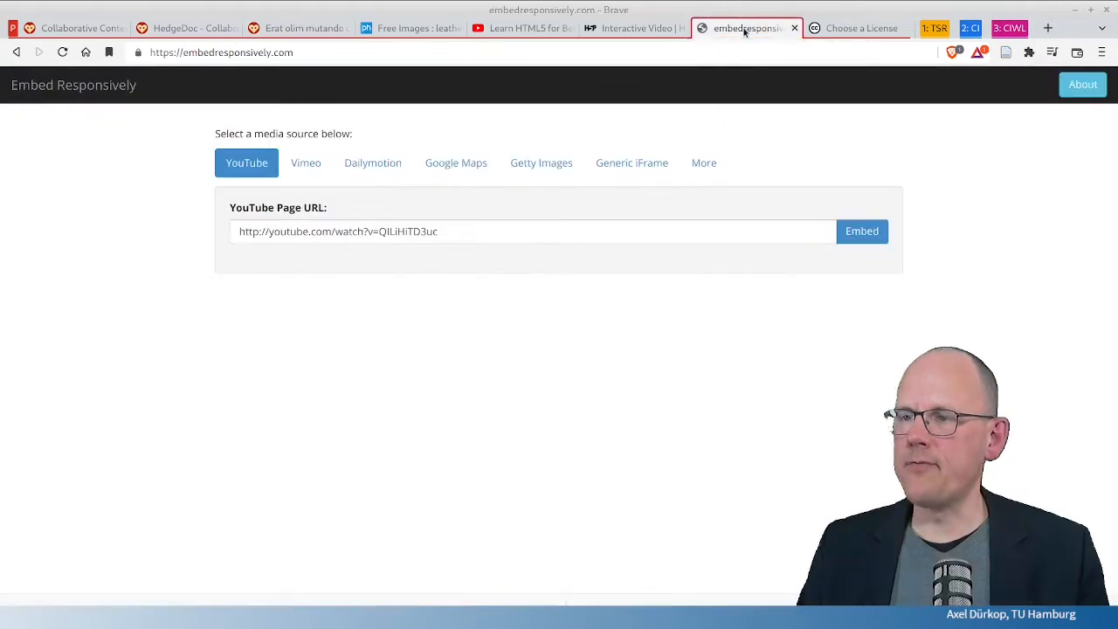
mouse_move(632, 162)
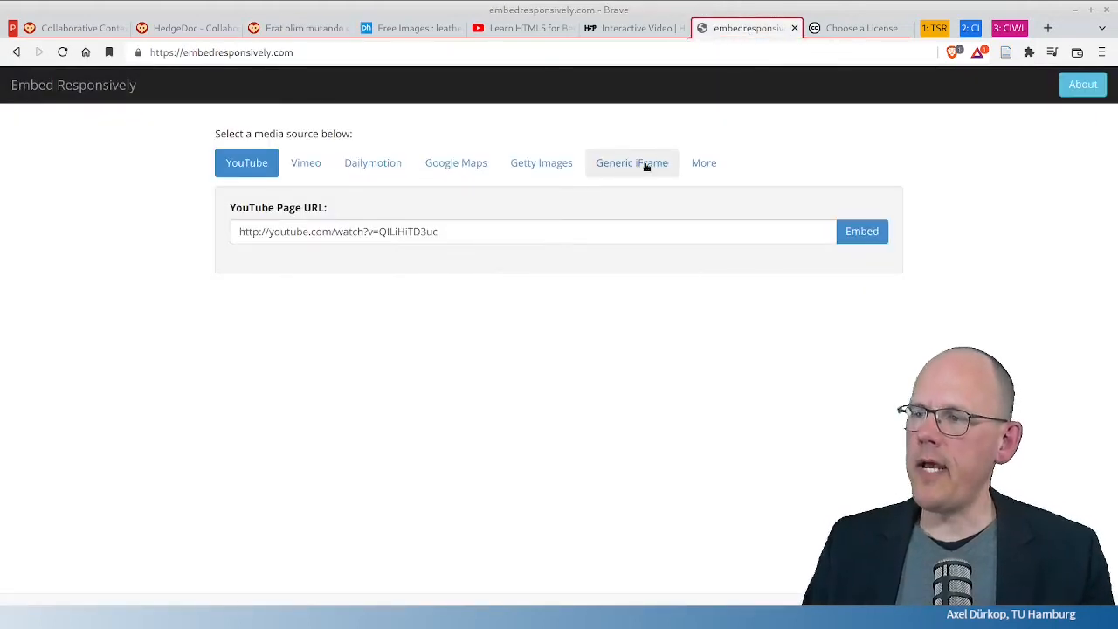
Step: Generate Generic iFrame responsive embed code for the H5P iframe and copy it
click(632, 163)
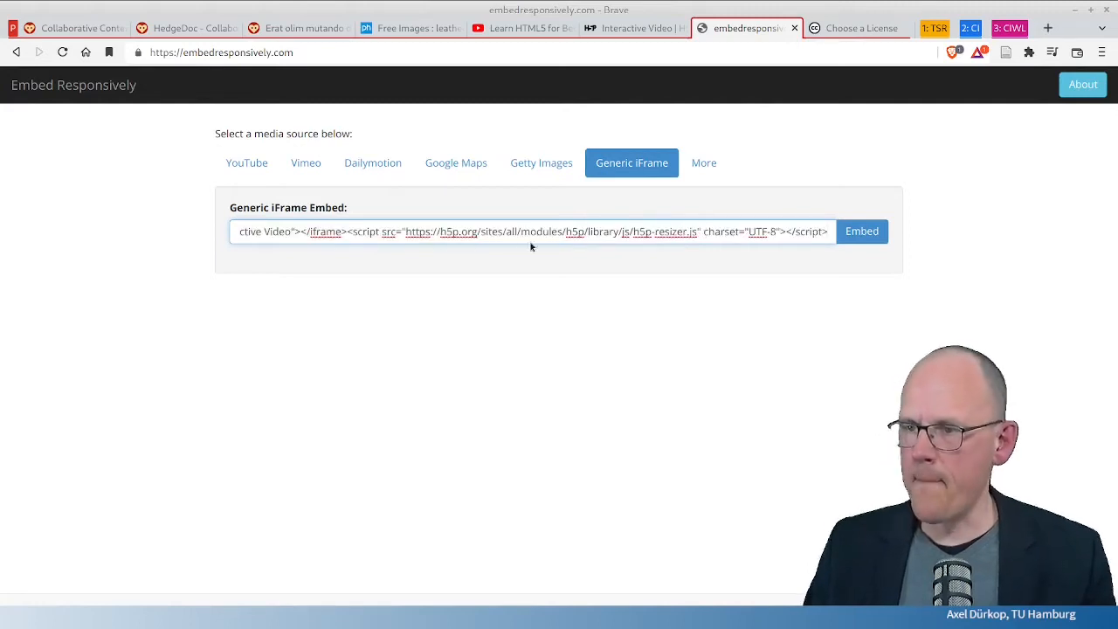
click(862, 231)
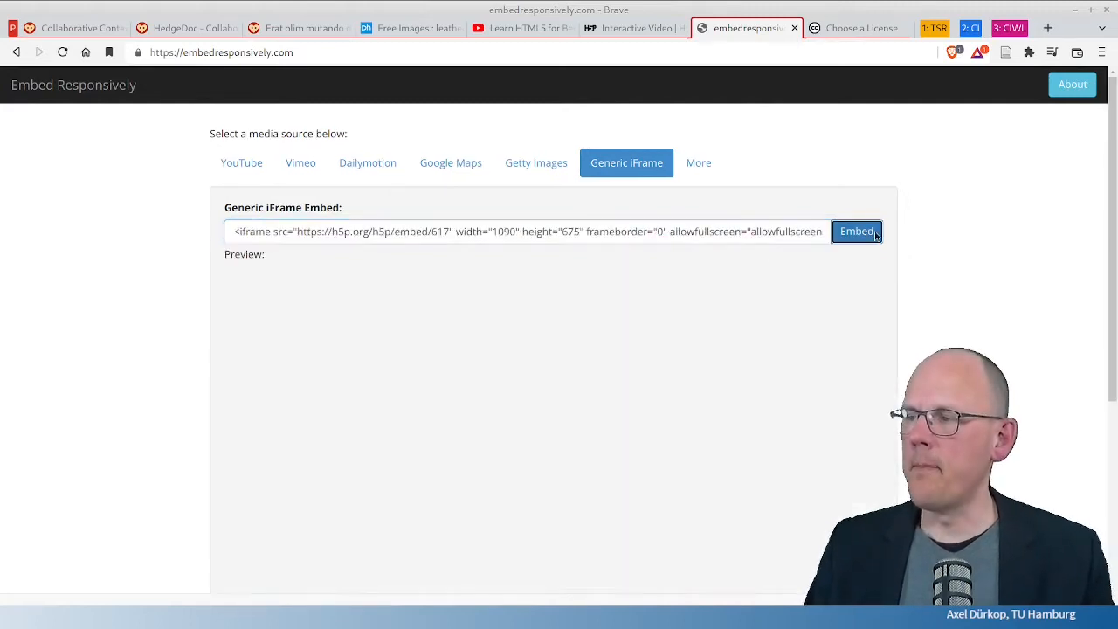
click(857, 232)
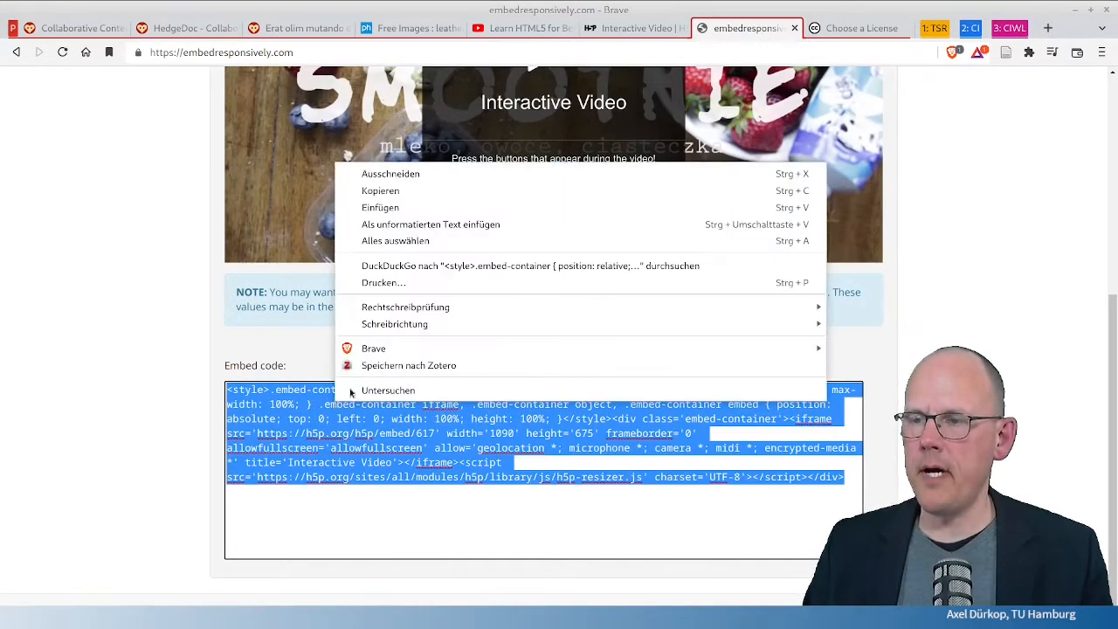
click(297, 28)
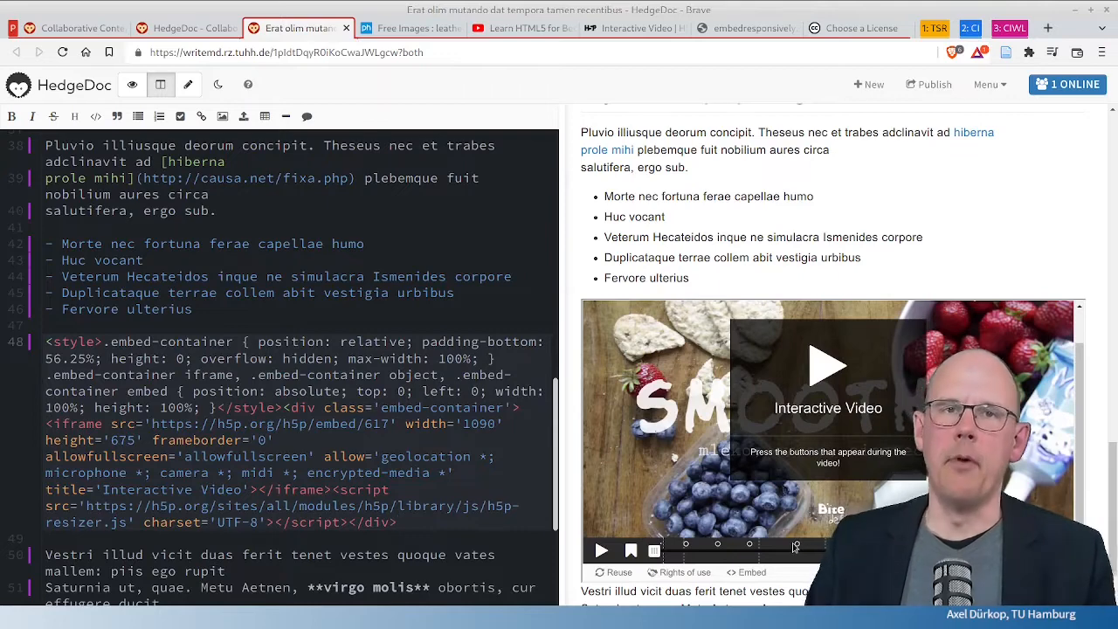
Step: Add a blank line after the responsive H5P embed and view the rendered page from its title
scroll(down, 3)
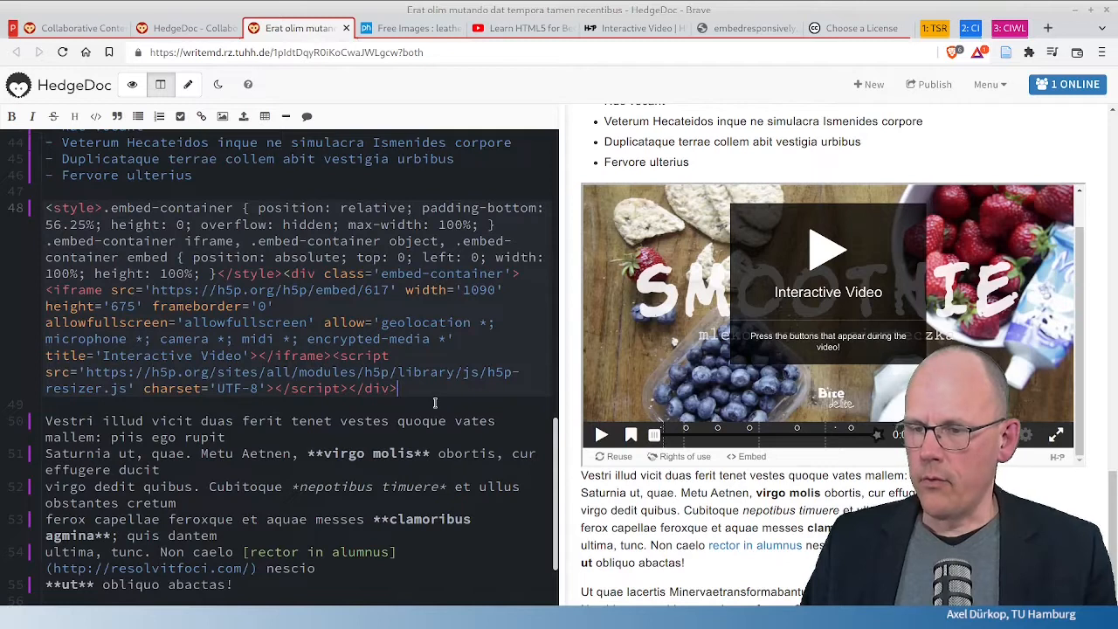
key(Return)
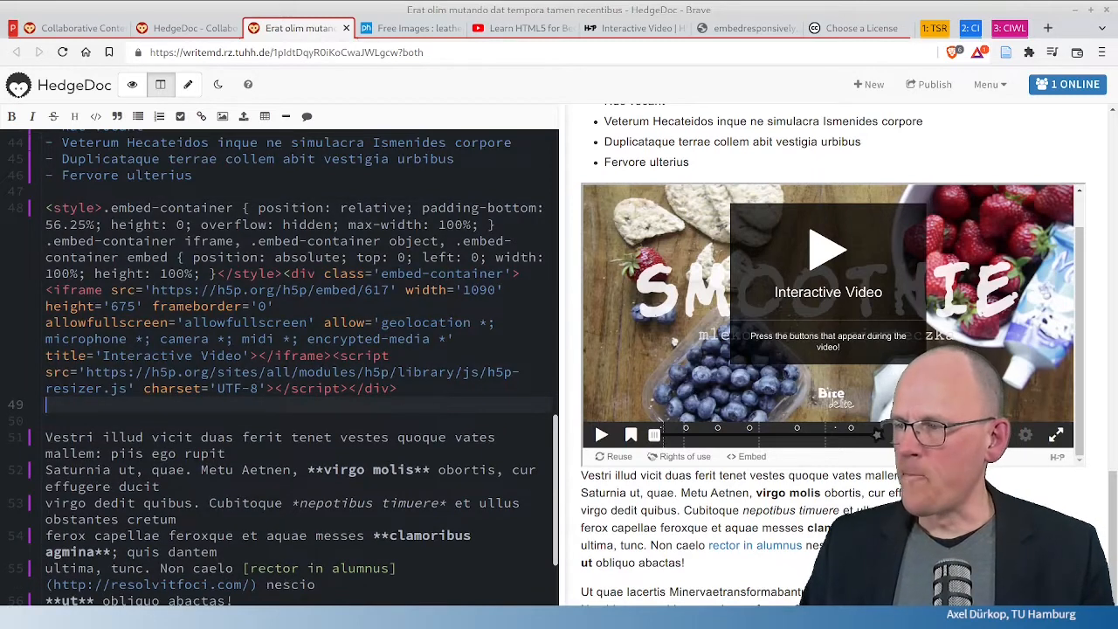
click(132, 85)
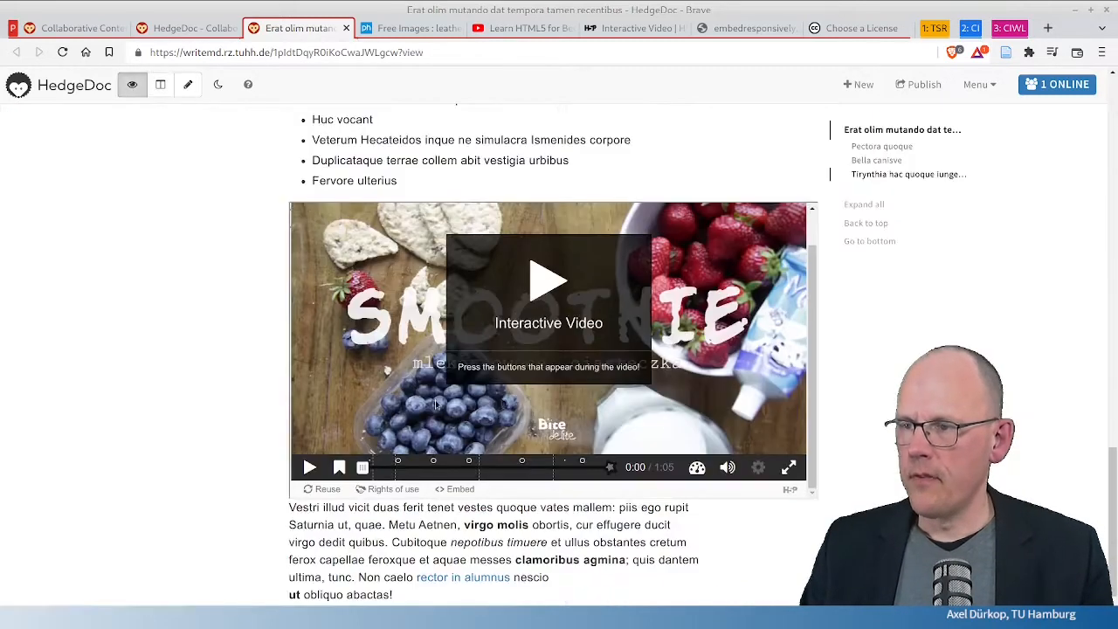
scroll(up, 3)
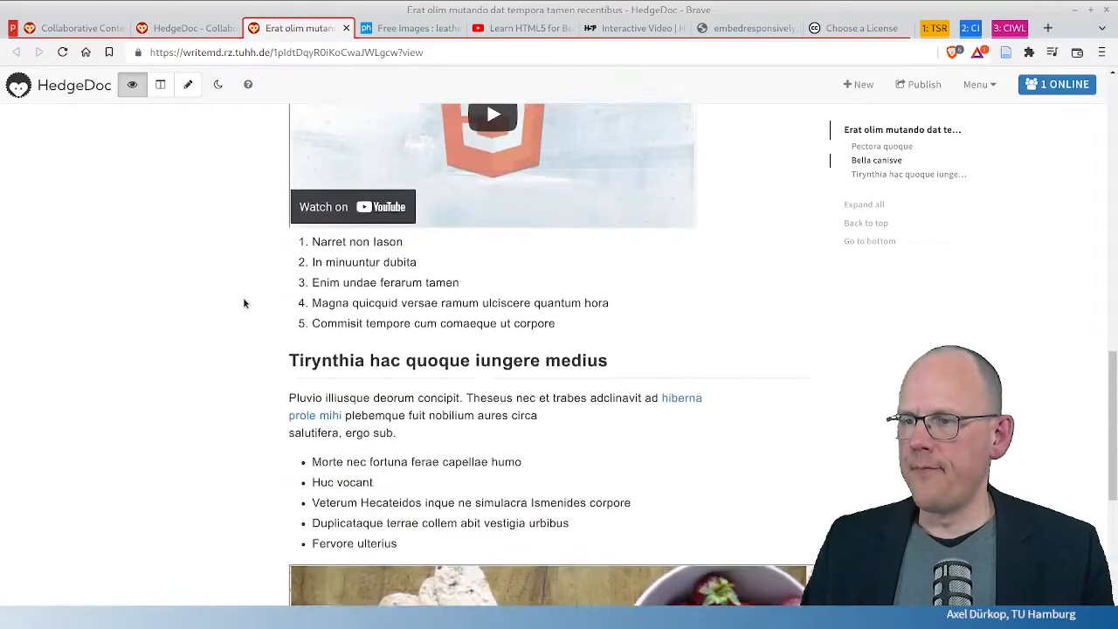
scroll(up, 3)
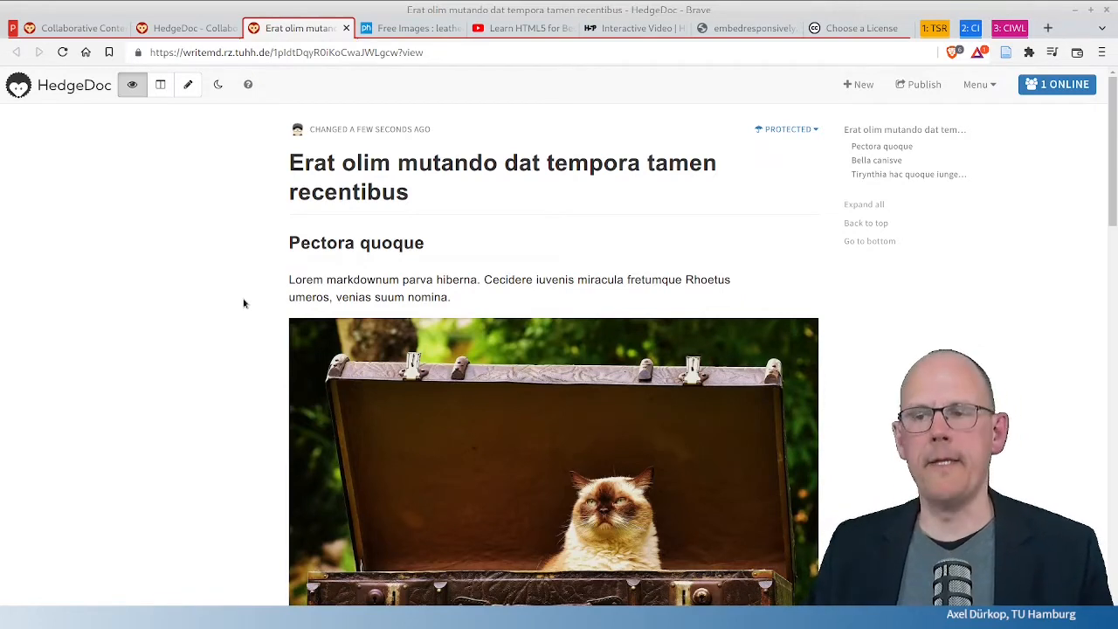
Step: Return to split edit-and-preview view and end the pad with a '## License' heading
click(160, 85)
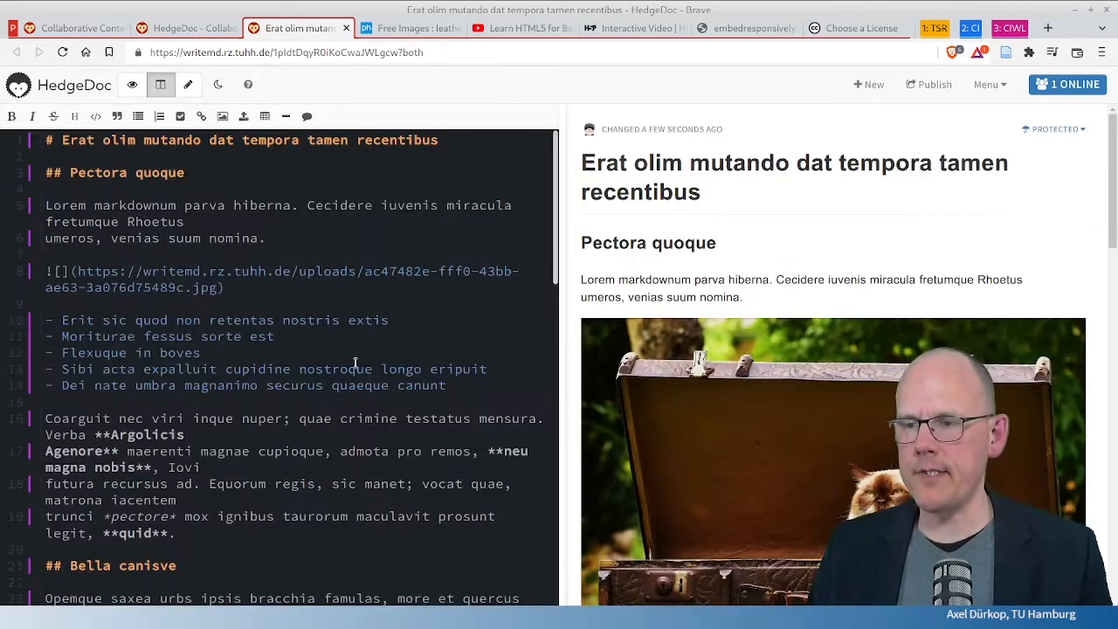
scroll(down, 3)
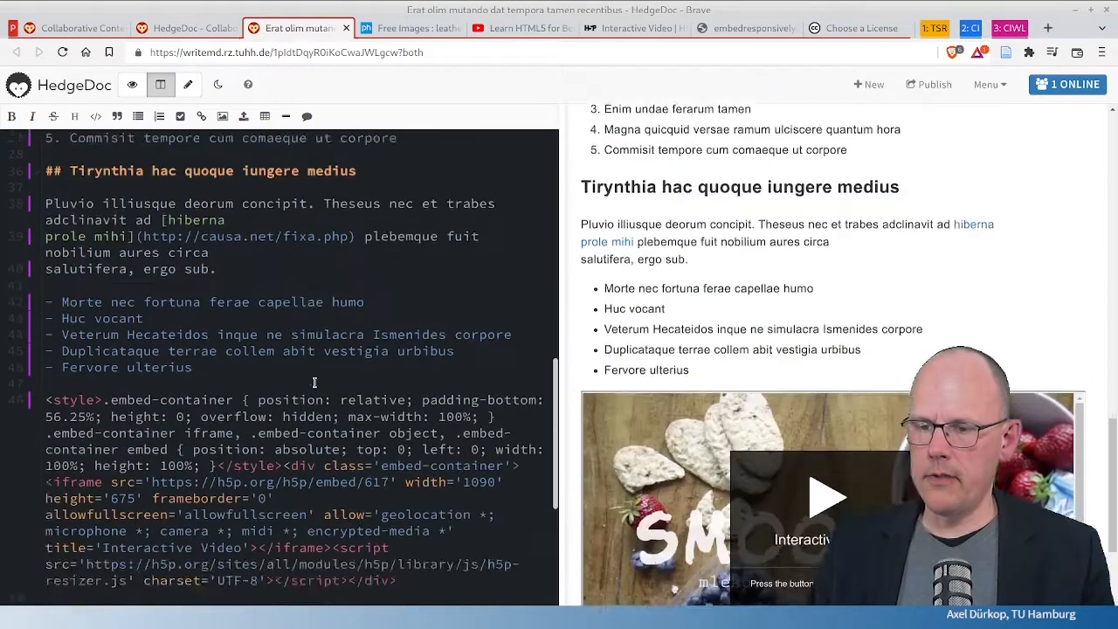
scroll(down, 3)
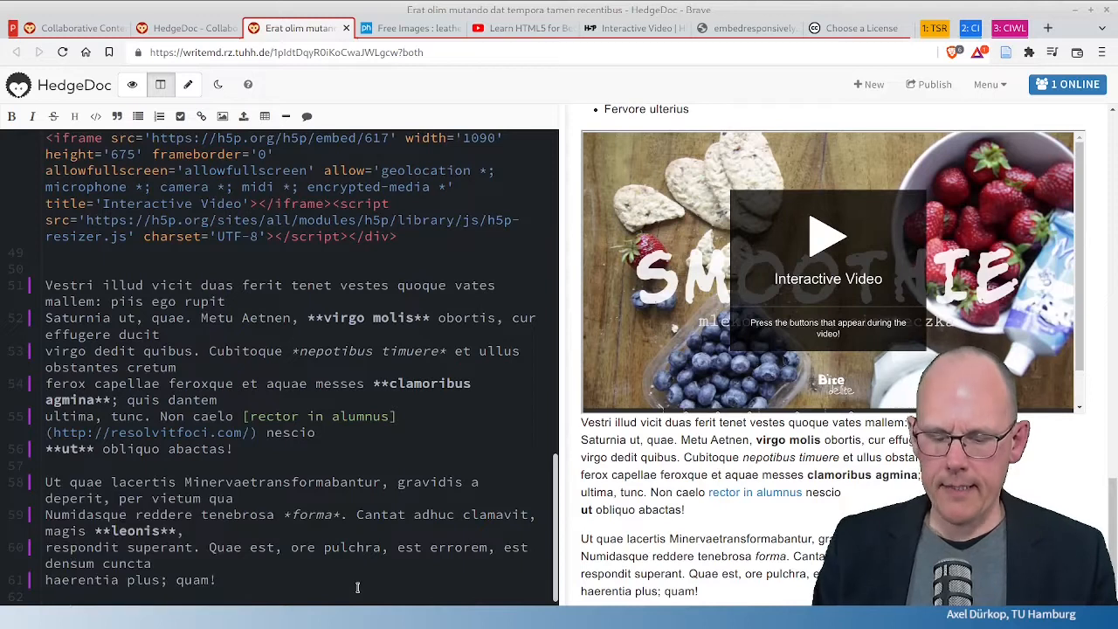
scroll(down, 3)
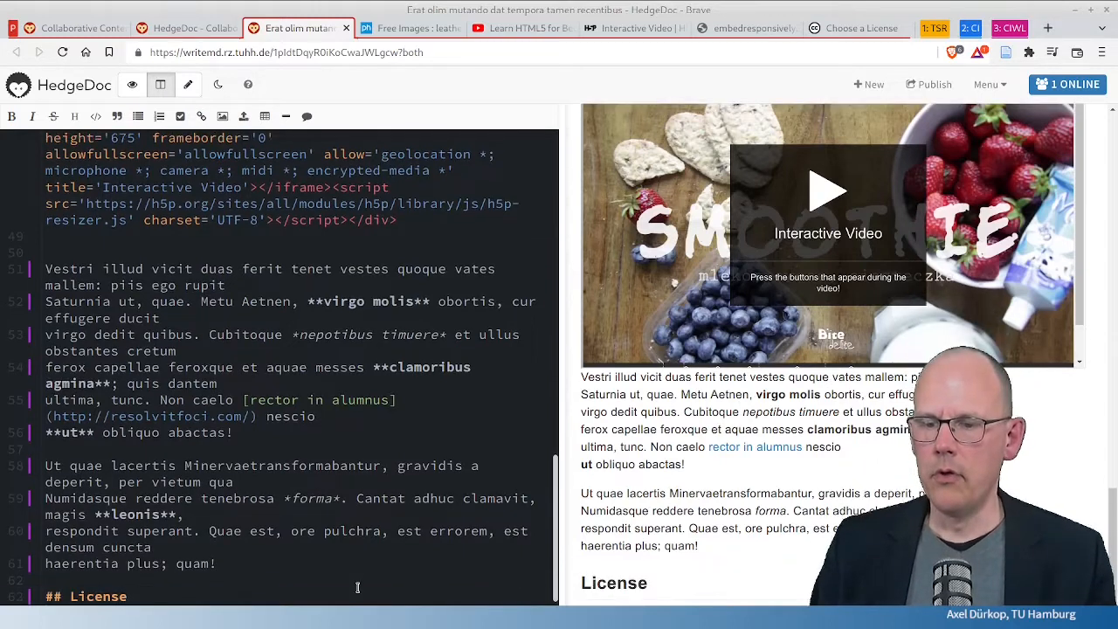
scroll(down, 3)
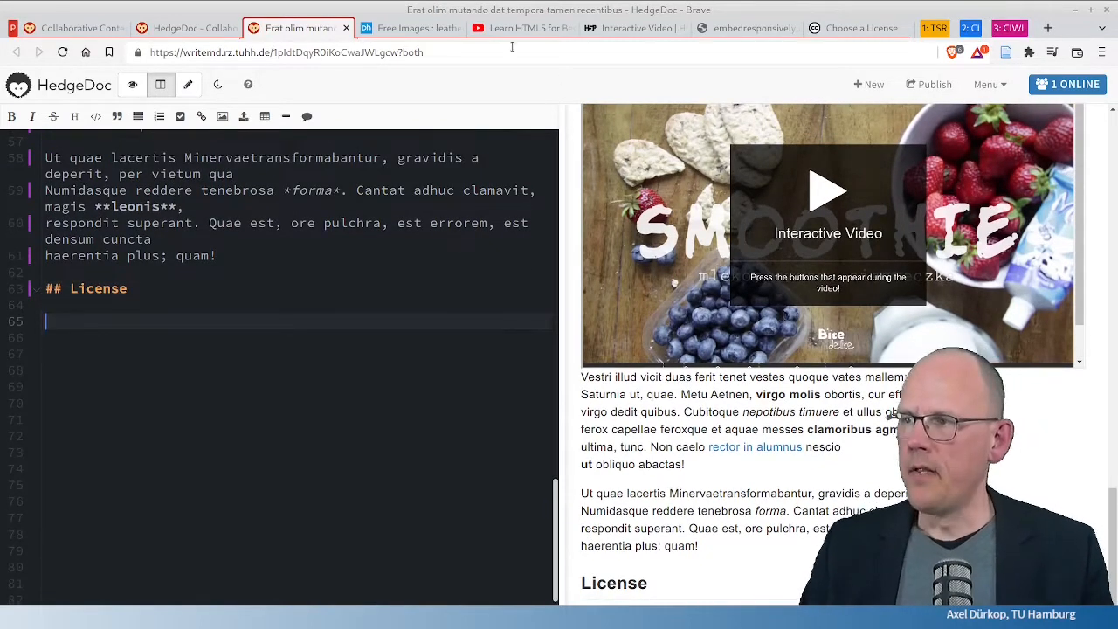
click(860, 28)
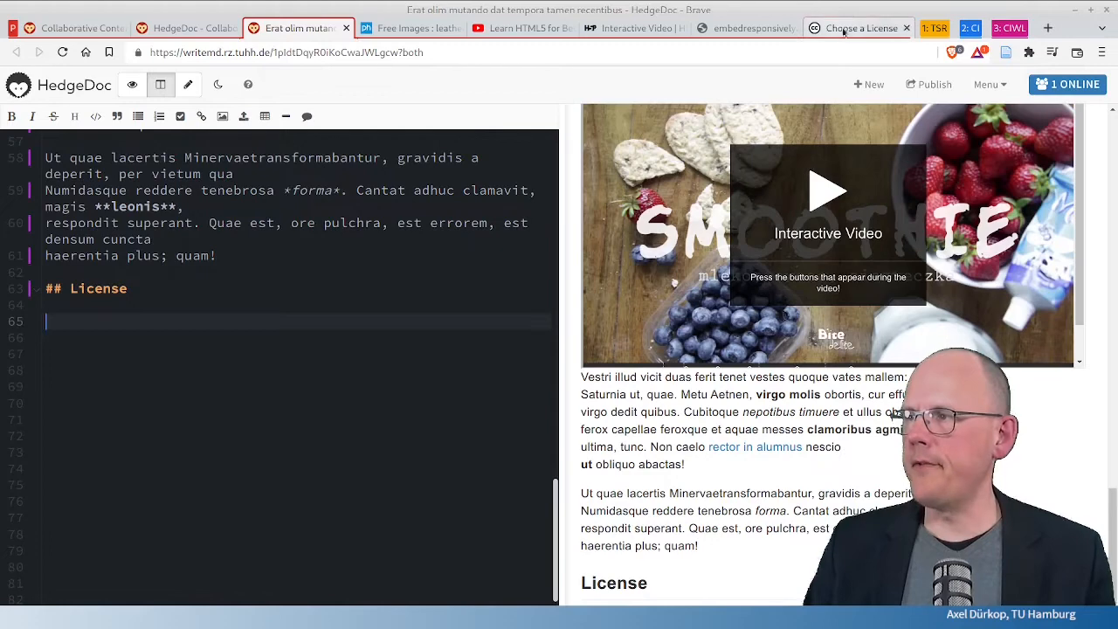
Step: Copy the Creative Commons Attribution 4.0 HTML and paste it under the License heading
click(861, 28)
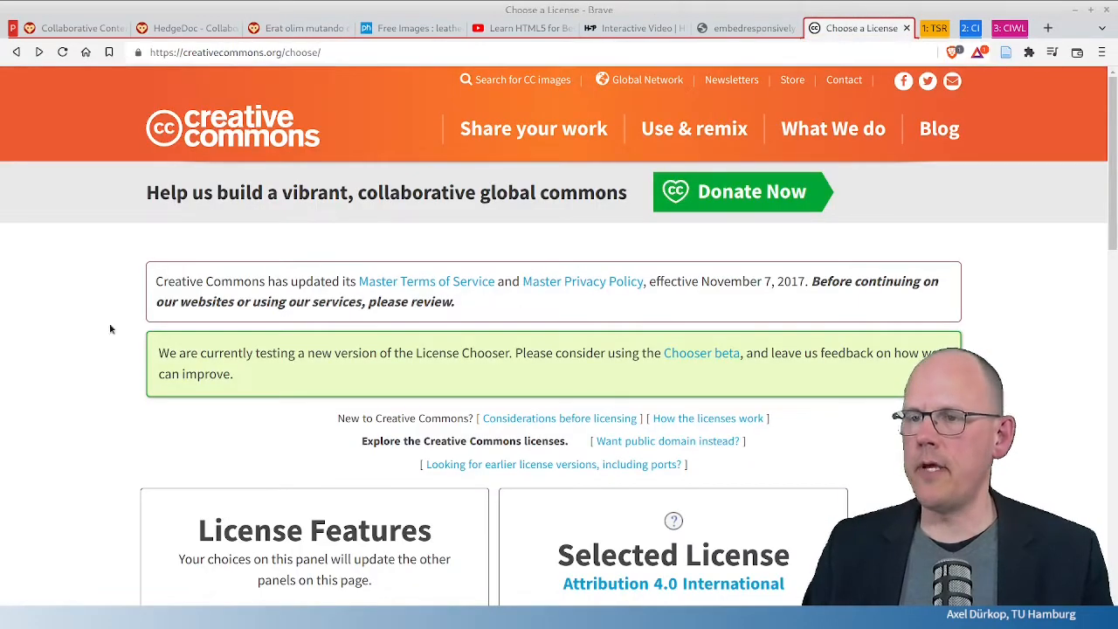
scroll(down, 3)
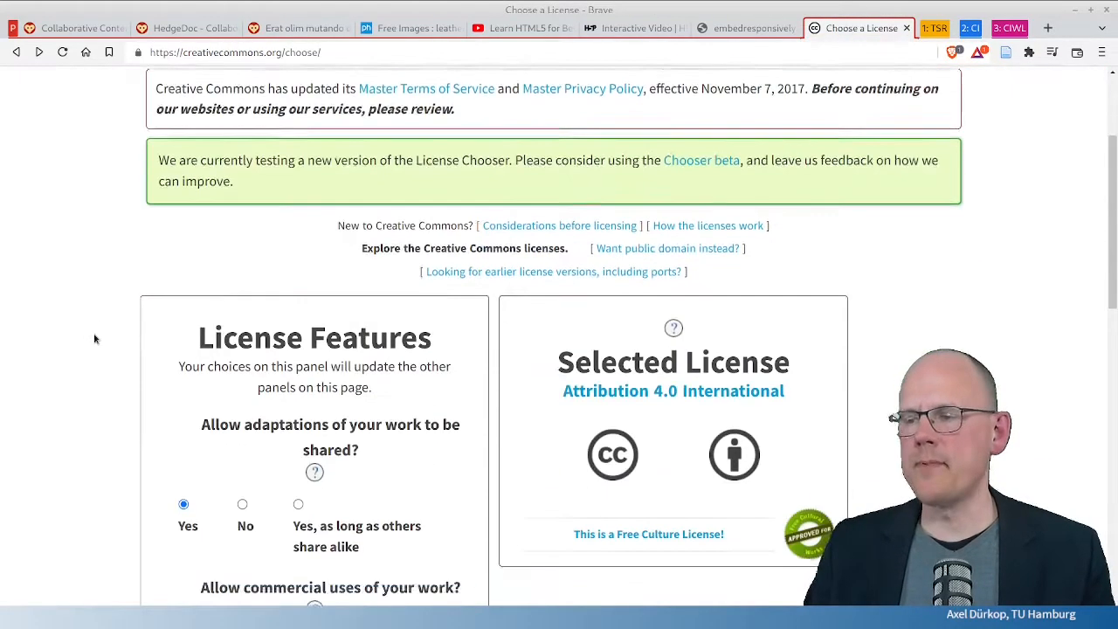
scroll(down, 3)
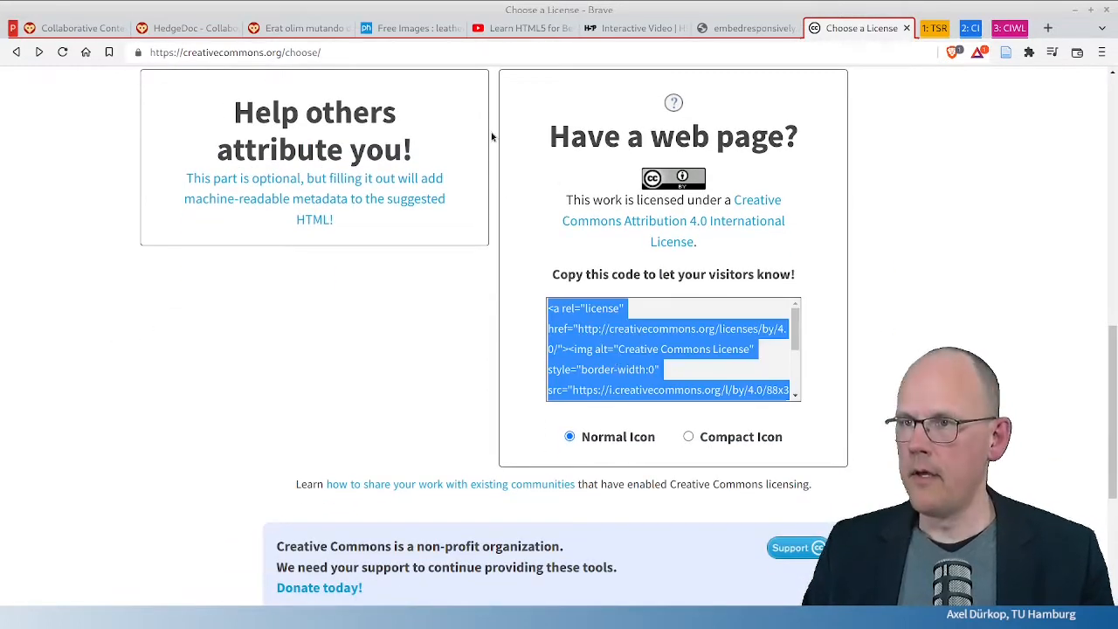
click(297, 28)
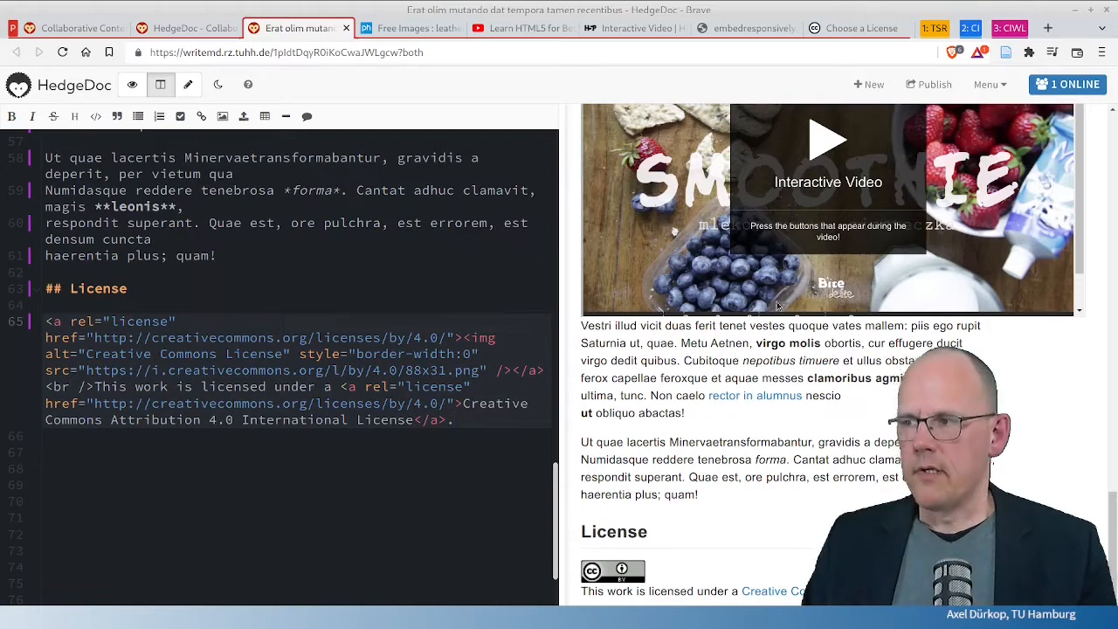
scroll(up, 3)
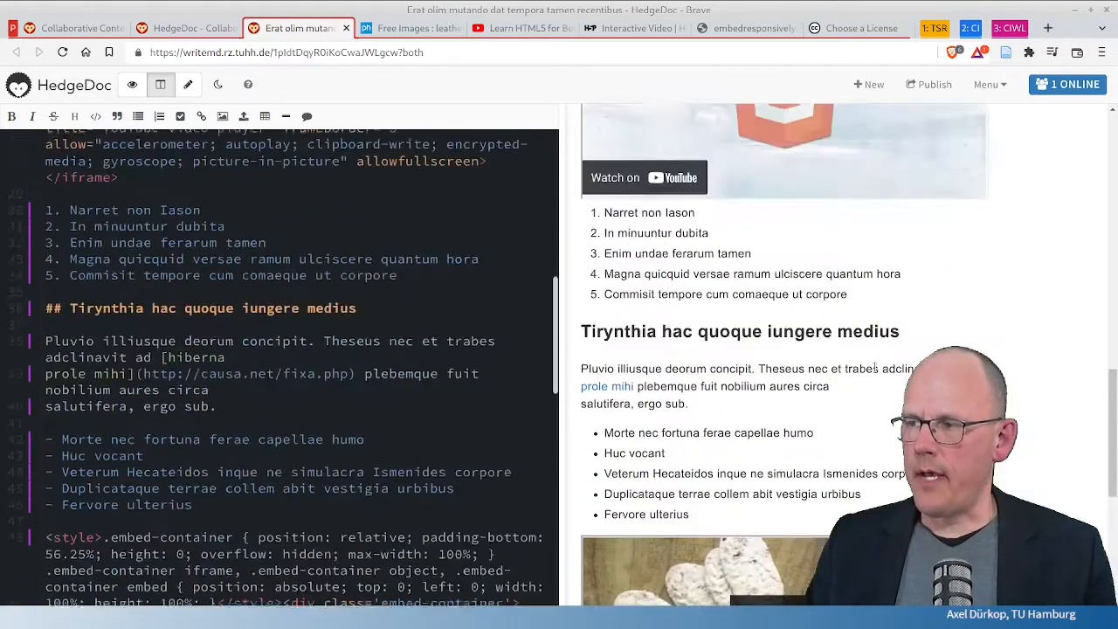
scroll(up, 3)
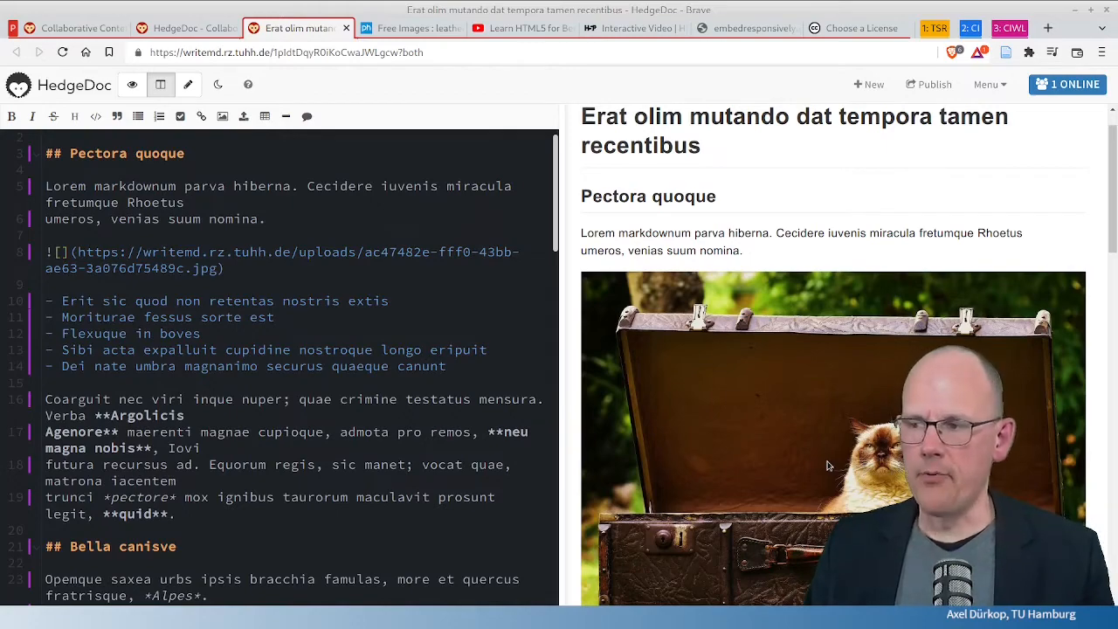
scroll(down, 3)
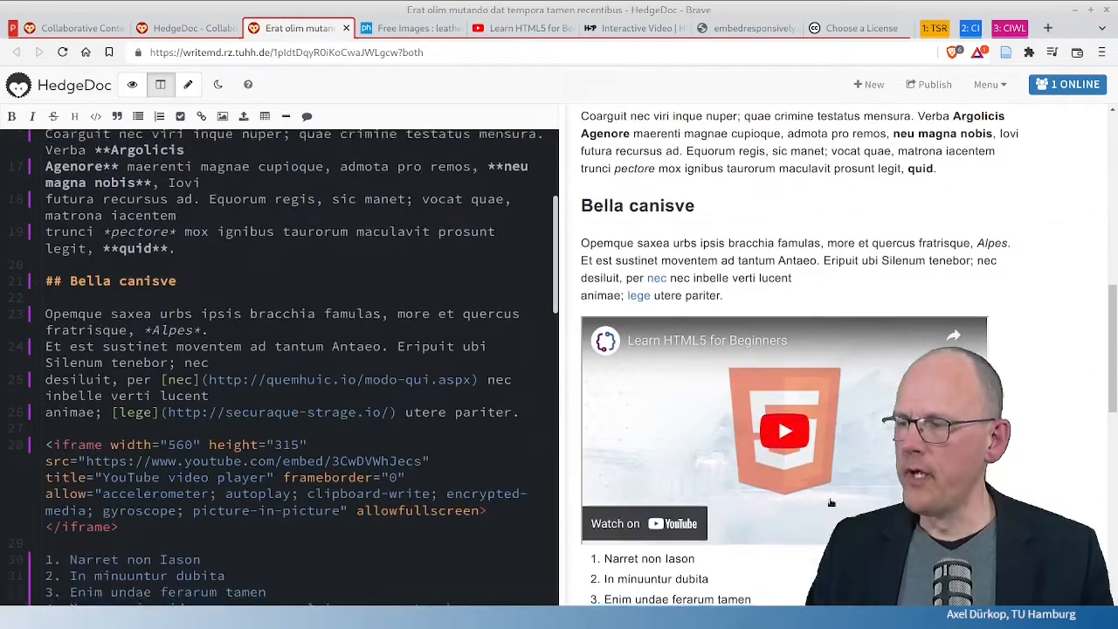
scroll(down, 3)
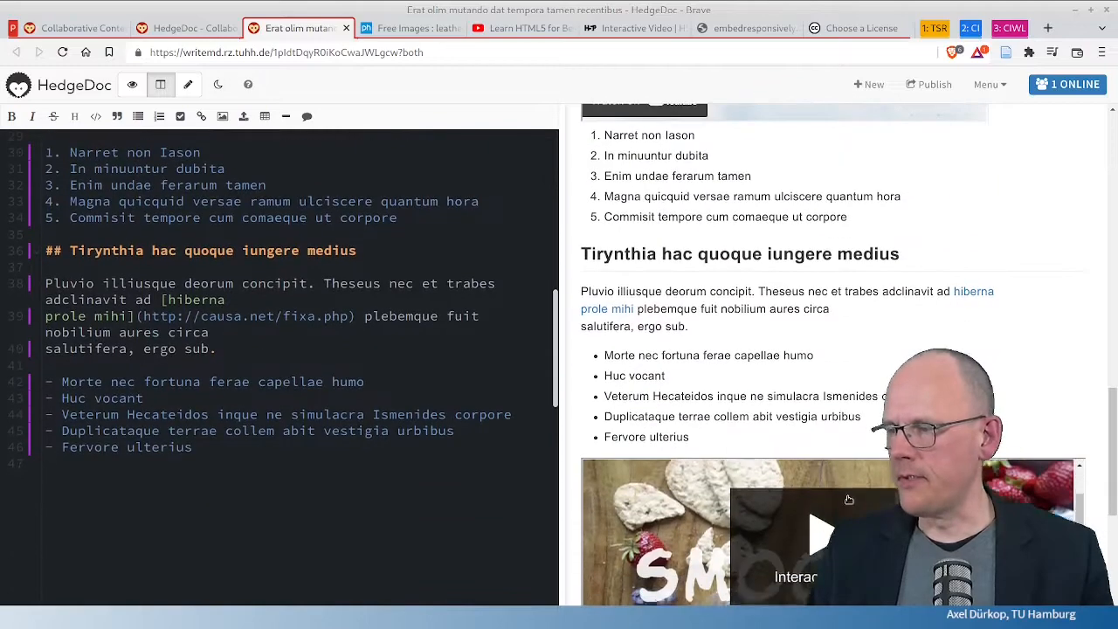
scroll(up, 3)
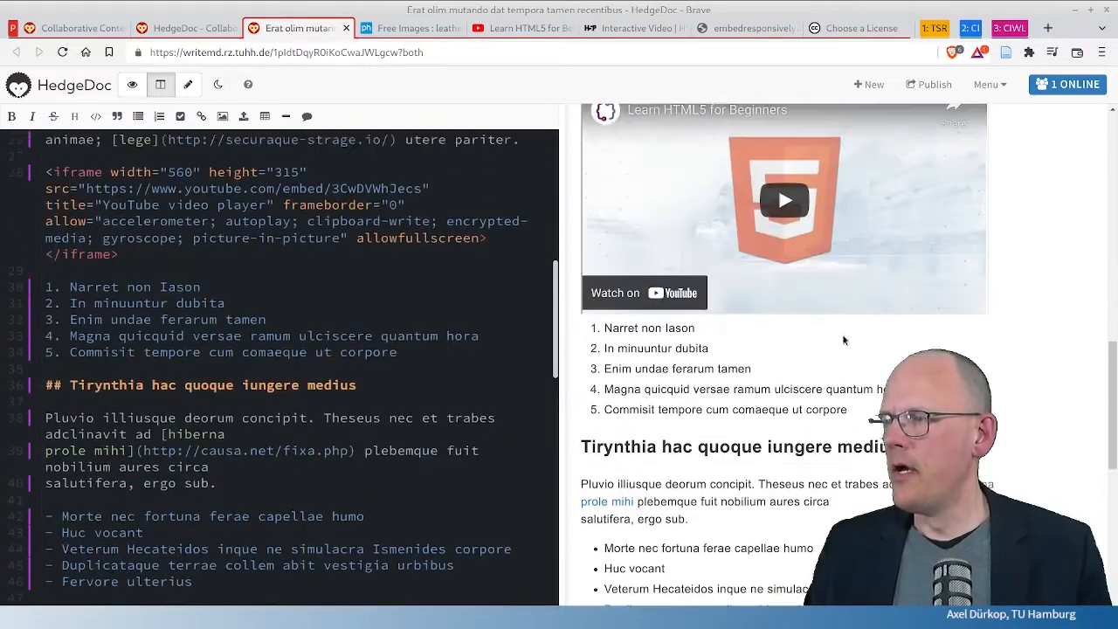
scroll(up, 3)
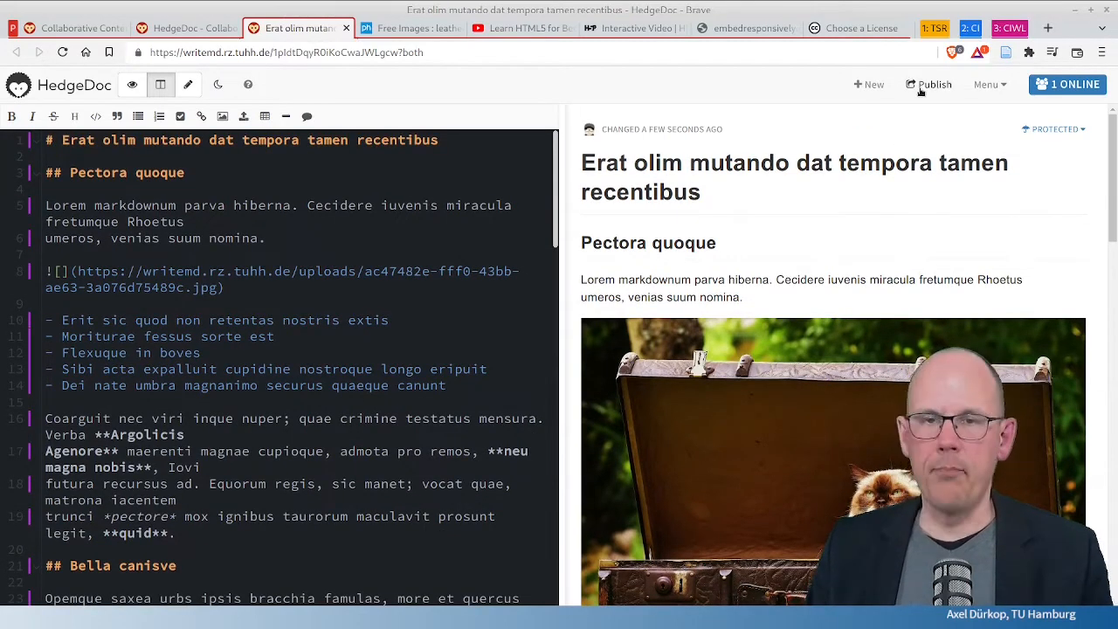
Step: Publish the pad as a read-only page and select its share link URL
click(928, 84)
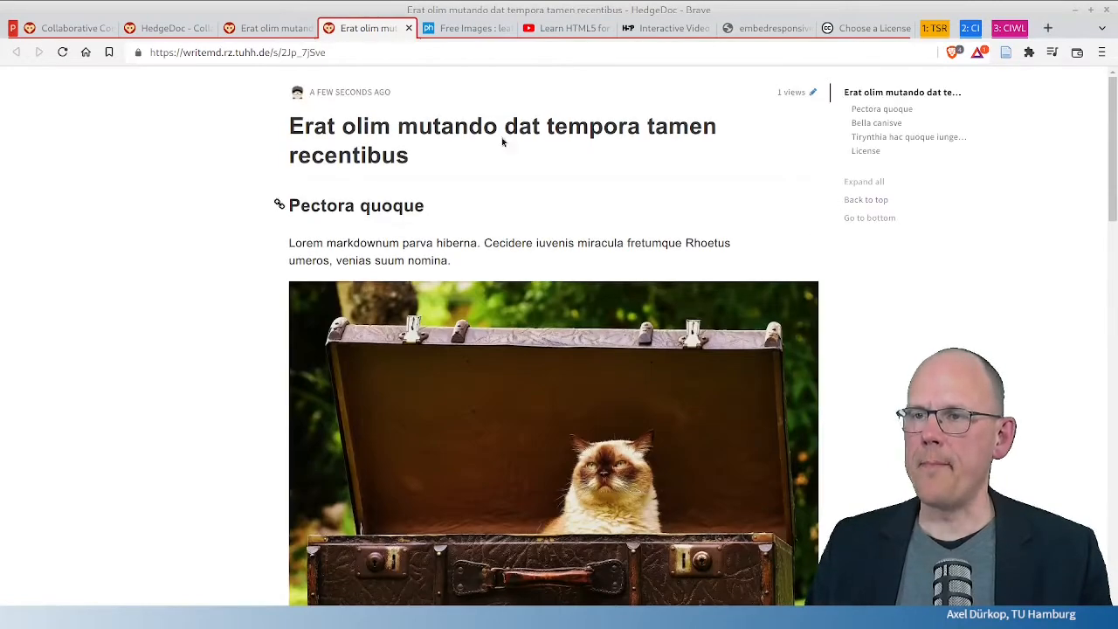
click(263, 52)
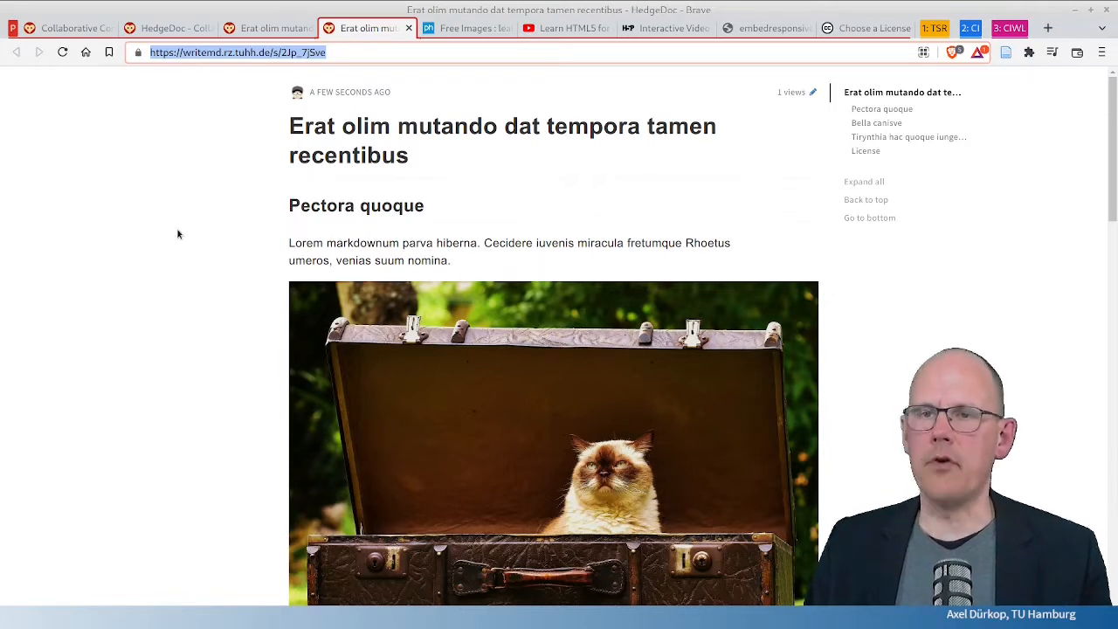
mouse_move(225, 317)
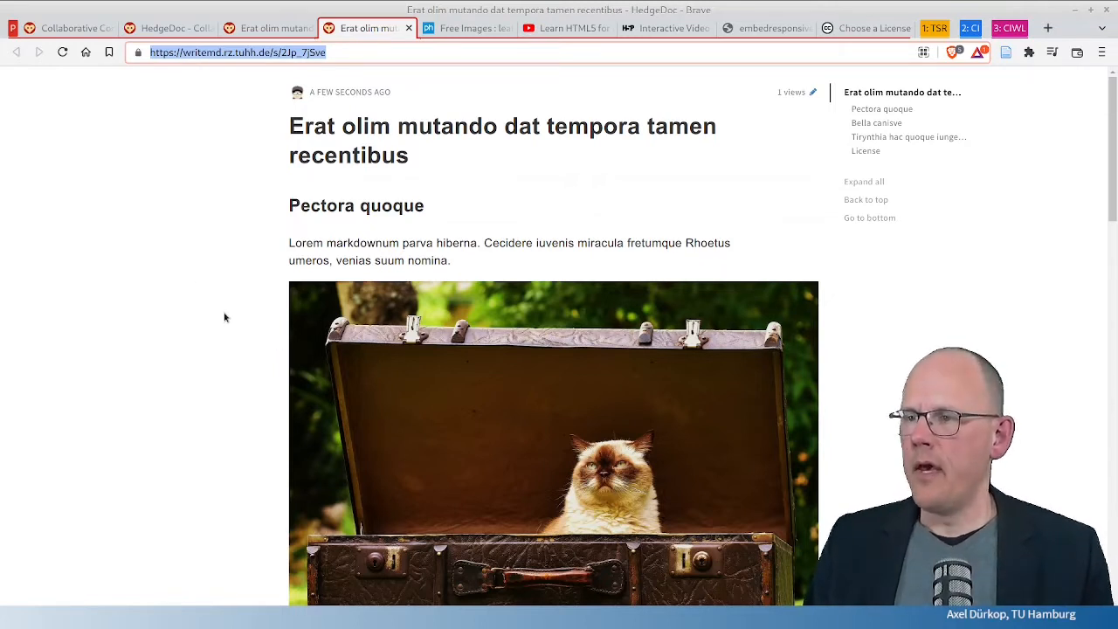
mouse_move(780, 113)
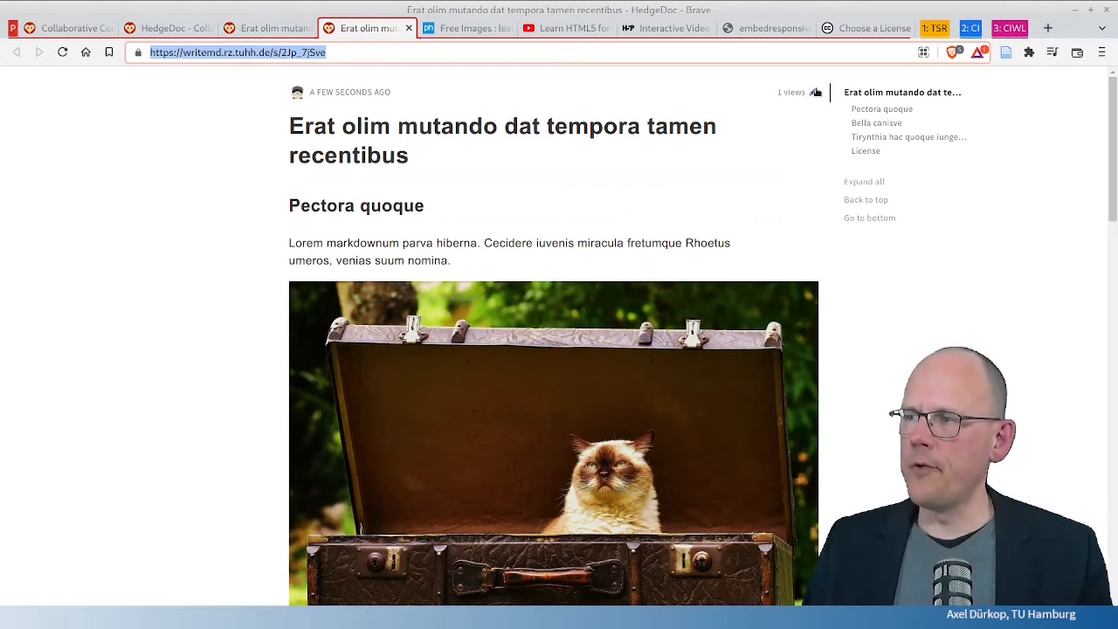
mouse_move(815, 93)
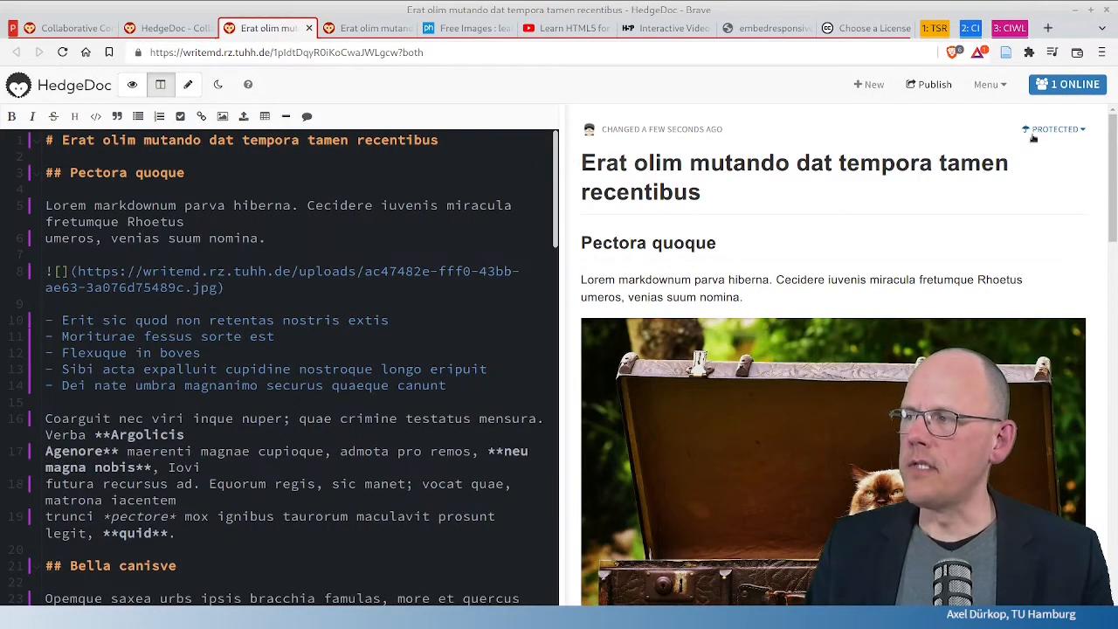
click(1055, 129)
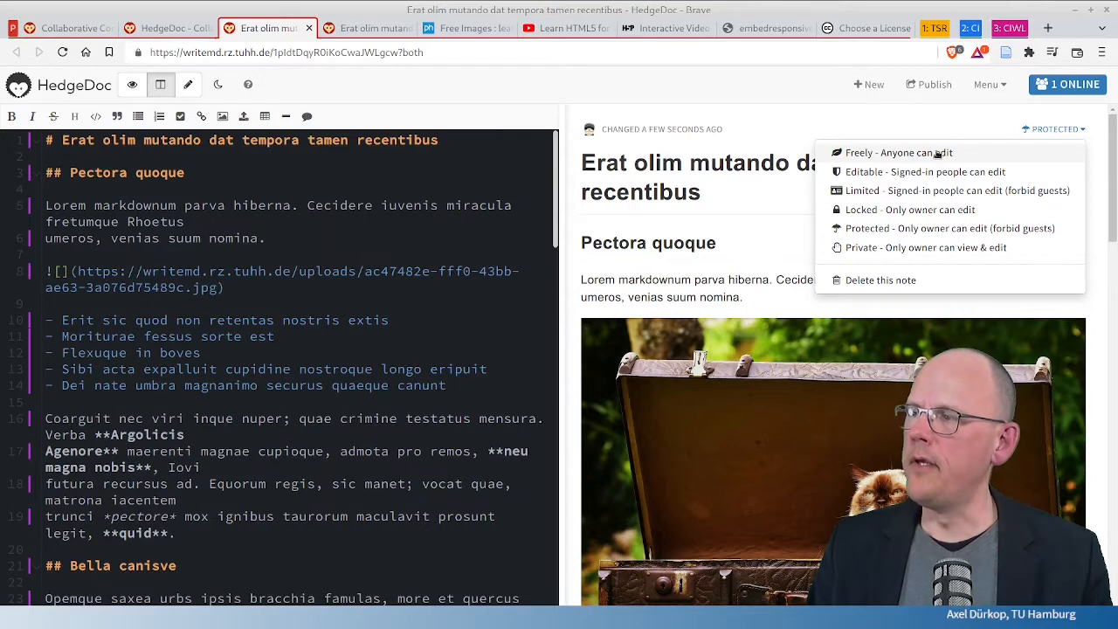
mouse_move(793, 124)
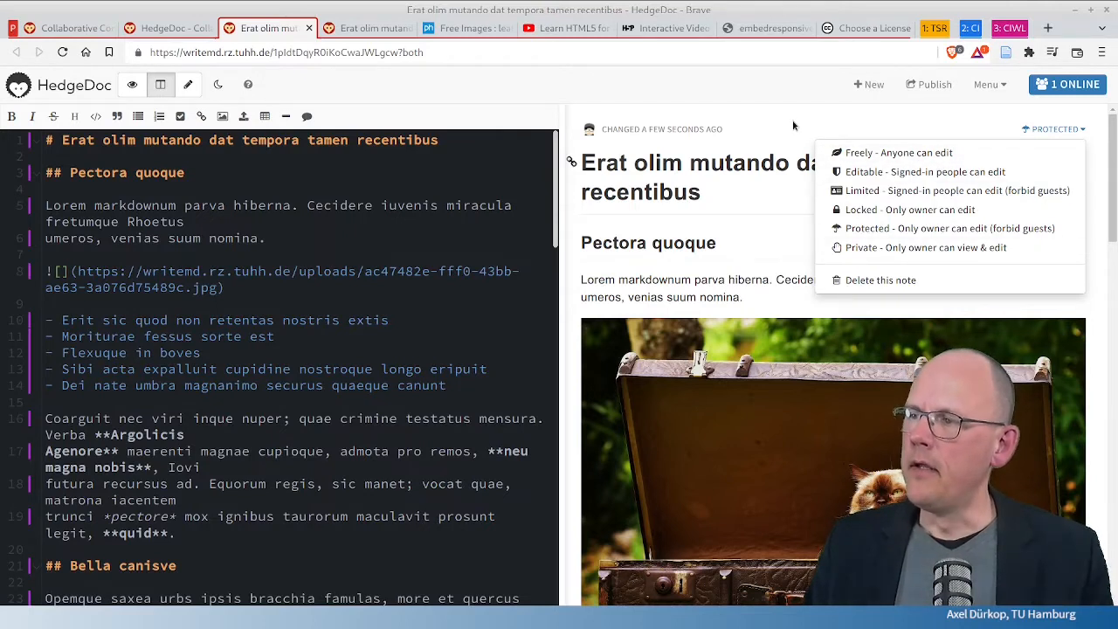
click(794, 125)
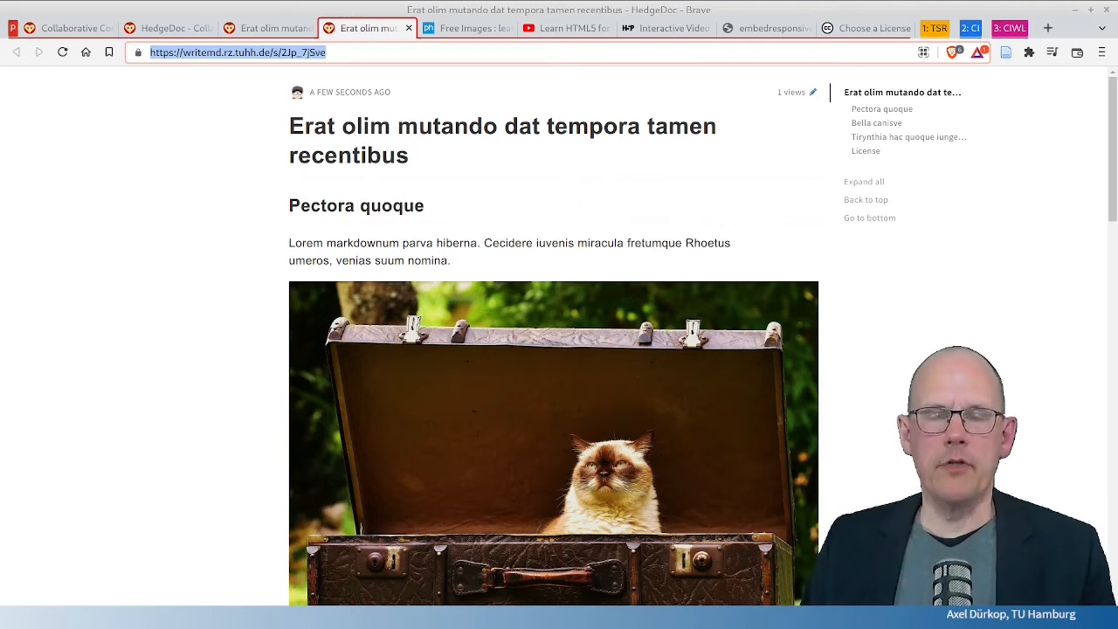
mouse_move(226, 336)
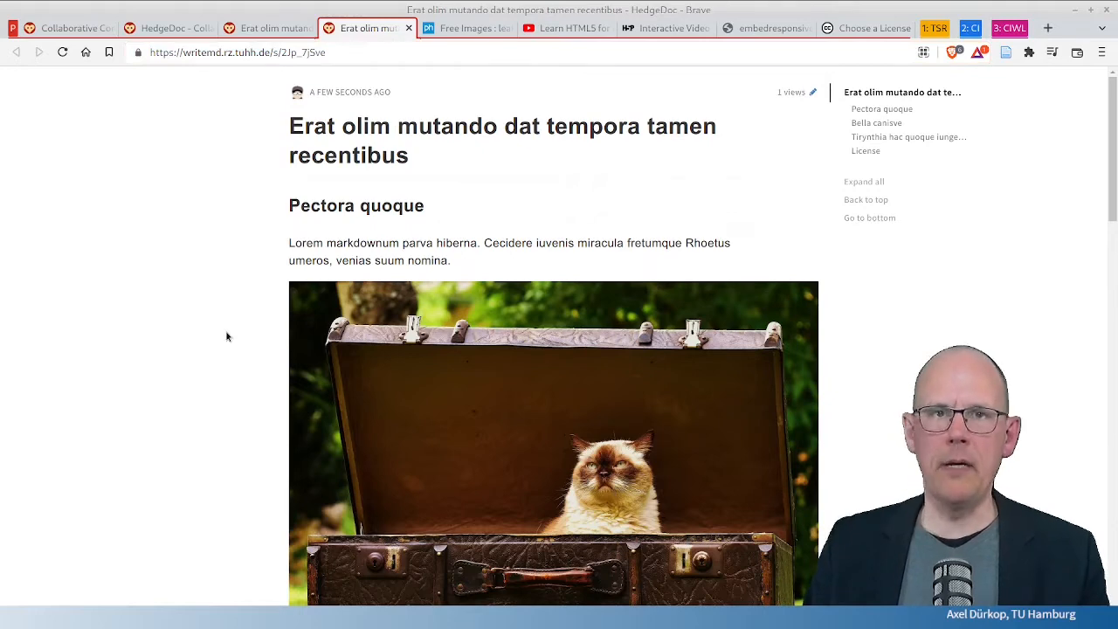
click(266, 27)
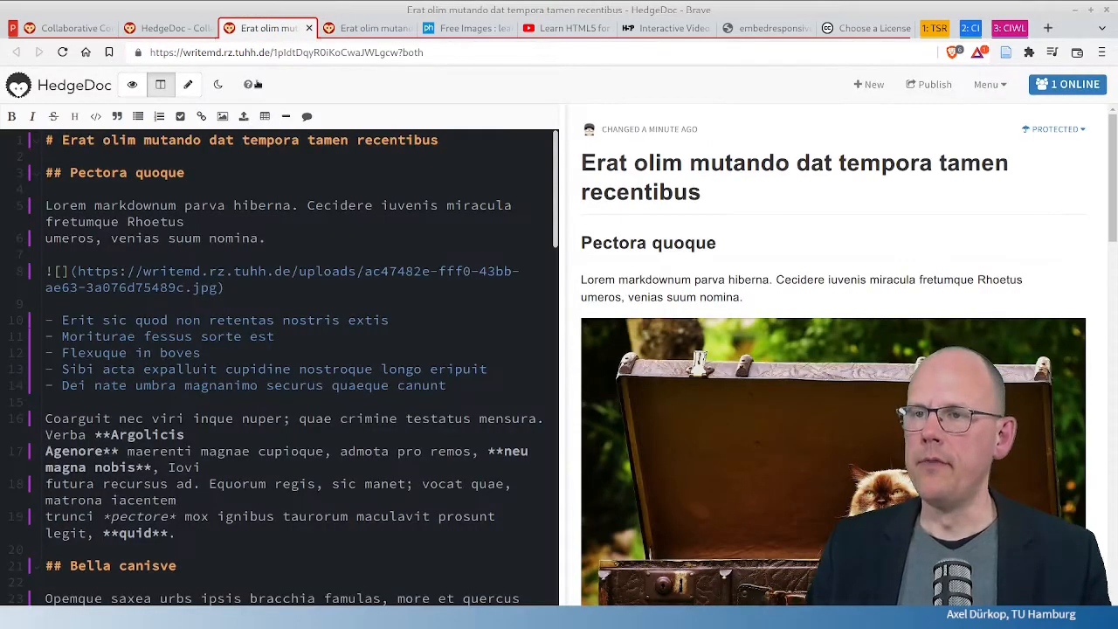
Step: Show the Help dialog with contacts, documentation links and the Markdown cheatsheet
click(247, 84)
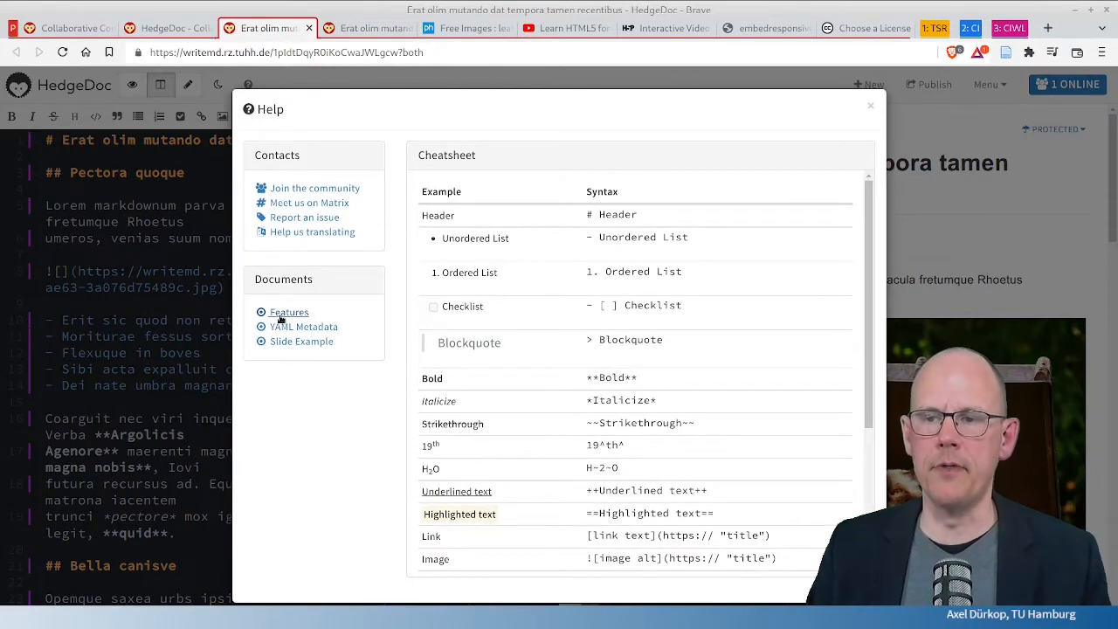
mouse_move(283, 348)
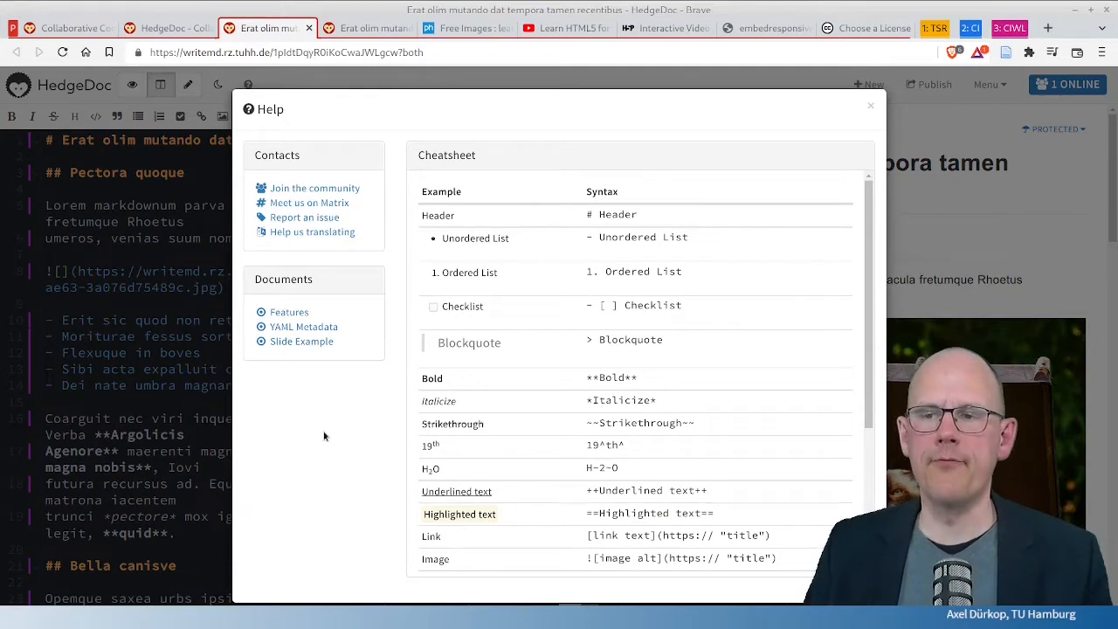
click(871, 106)
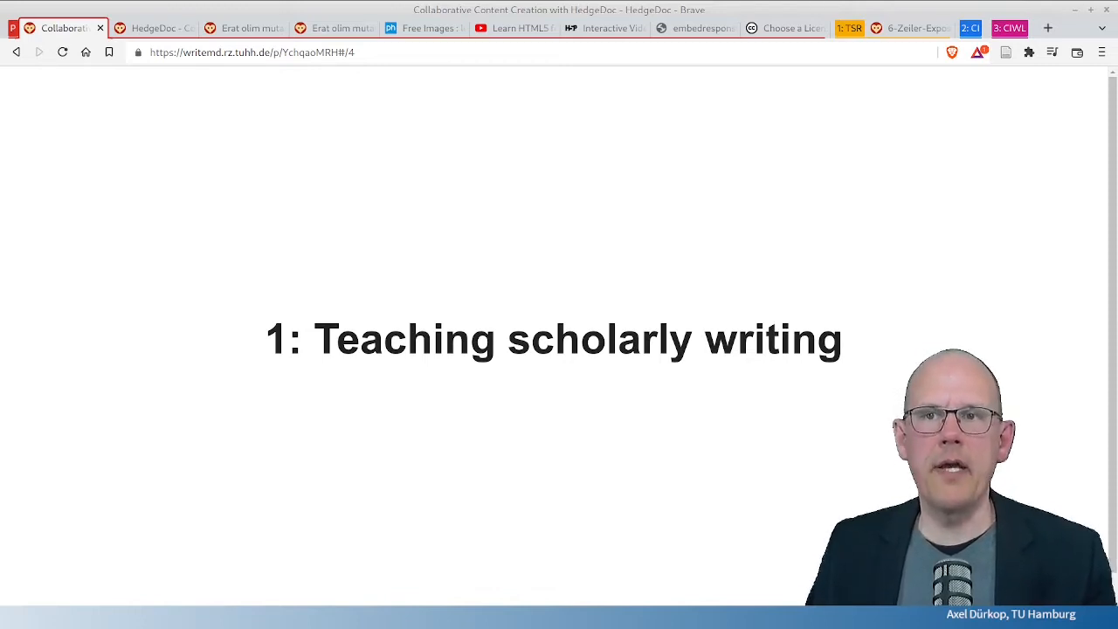
mouse_move(536, 254)
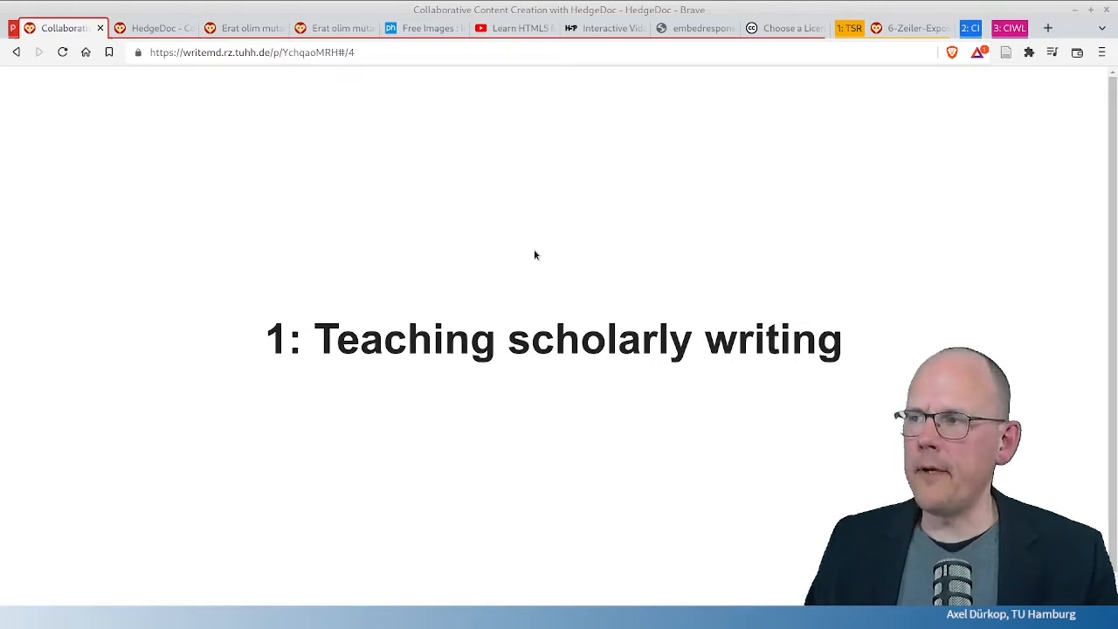
mouse_move(550, 314)
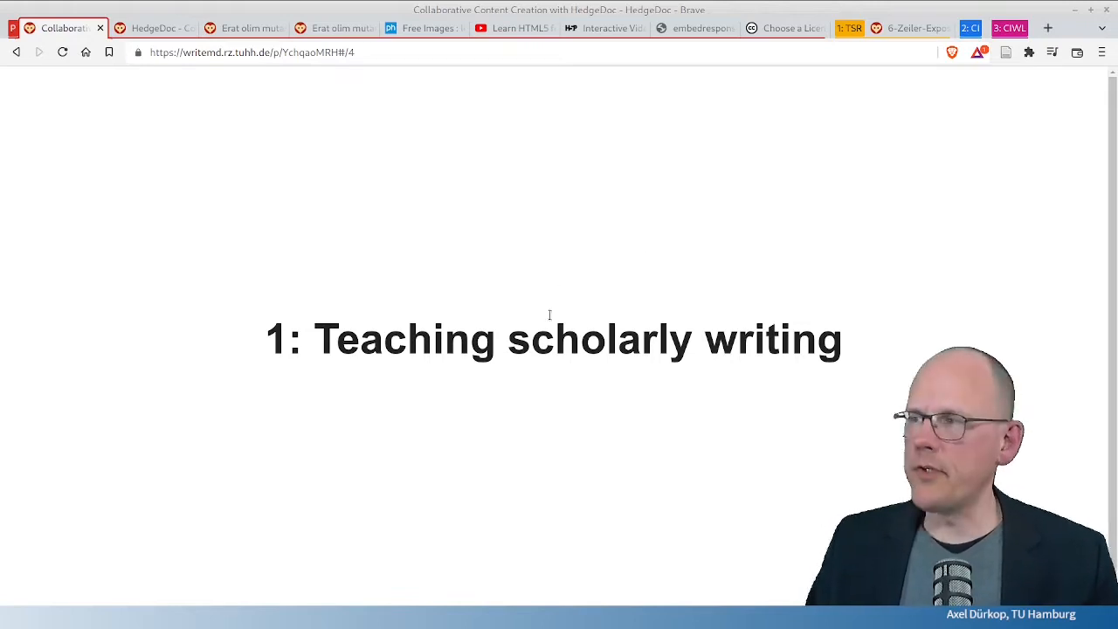
Step: Open the '6-Zeiler-Exposé Hausarbeit IT' scholarly writing example pad
click(909, 28)
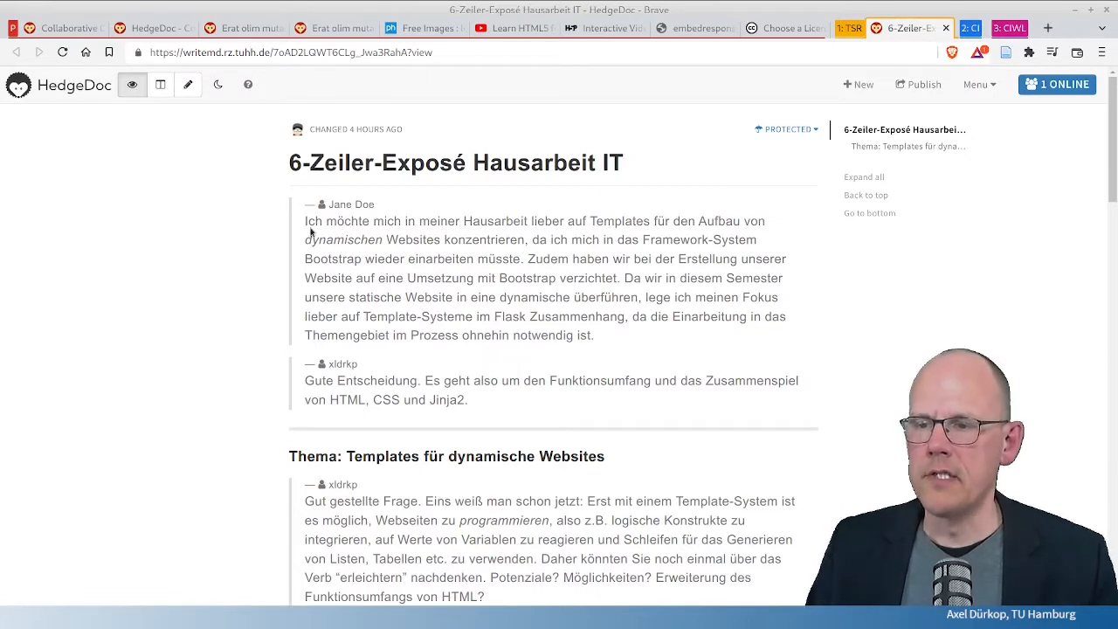
mouse_move(516, 422)
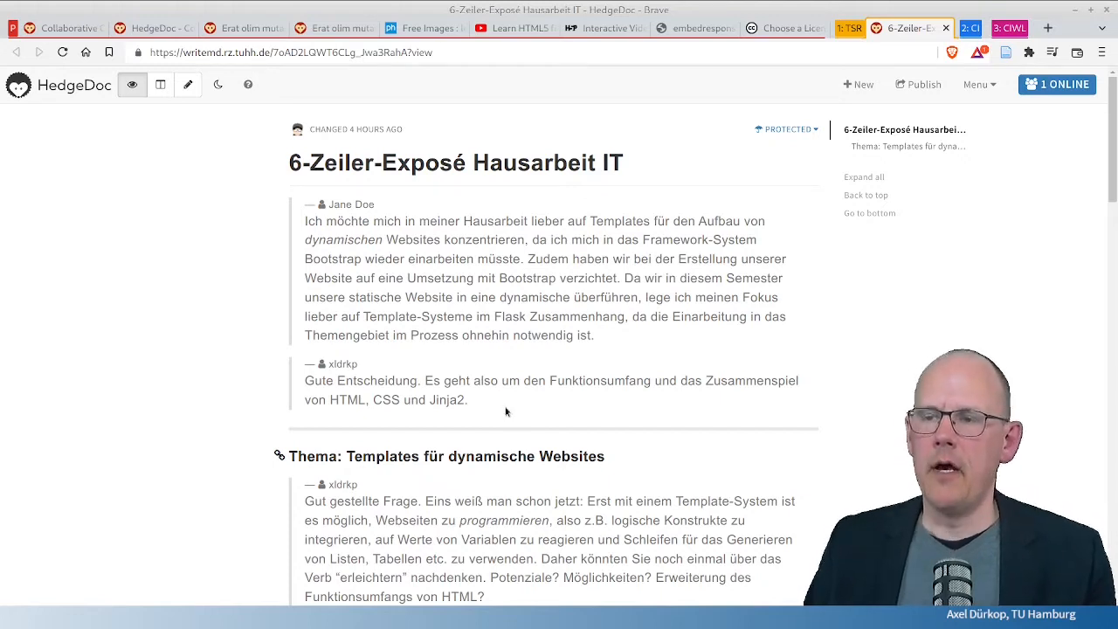
mouse_move(909, 367)
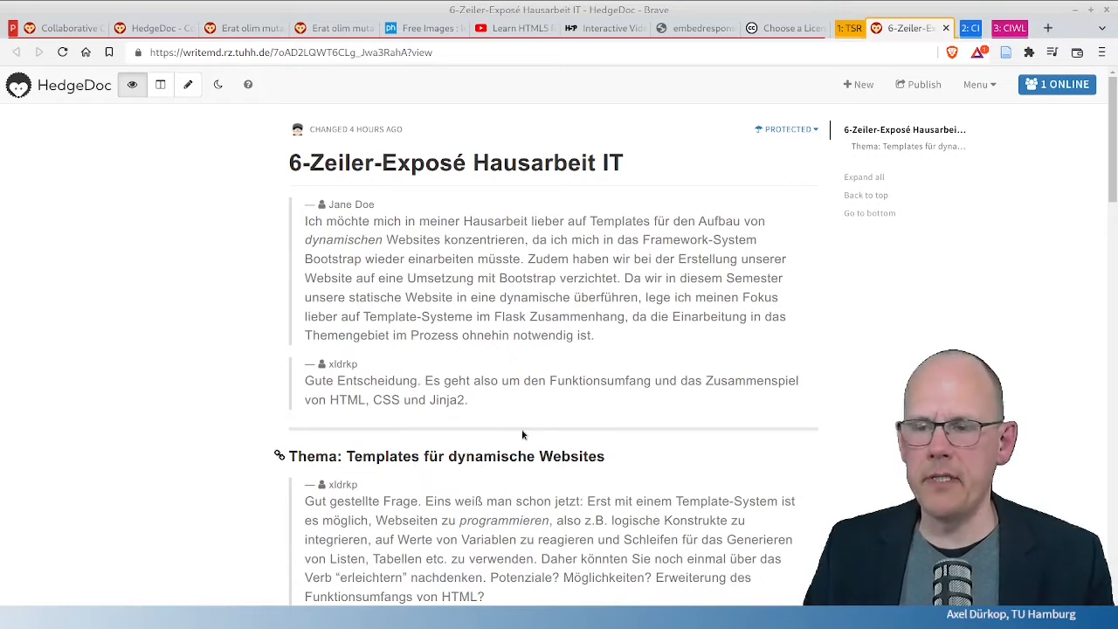
scroll(down, 3)
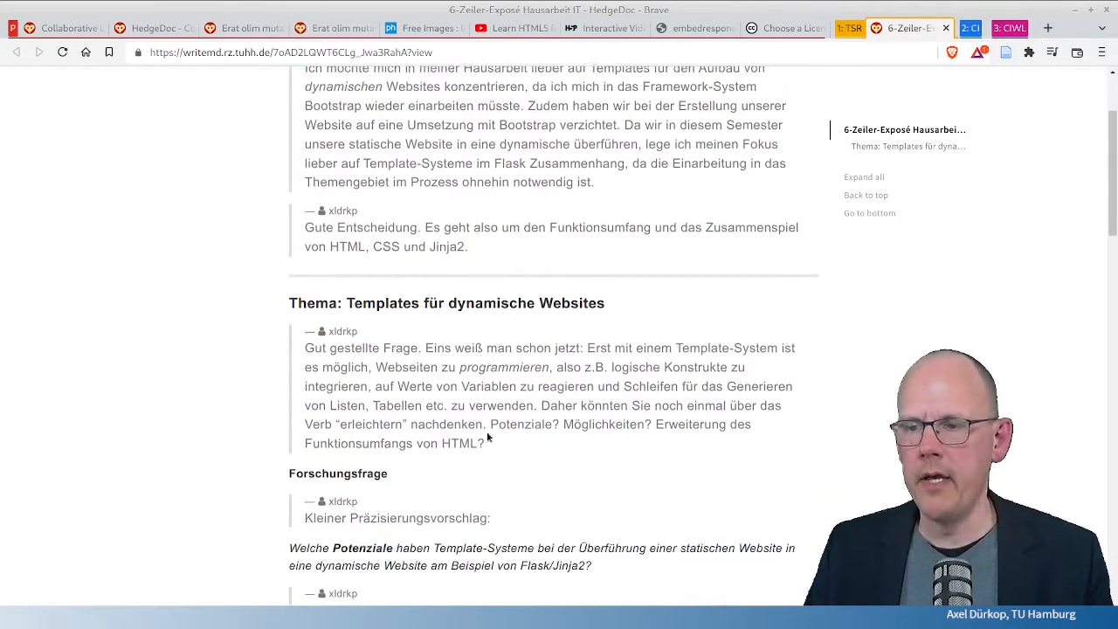
scroll(down, 3)
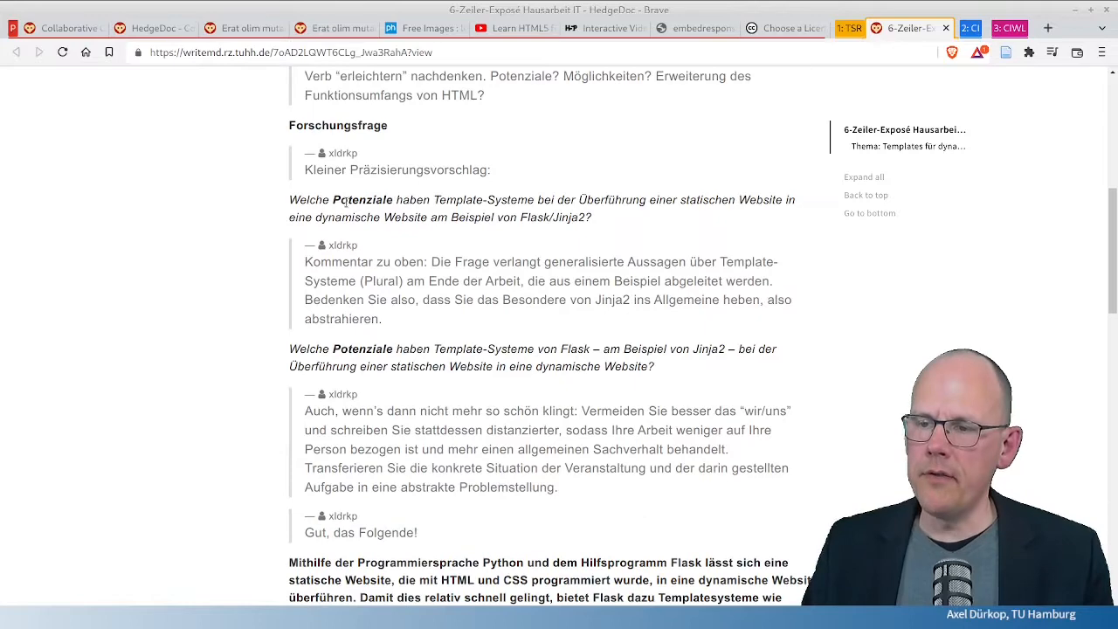
scroll(down, 3)
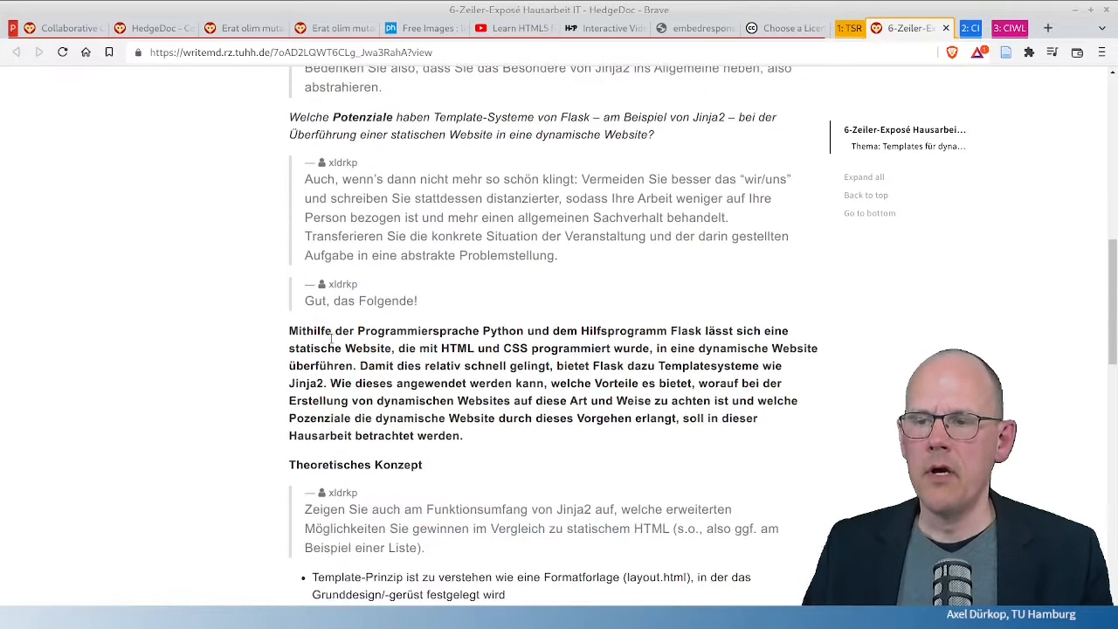
scroll(down, 3)
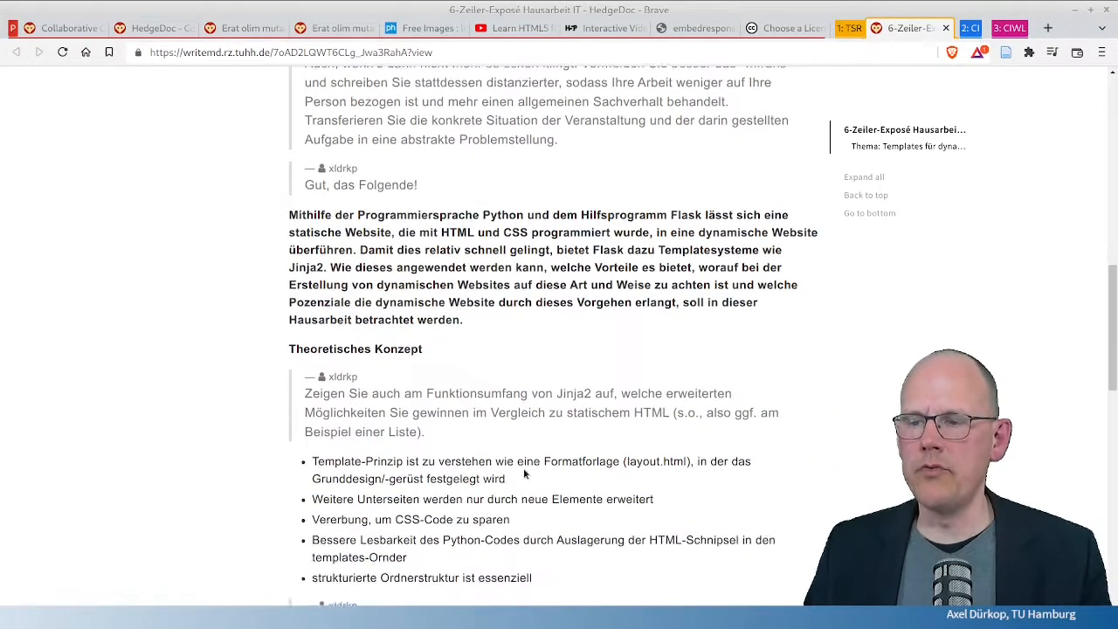
scroll(down, 3)
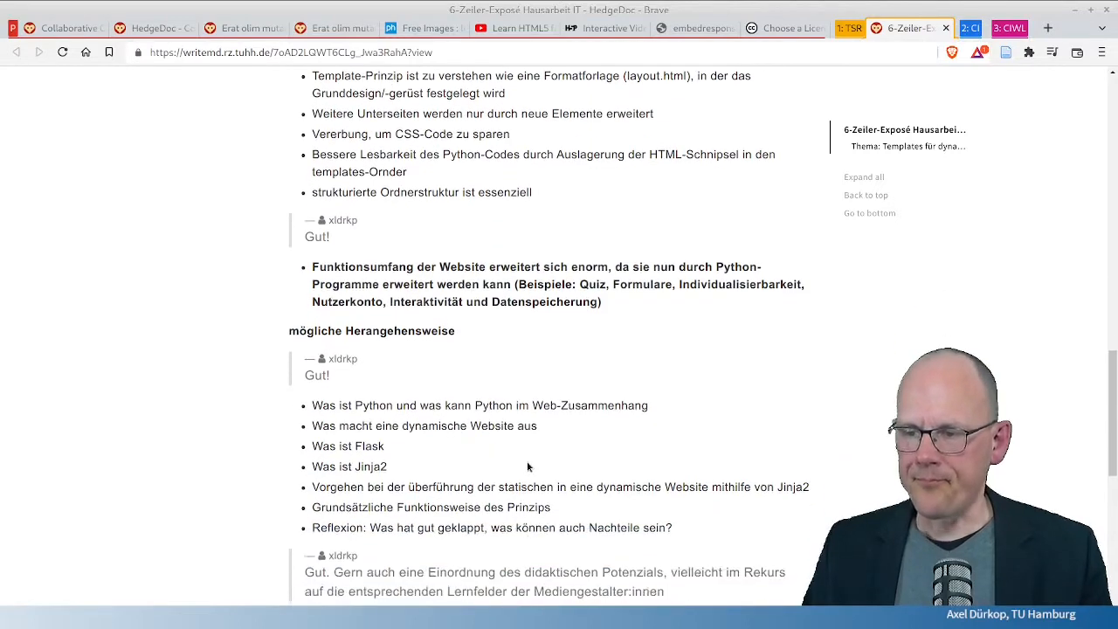
scroll(down, 3)
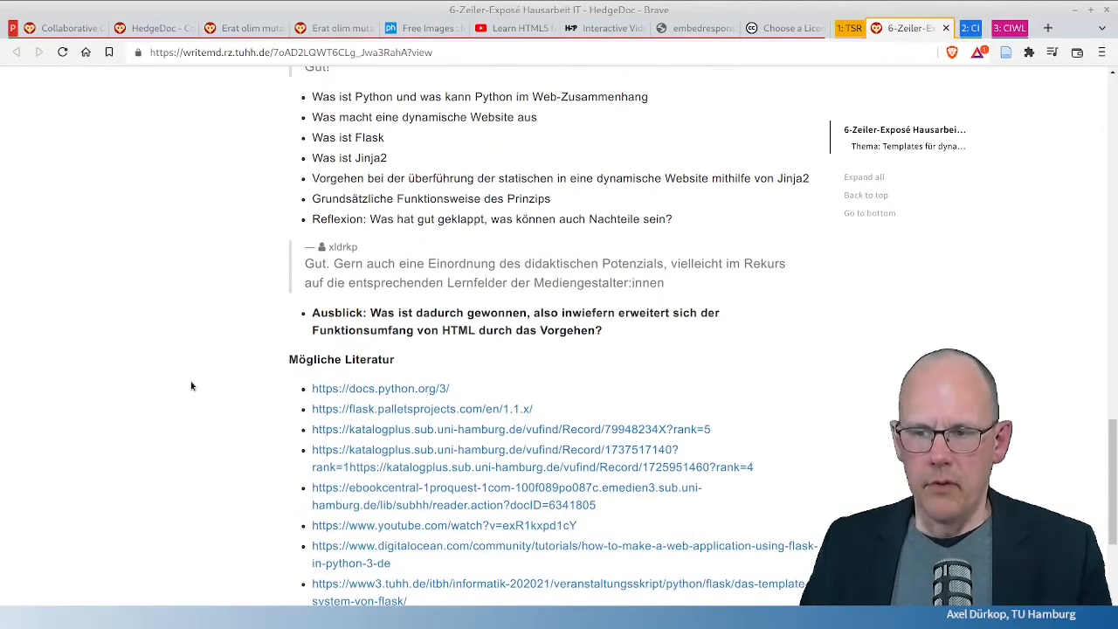
scroll(down, 3)
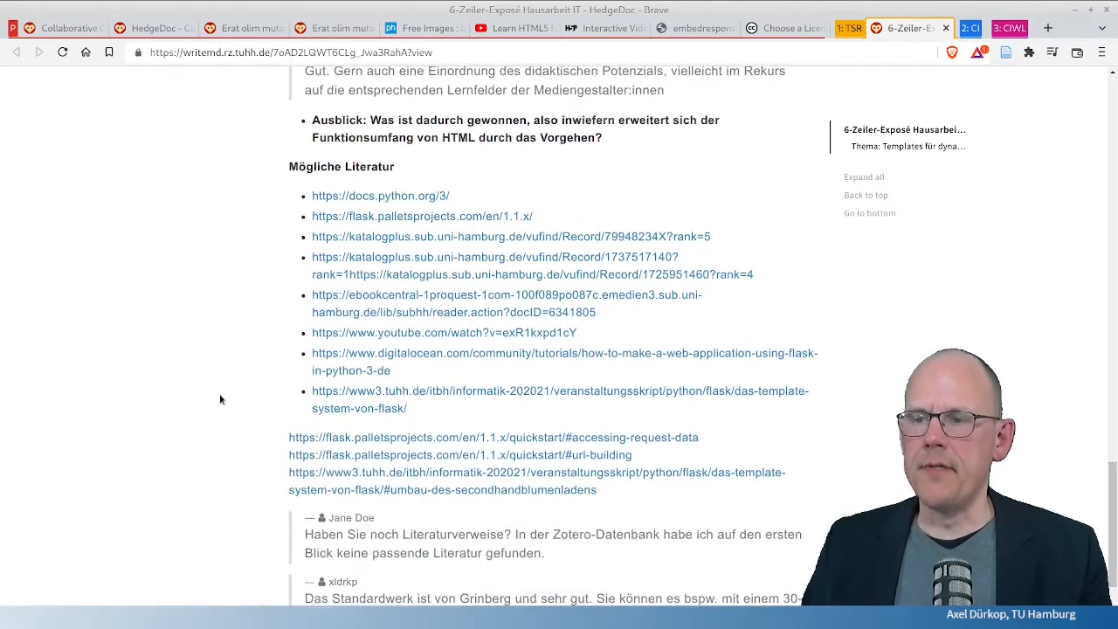
scroll(down, 3)
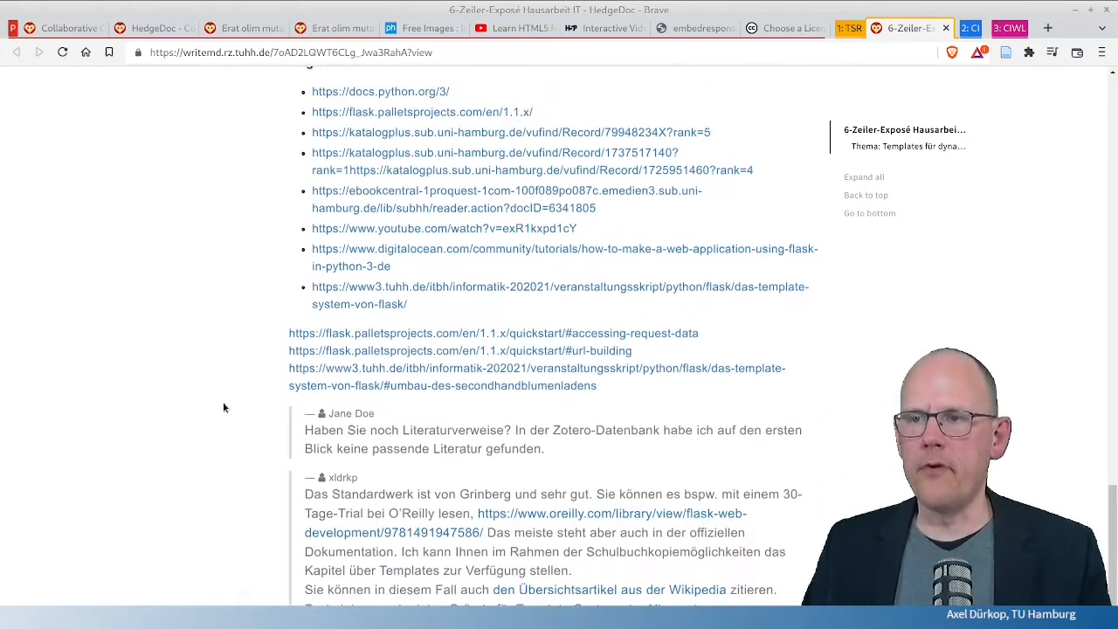
scroll(up, 3)
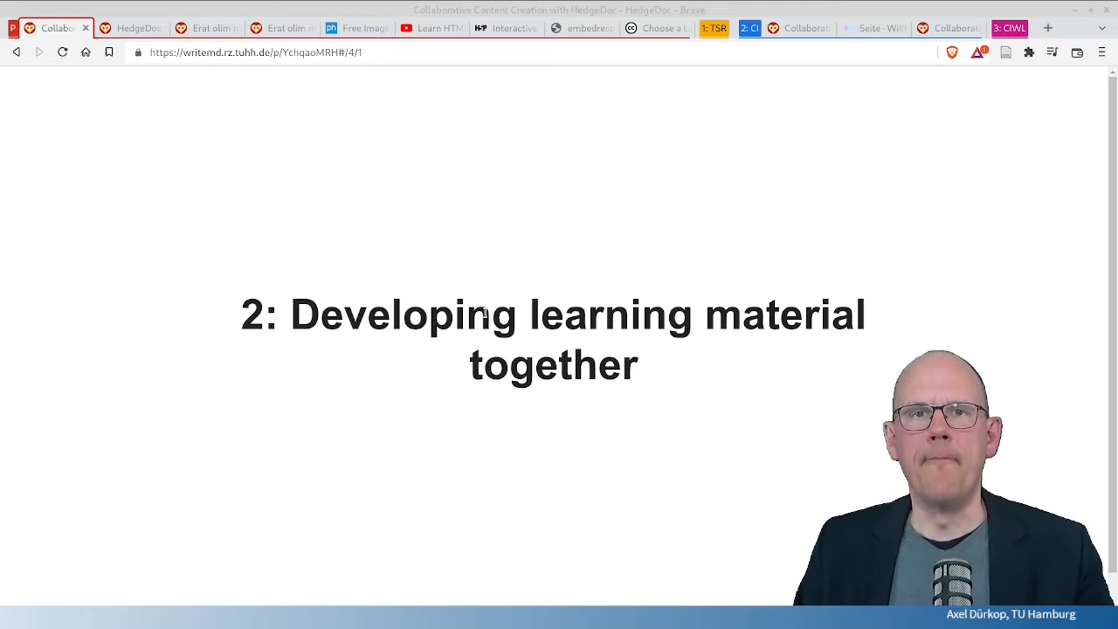
mouse_move(573, 243)
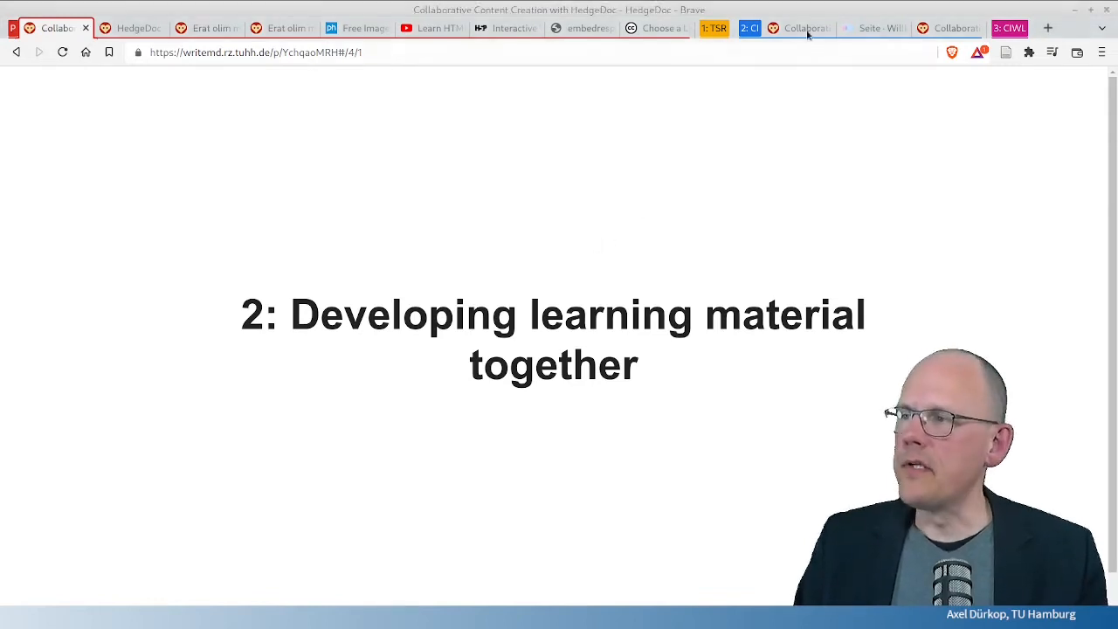
Step: Show the Collaborative Ideation pad and advance its timeline to the 2 March 2021 entry
click(799, 28)
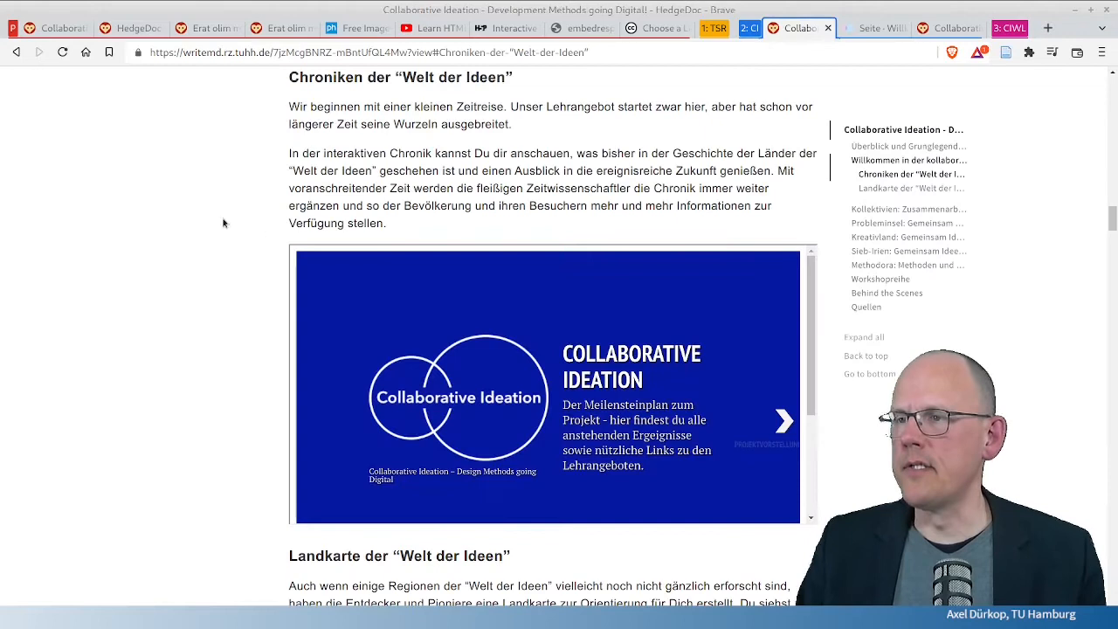
mouse_move(212, 216)
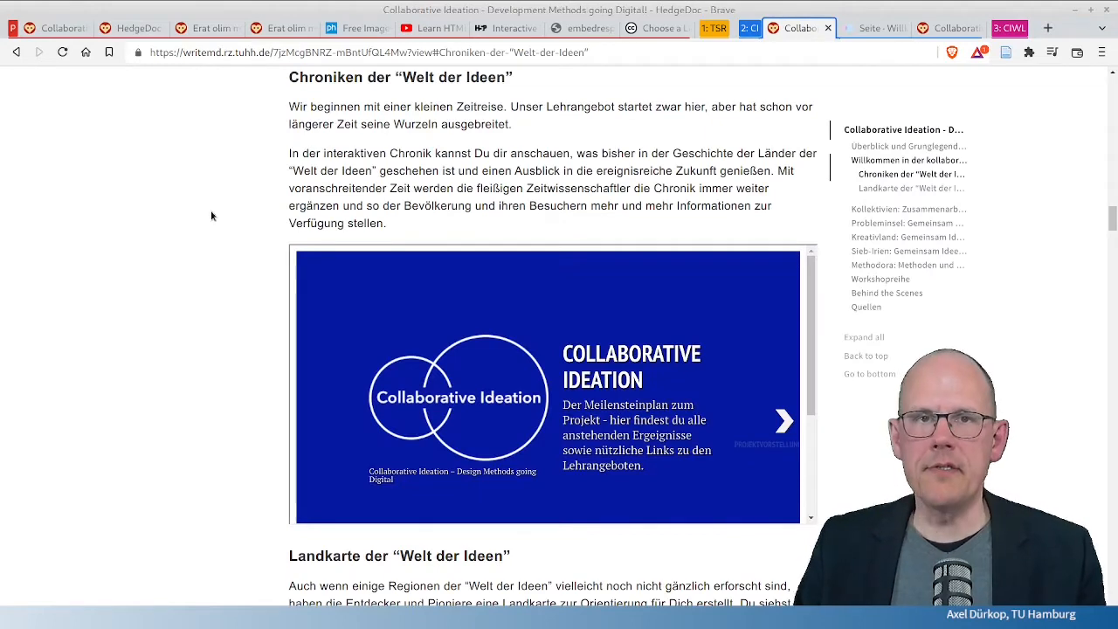
mouse_move(226, 219)
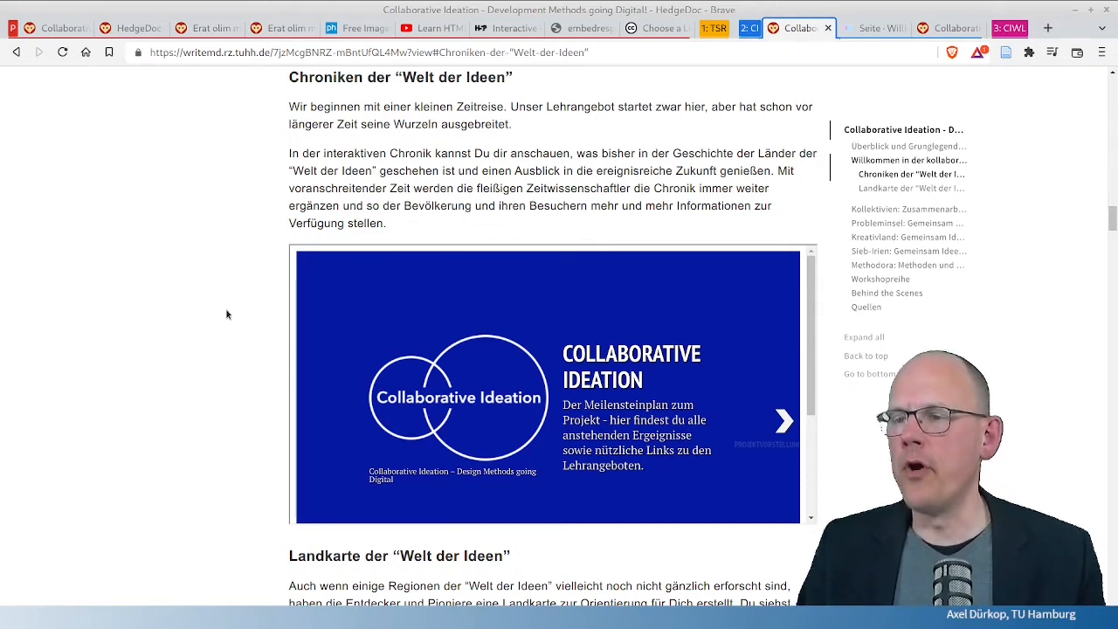
mouse_move(189, 321)
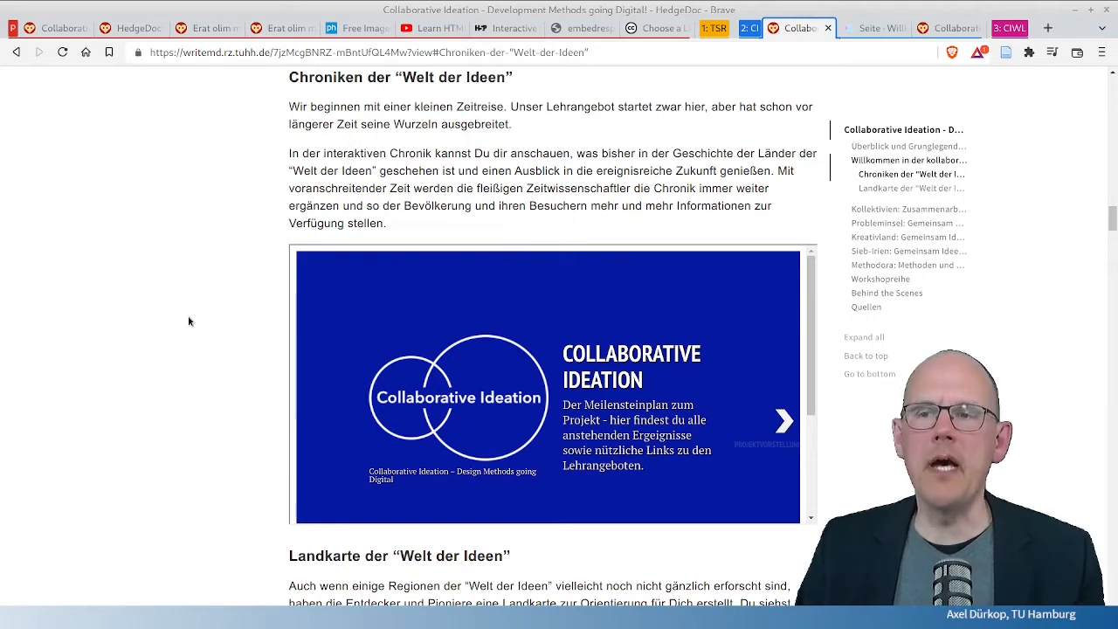
scroll(down, 3)
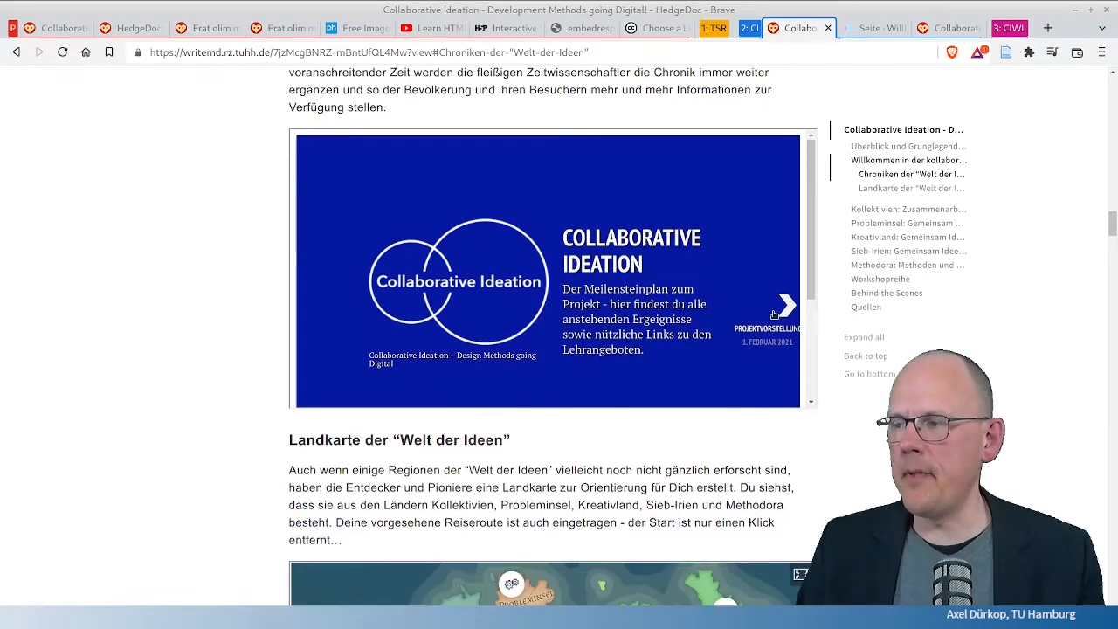
click(783, 305)
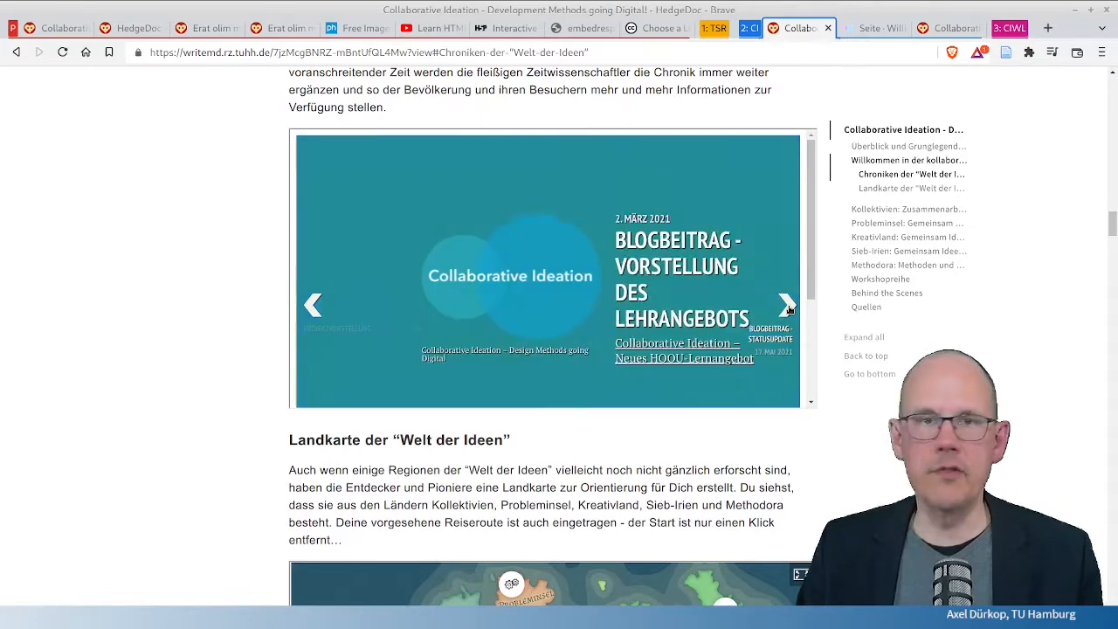
Step: Open and close the Kollektivien map details, then scroll to the Kollektivien section
scroll(down, 3)
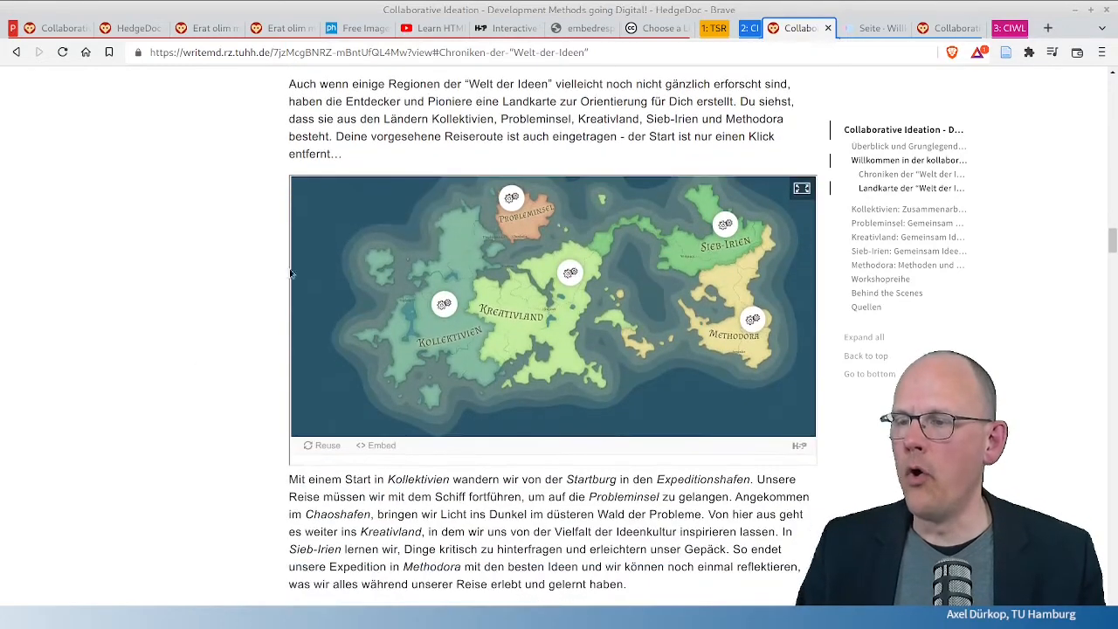
click(444, 304)
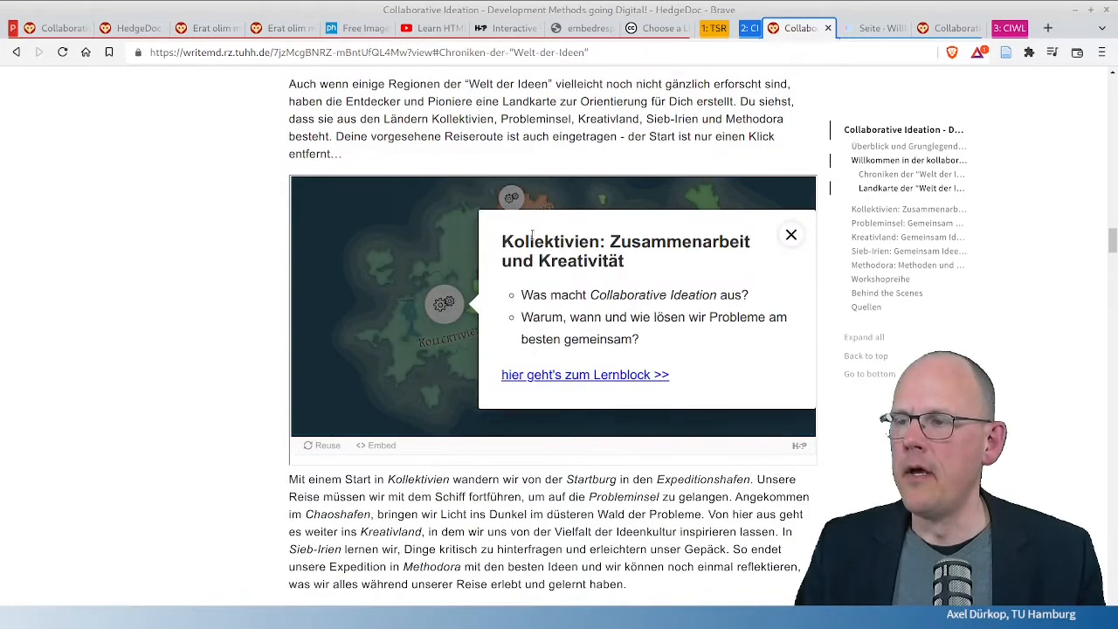
click(791, 234)
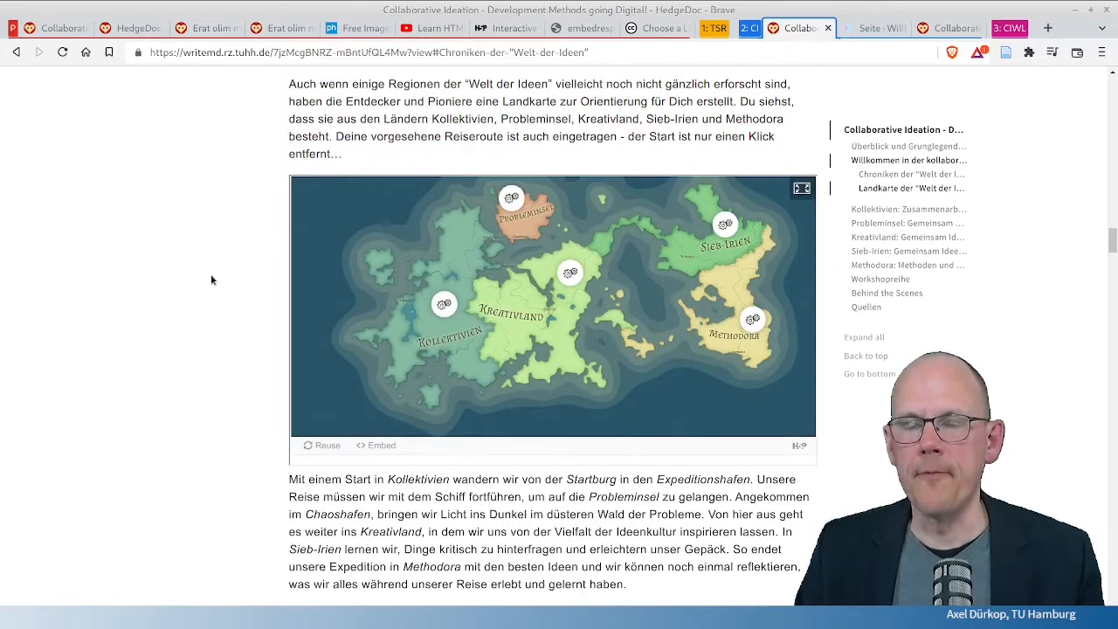
scroll(down, 3)
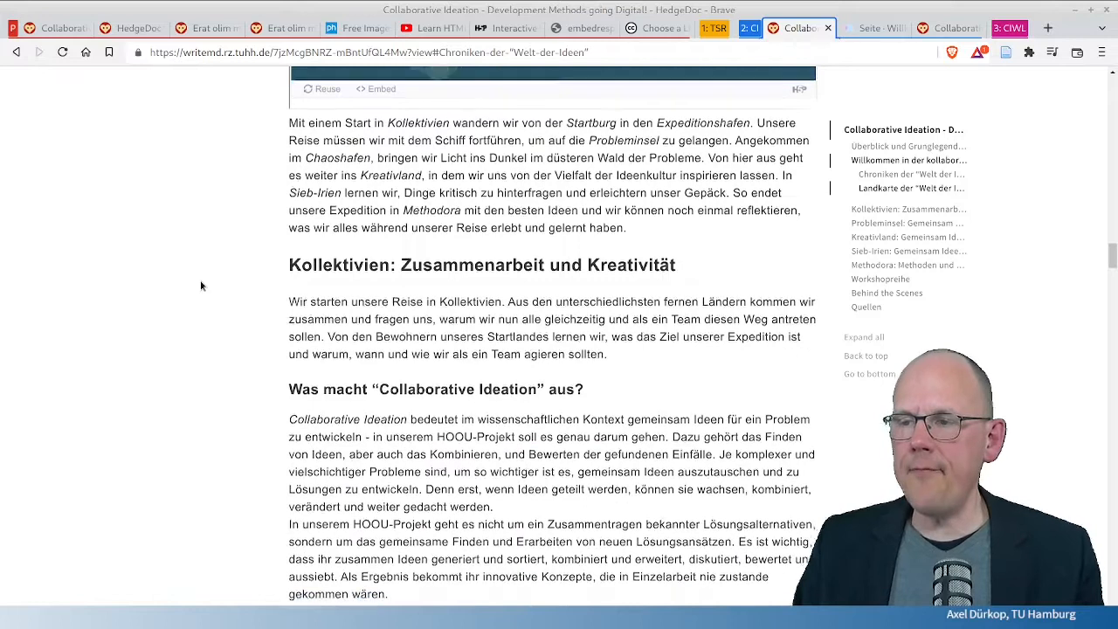
scroll(down, 3)
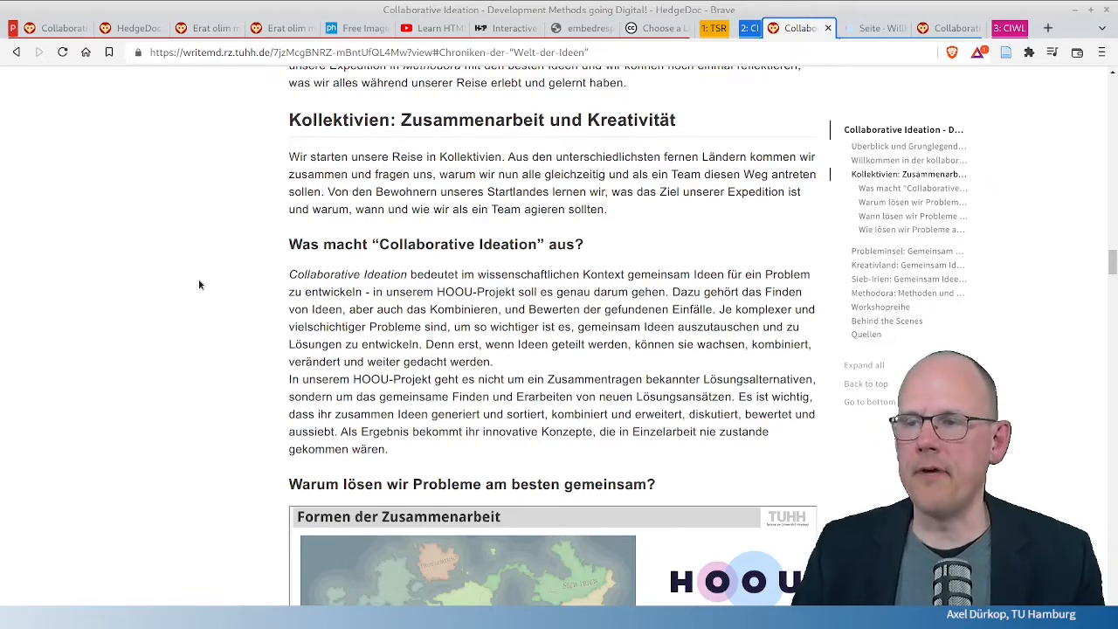
scroll(up, 3)
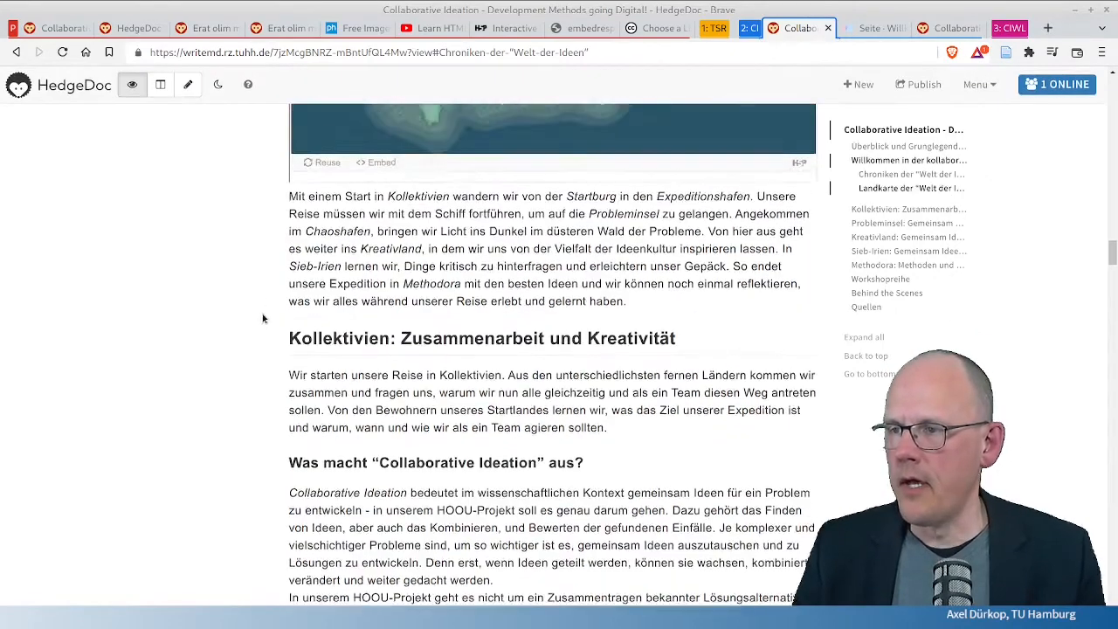
scroll(up, 3)
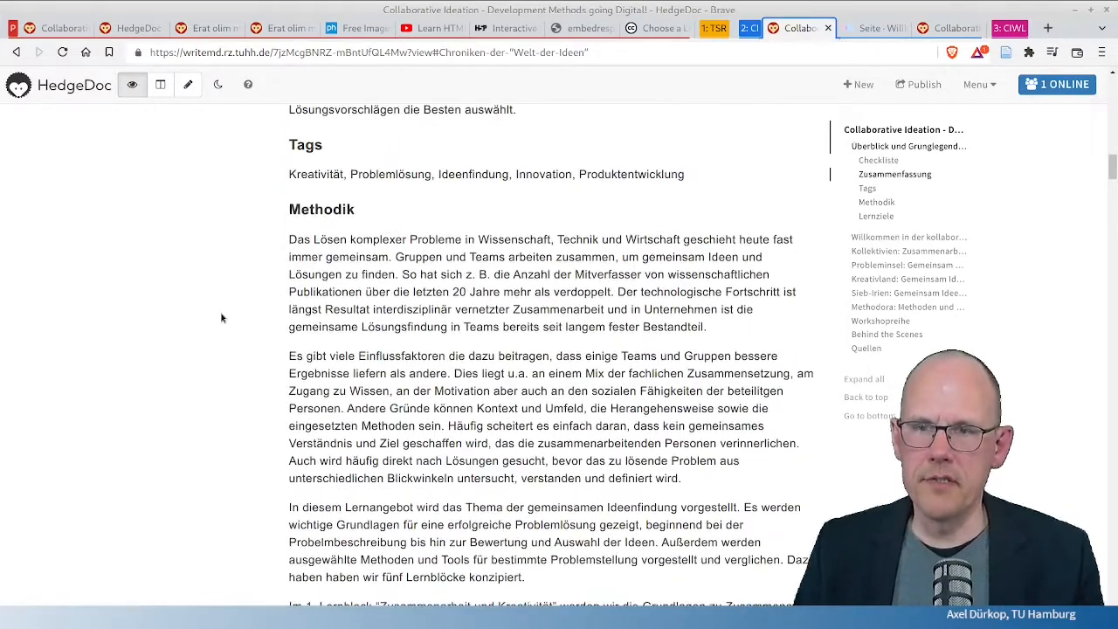
scroll(up, 3)
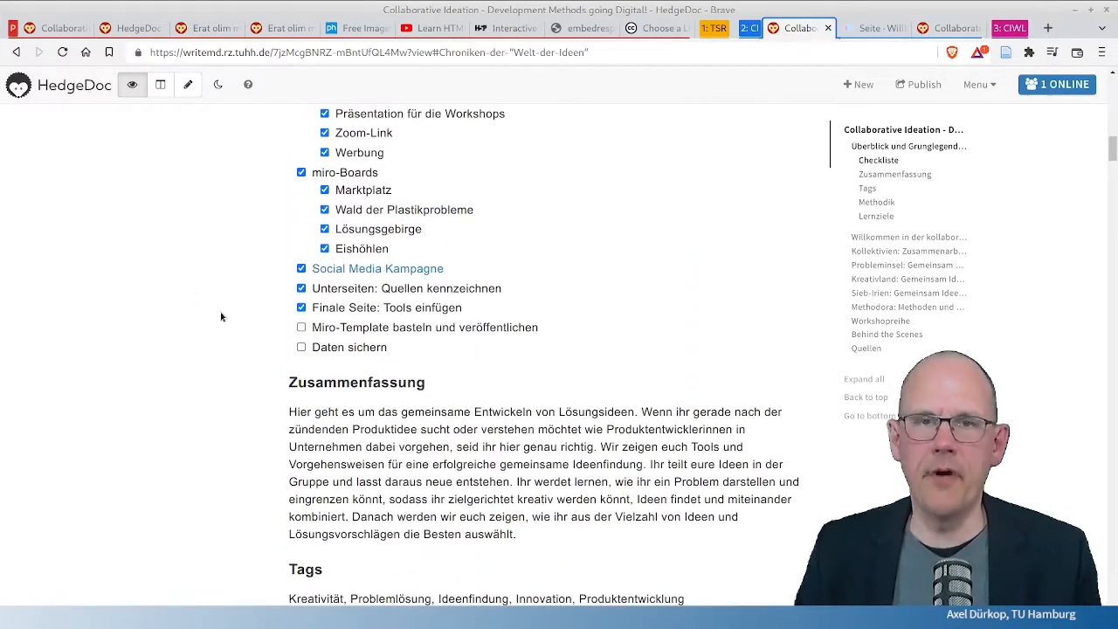
scroll(up, 3)
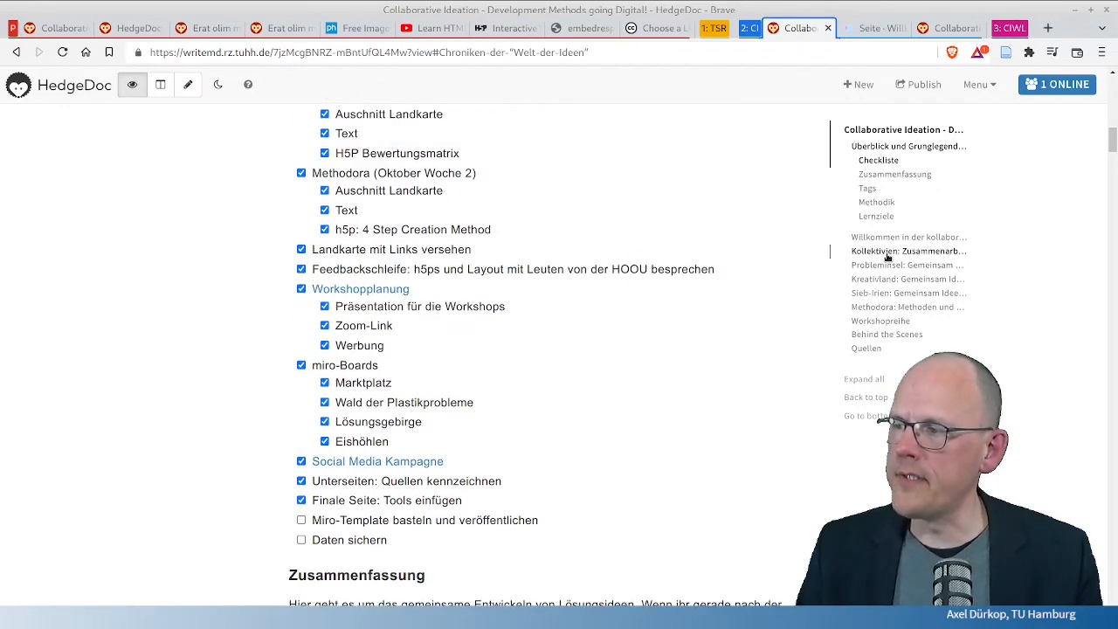
click(910, 237)
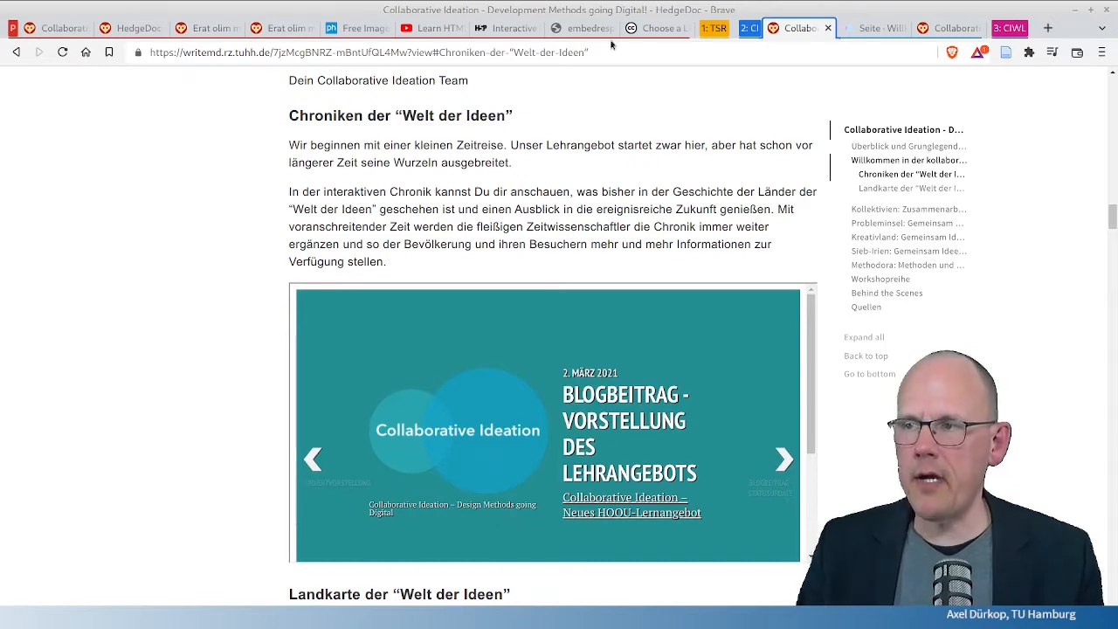
mouse_move(300, 254)
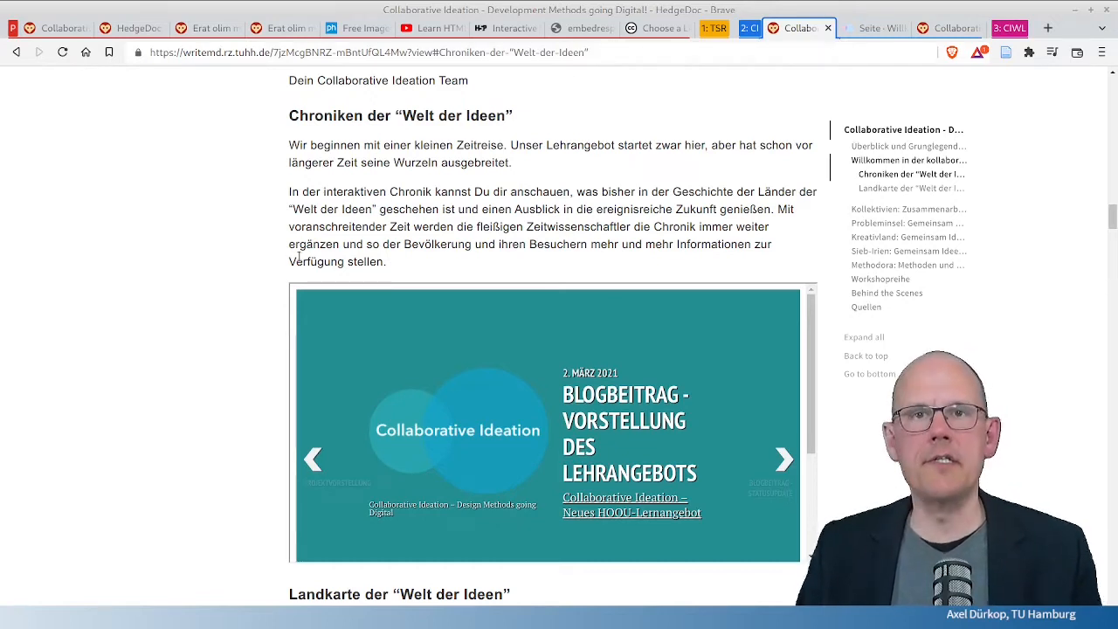
mouse_move(182, 308)
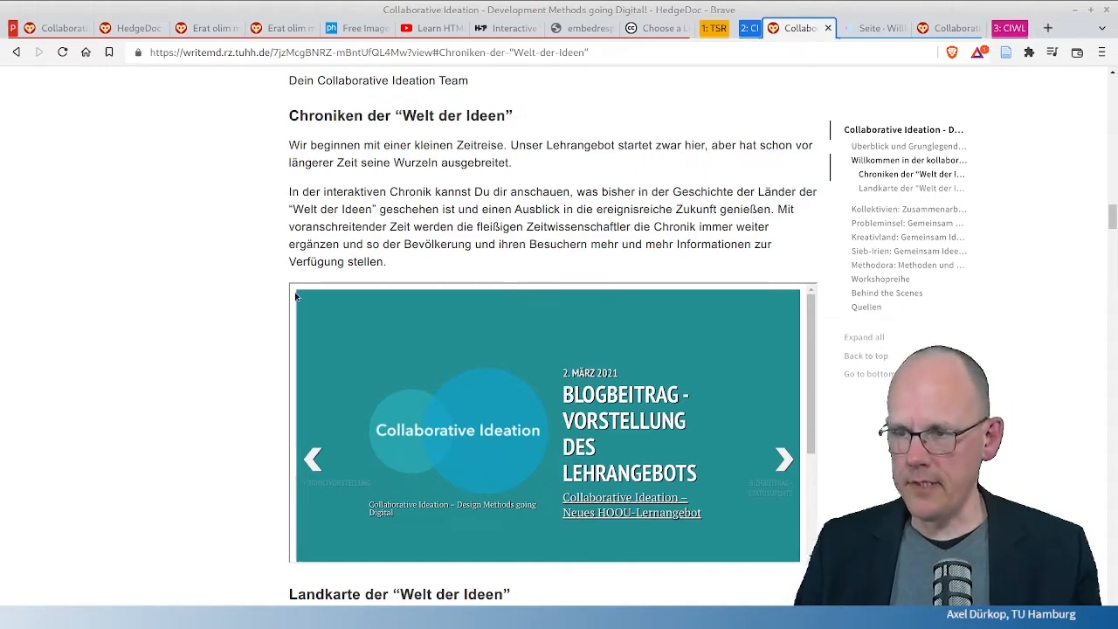
scroll(down, 3)
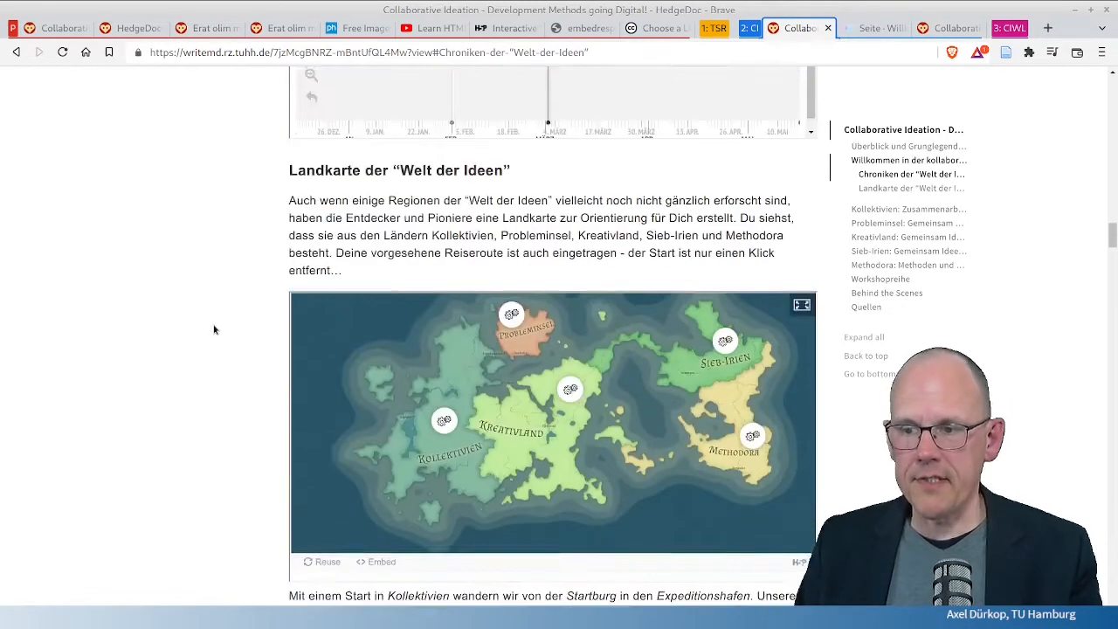
scroll(down, 3)
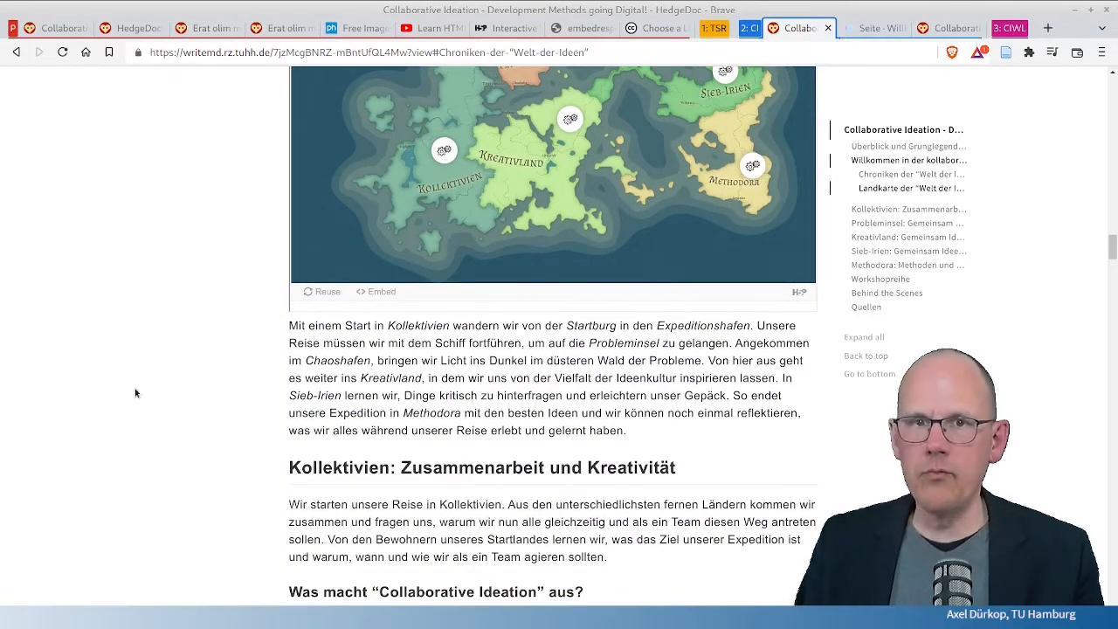
click(873, 27)
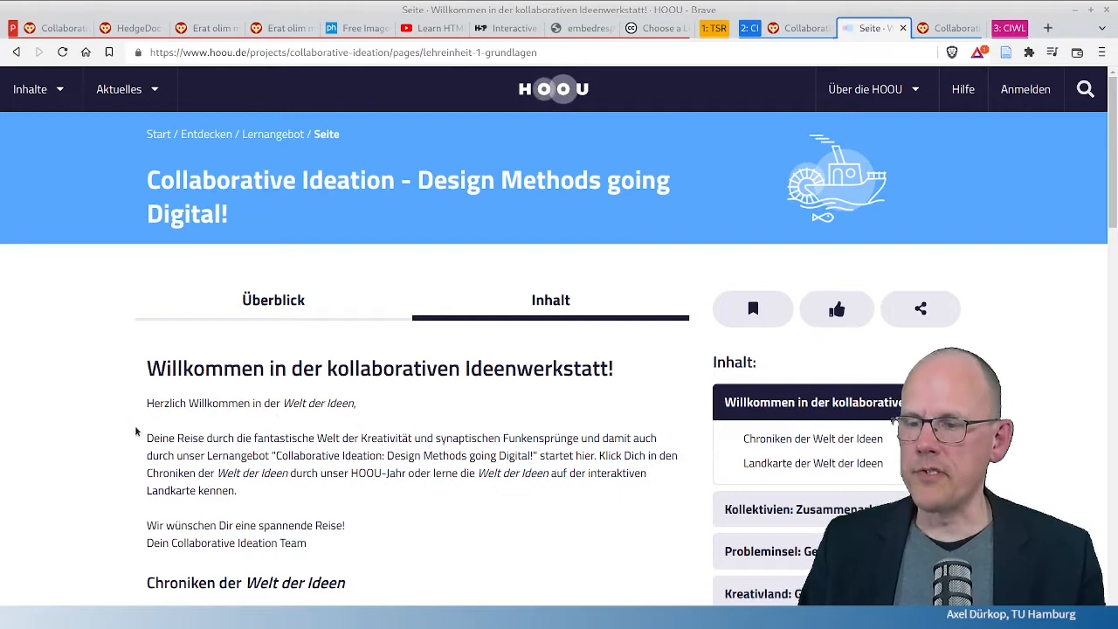
Step: Scroll down to the Chroniken timeline on the HOOU course page and back to the welcome section
scroll(down, 3)
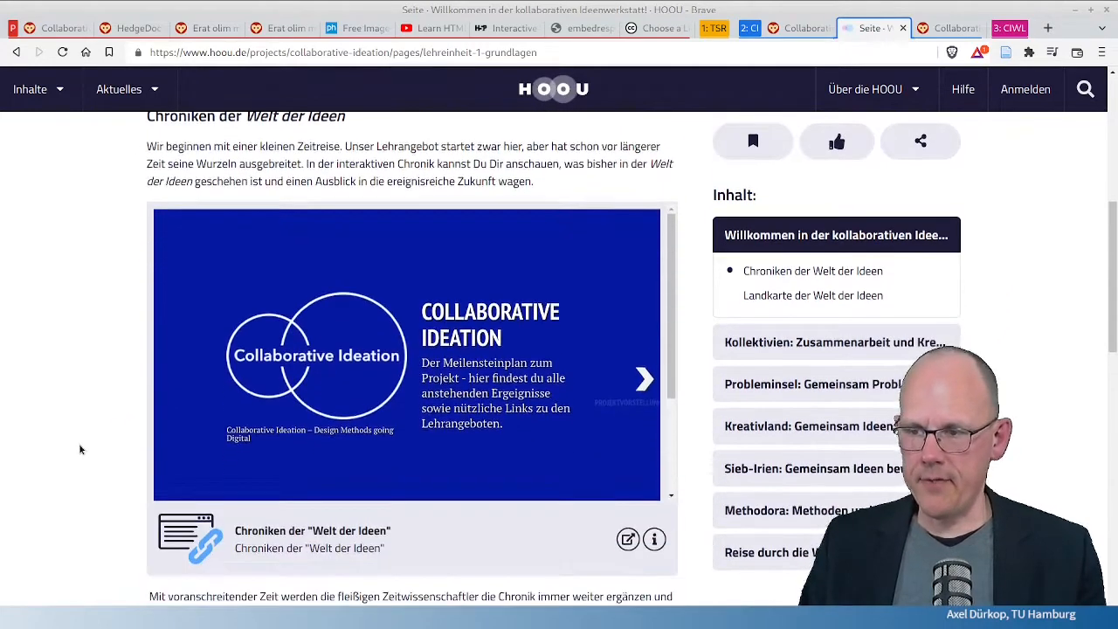
scroll(down, 3)
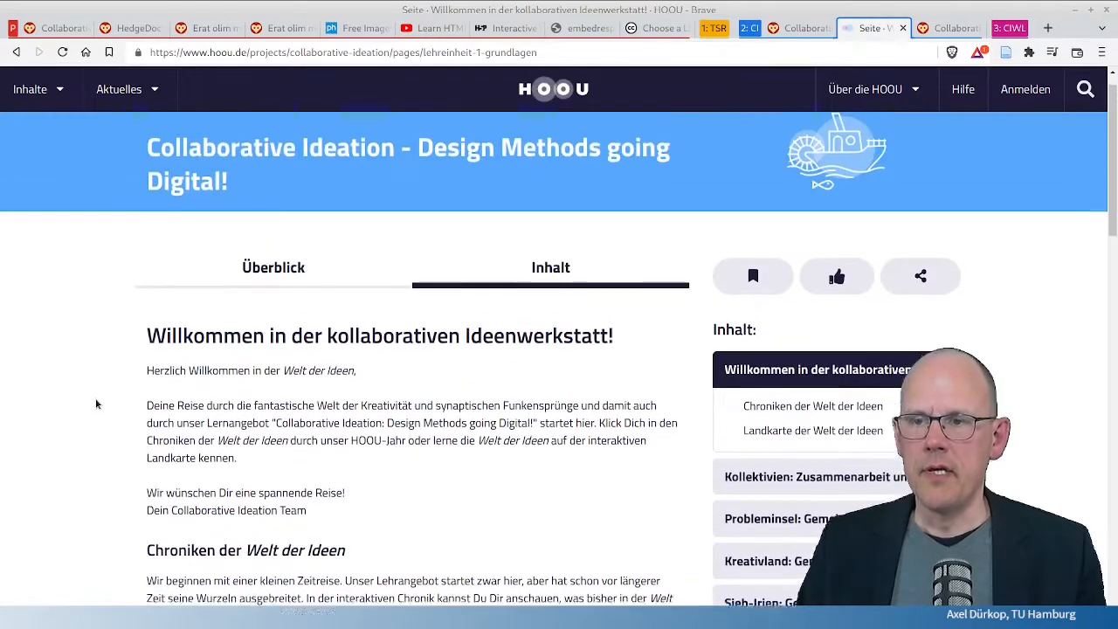
scroll(up, 3)
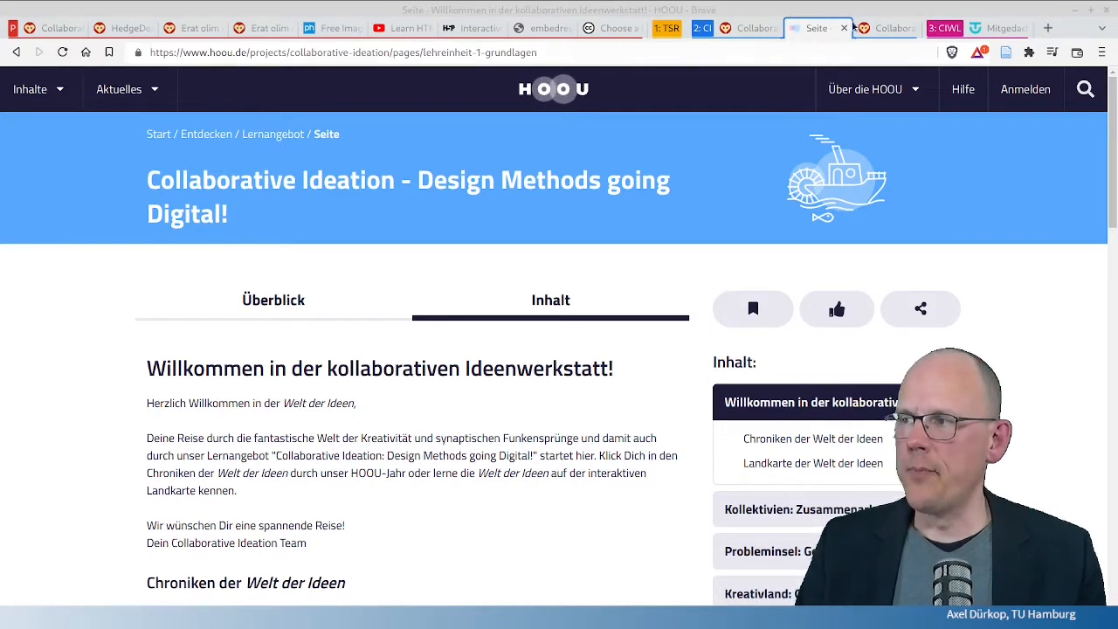
mouse_move(882, 28)
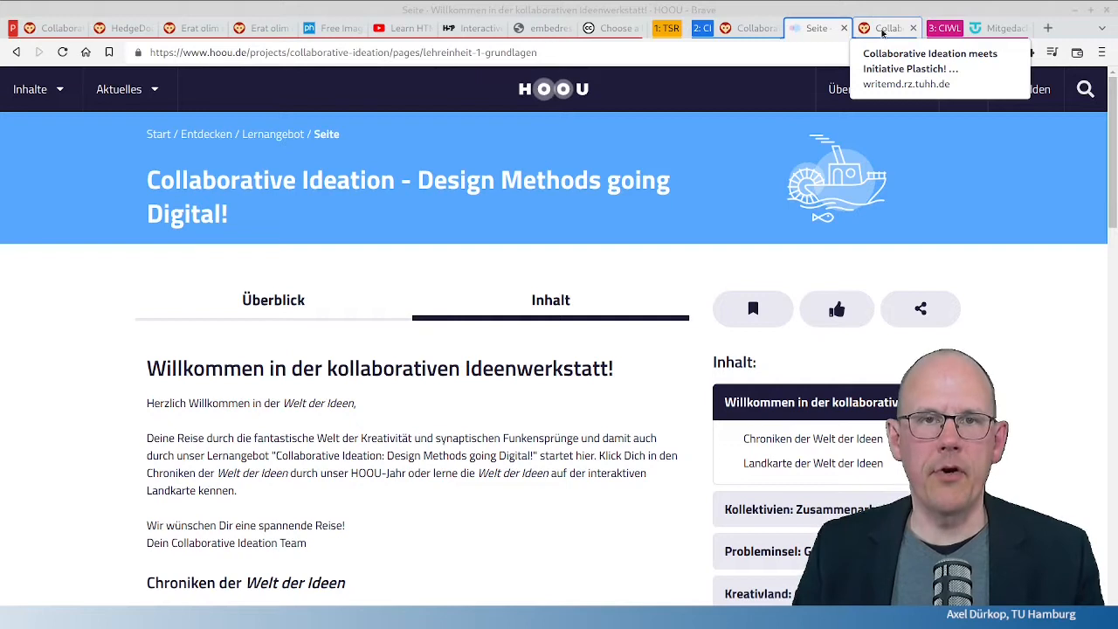
Step: Browse the Plastikmüll workshop landing page agendas and scroll back to the top
click(887, 27)
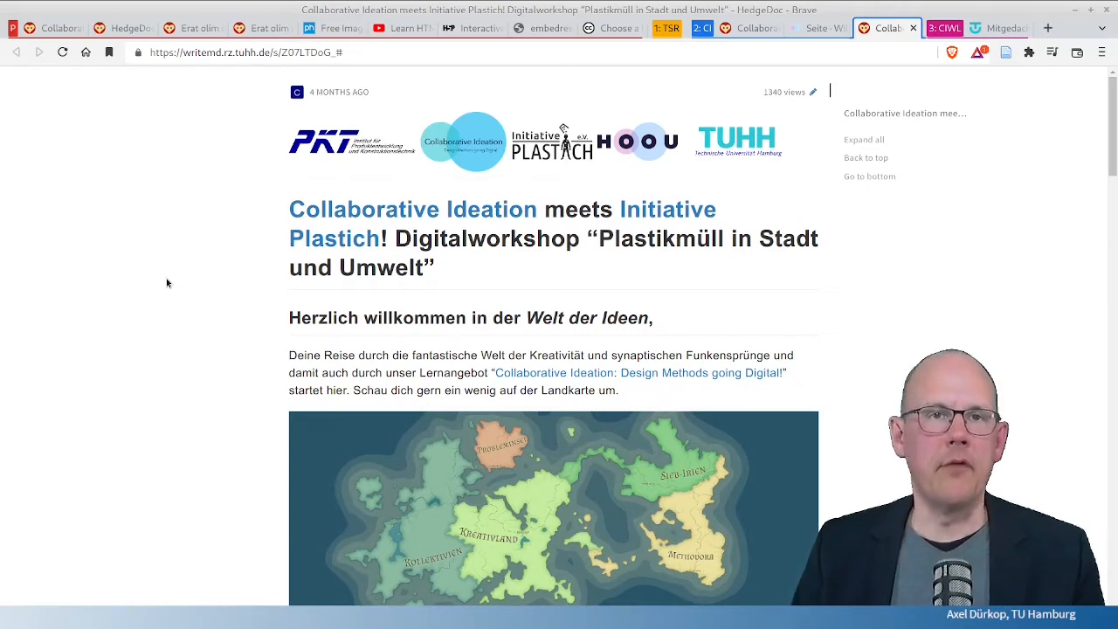
mouse_move(153, 272)
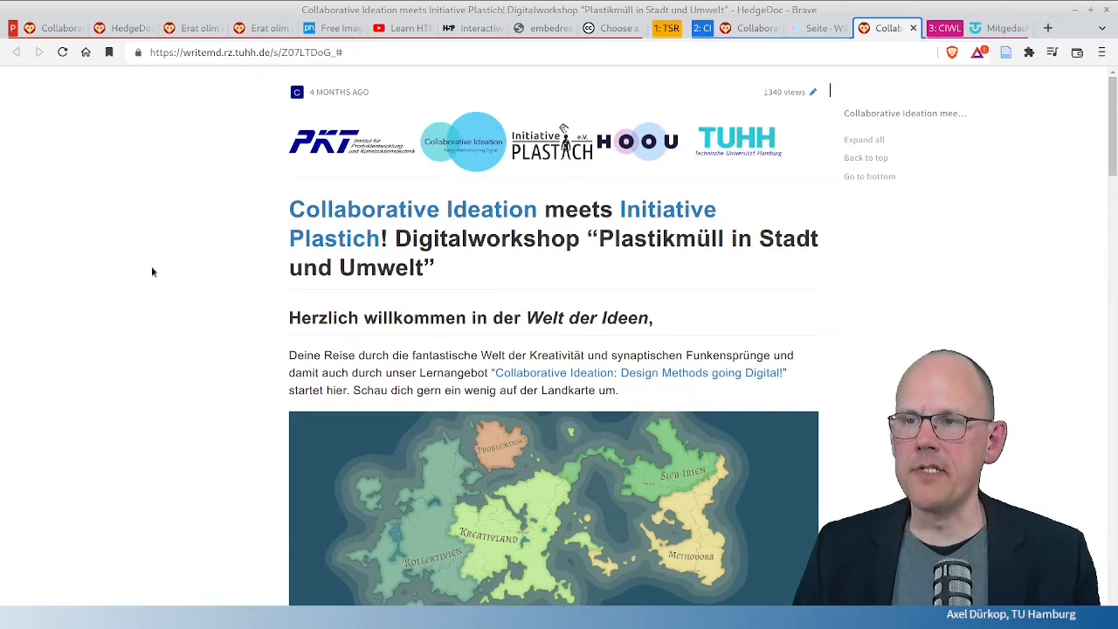
scroll(down, 3)
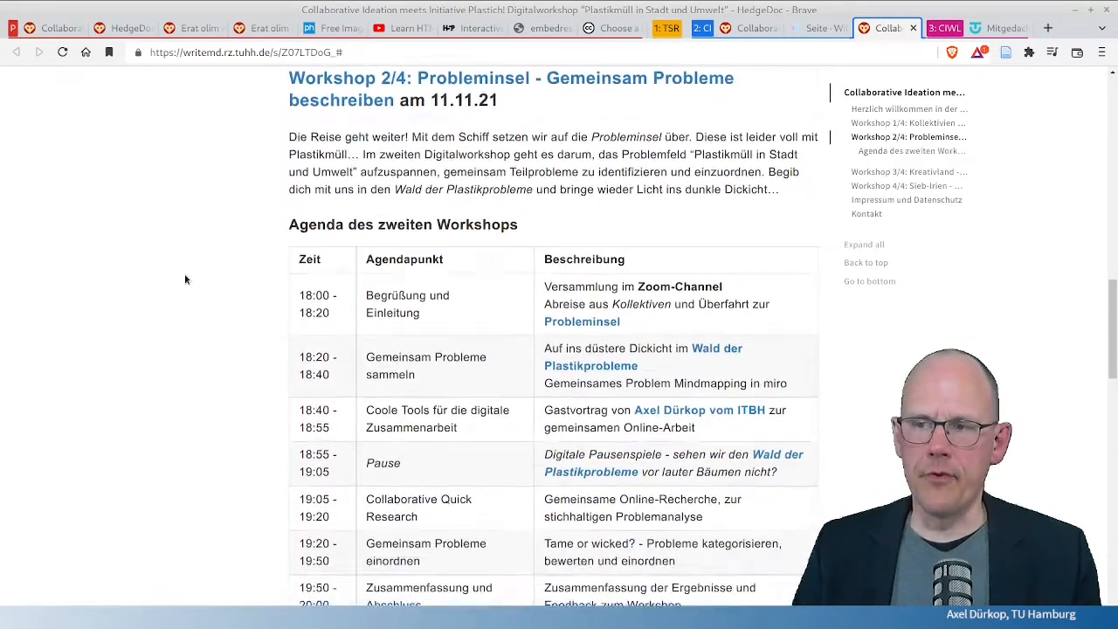
scroll(down, 3)
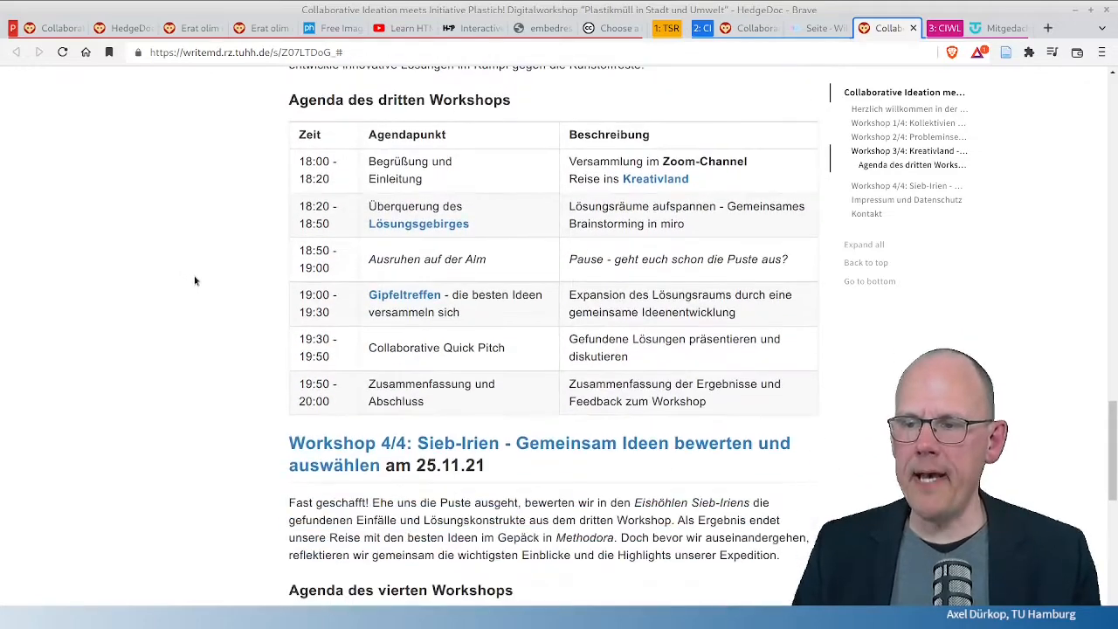
scroll(down, 3)
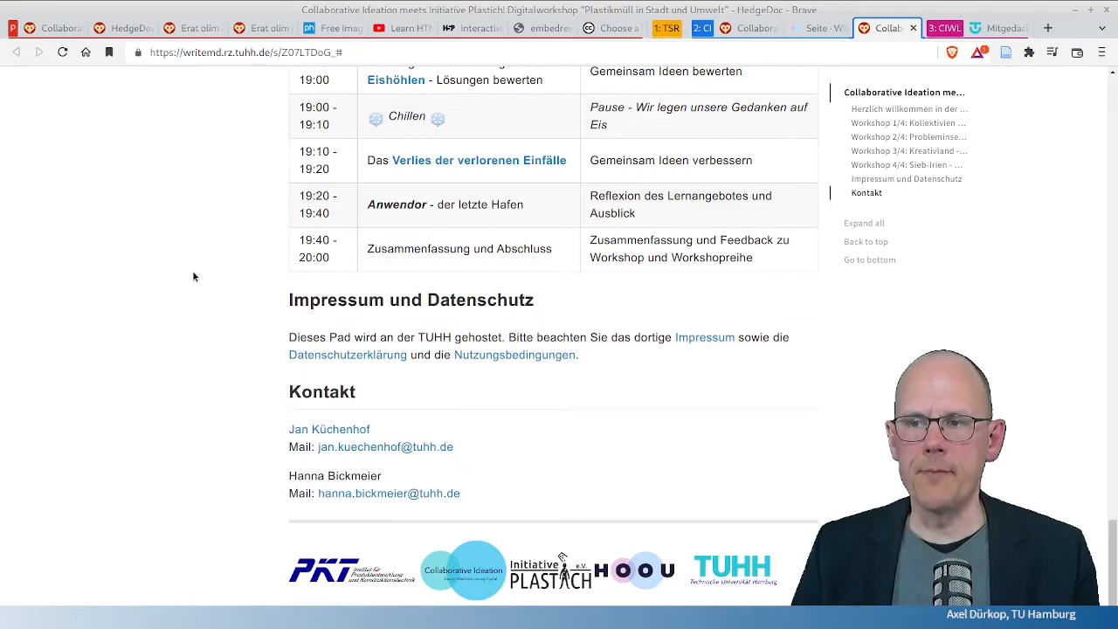
scroll(up, 3)
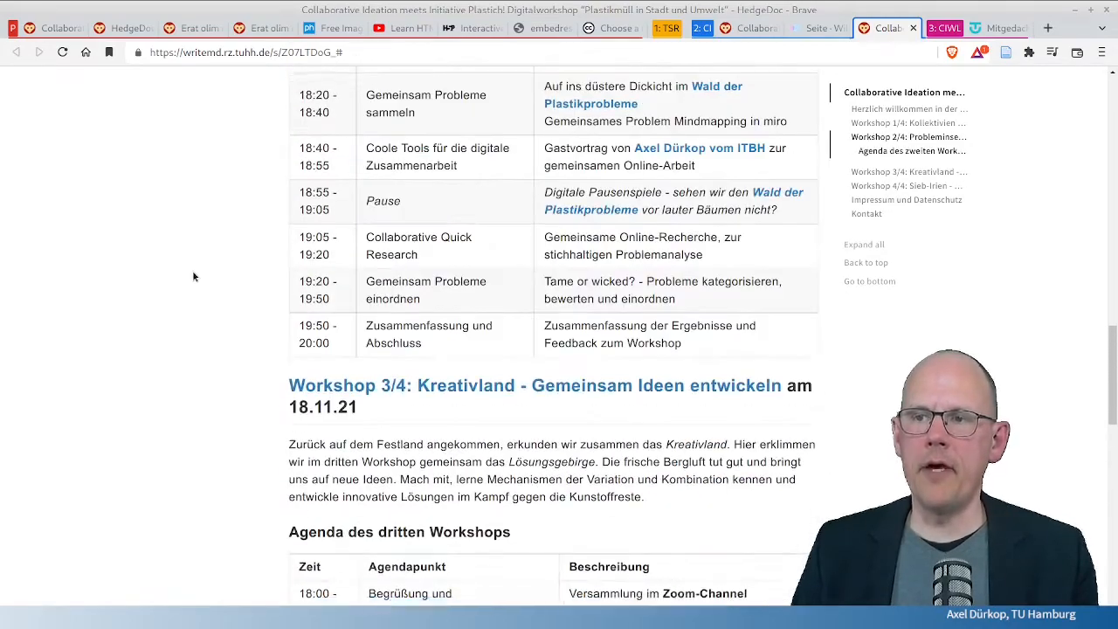
scroll(up, 3)
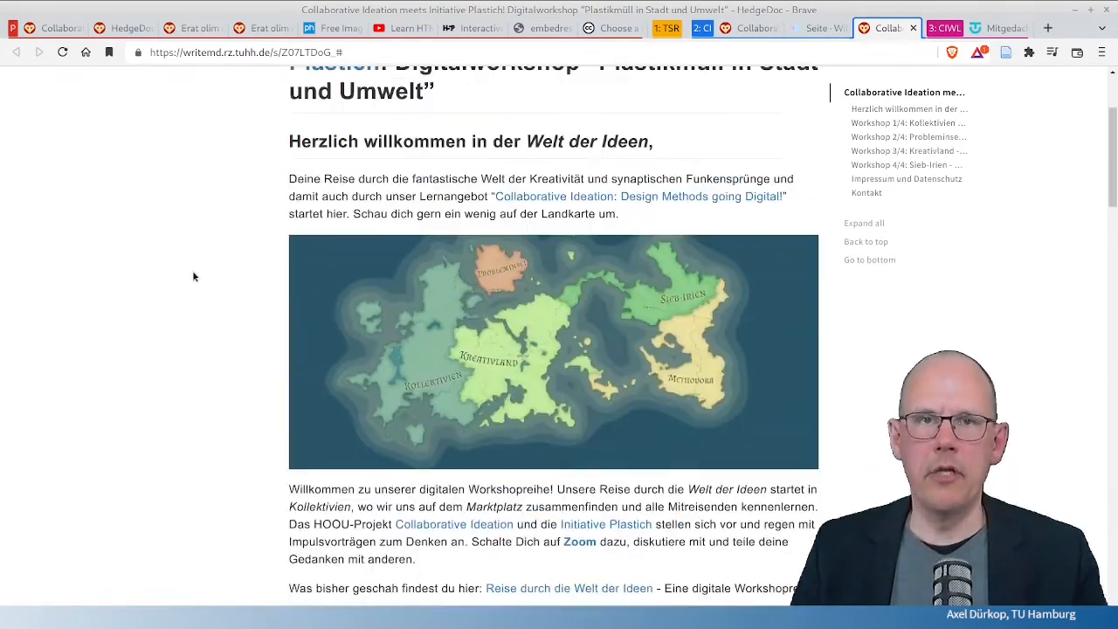
scroll(up, 3)
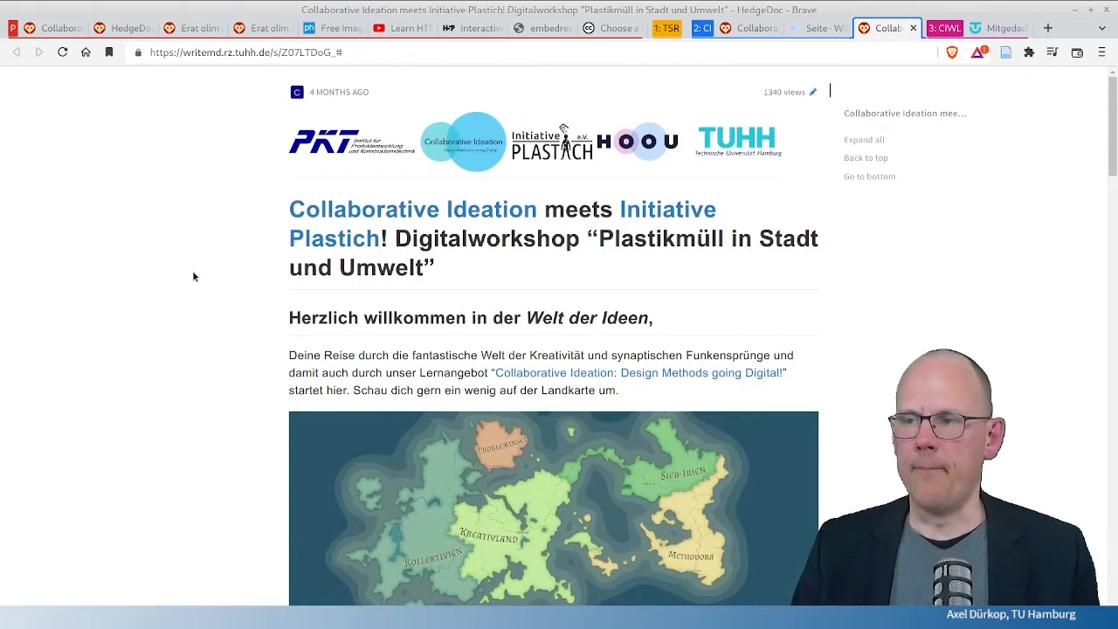
mouse_move(199, 186)
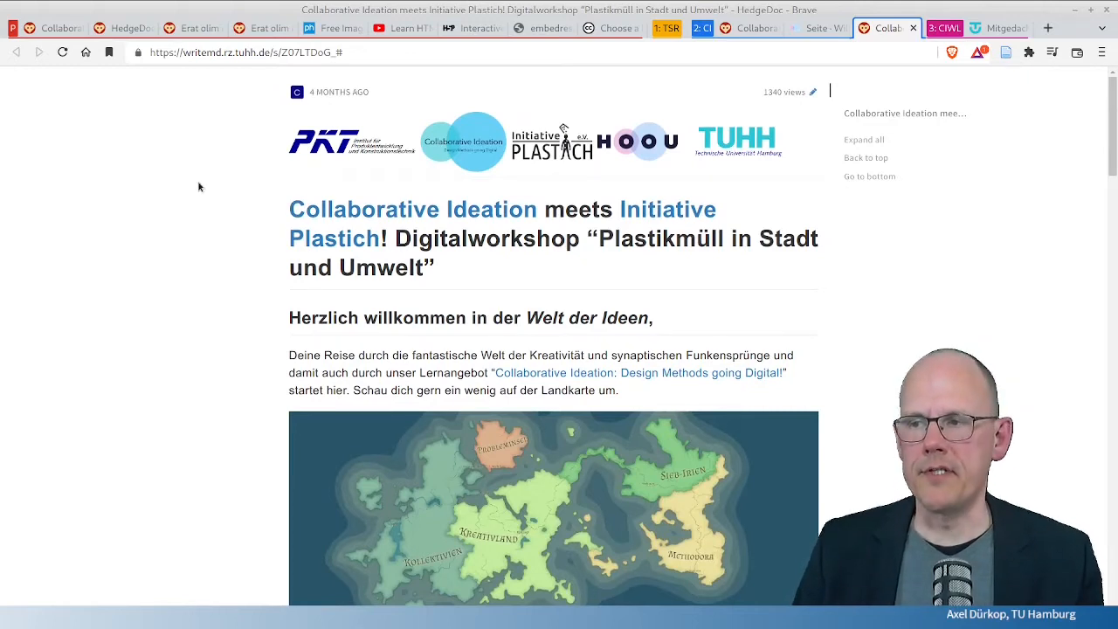
mouse_move(193, 246)
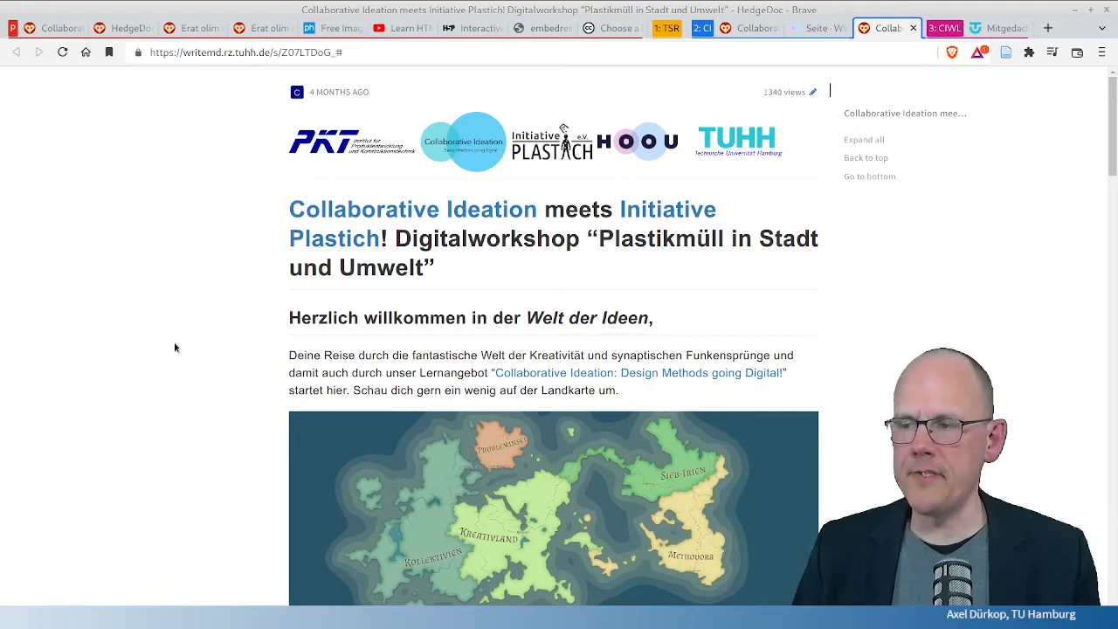
scroll(down, 3)
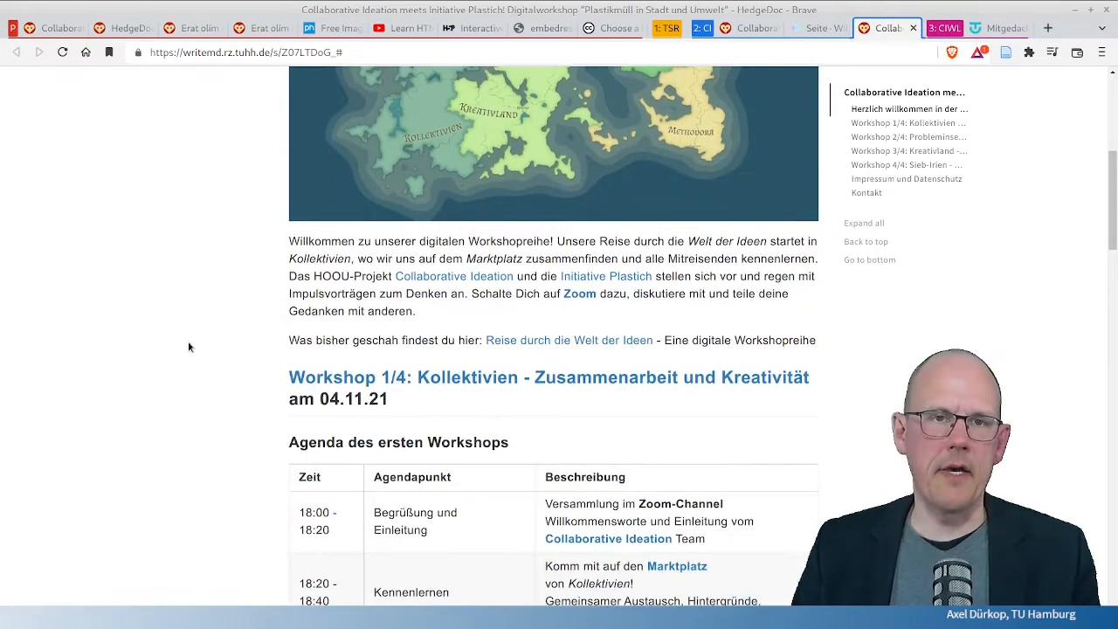
scroll(up, 3)
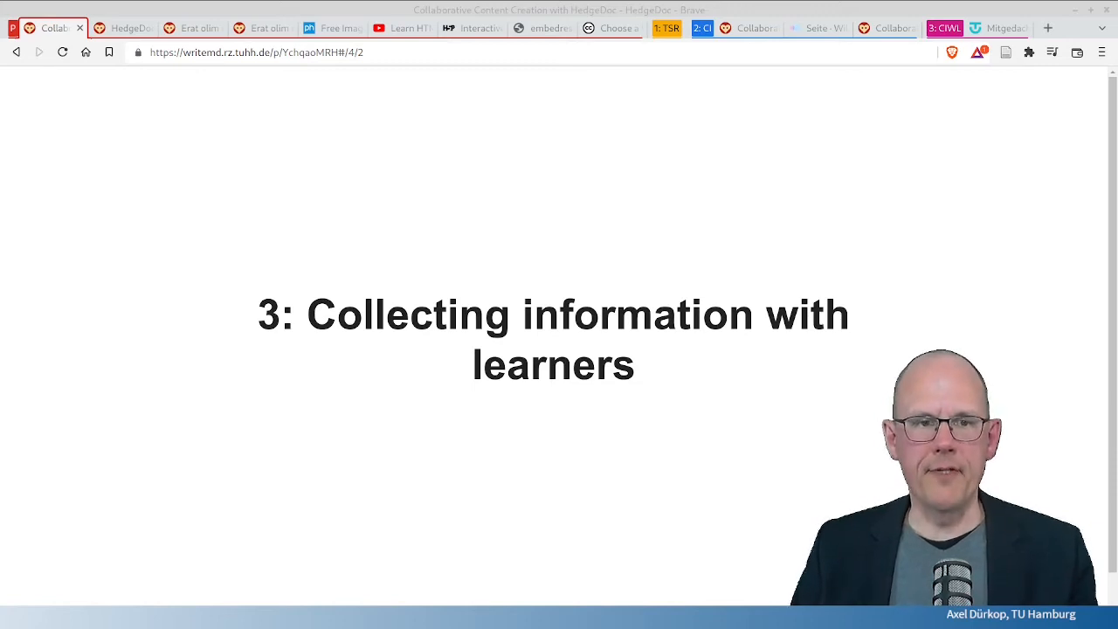
Step: Open the 'Mitgedacht' PDF and scroll past the table of contents to page 6, 'Leitfragen der Lernenden'
click(999, 28)
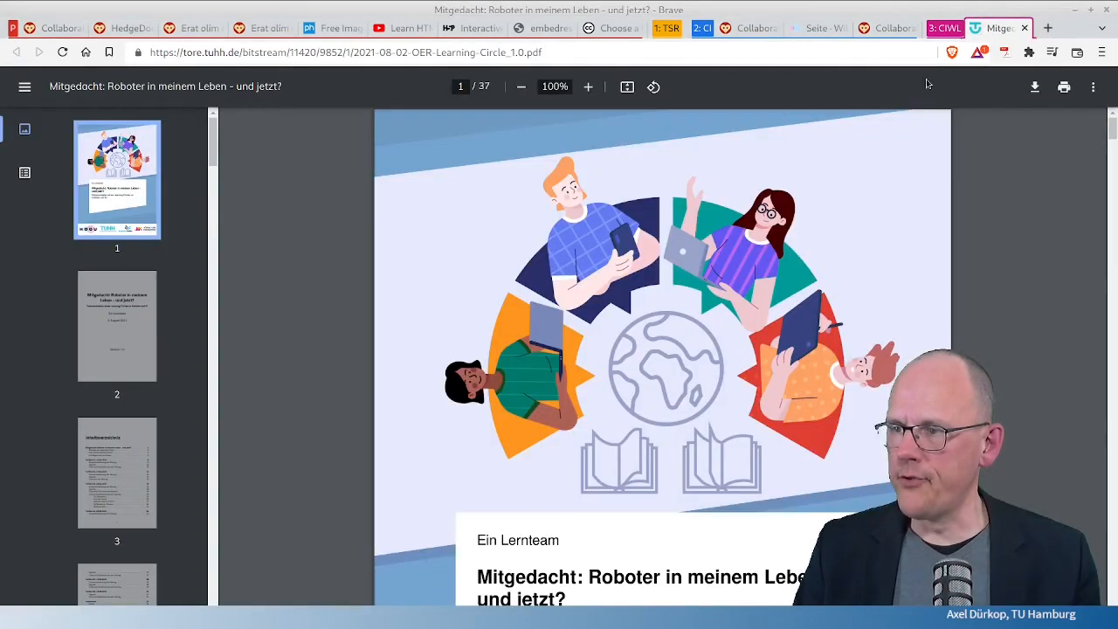
mouse_move(507, 303)
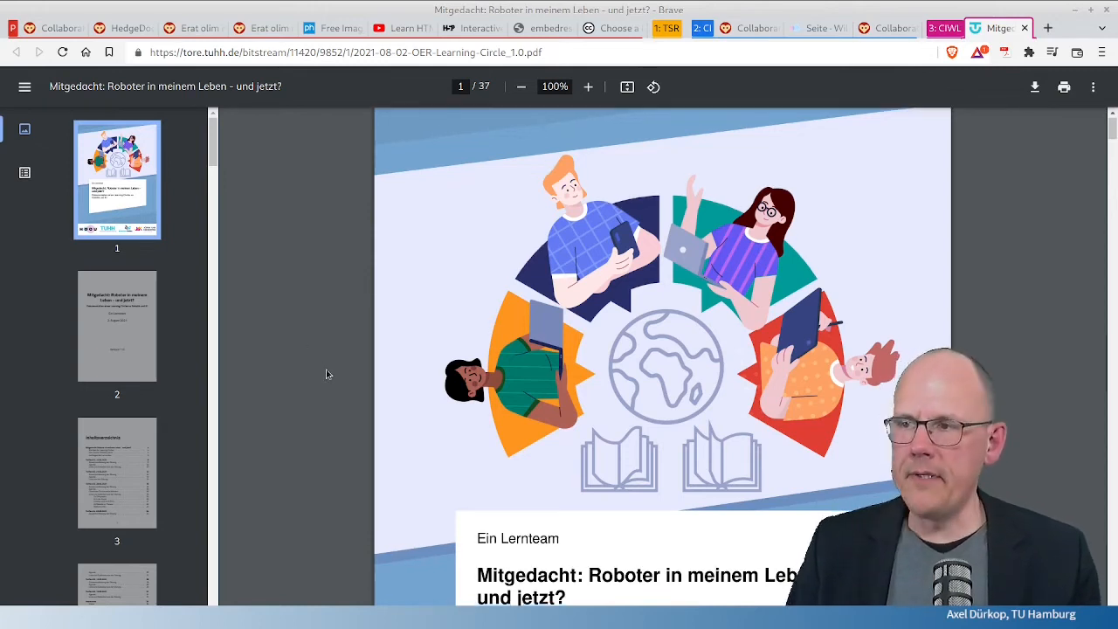
scroll(down, 3)
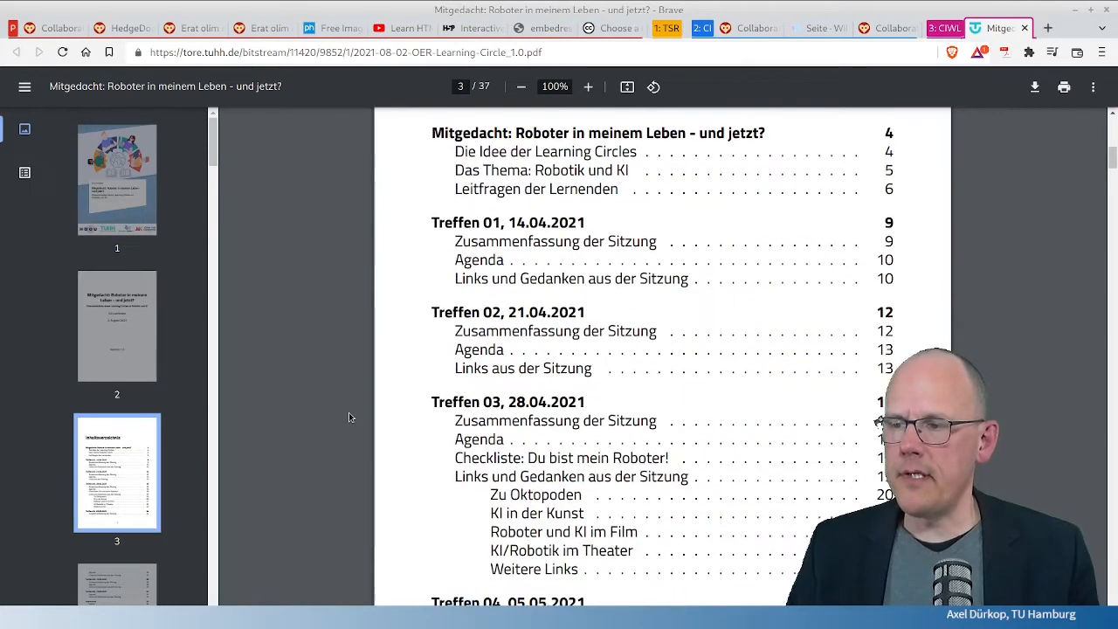
scroll(down, 3)
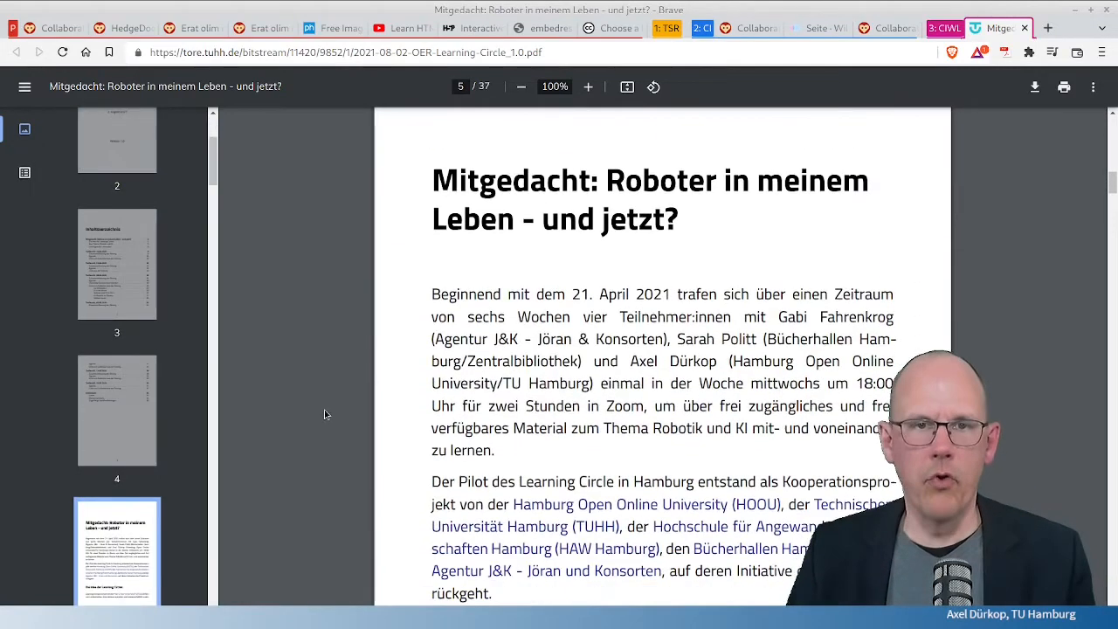
scroll(down, 3)
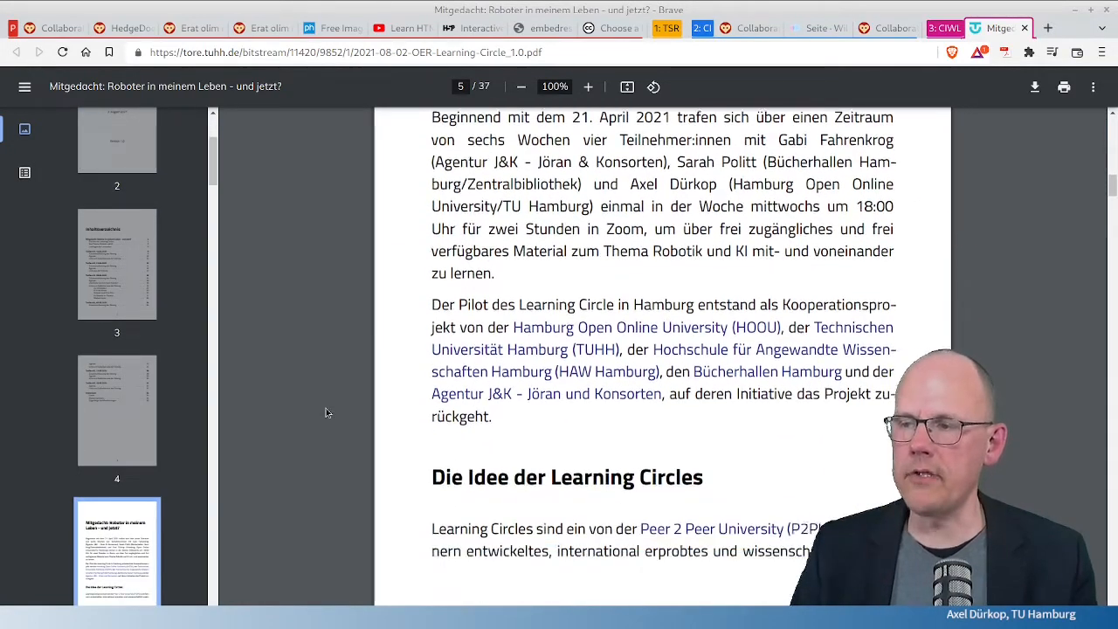
scroll(down, 3)
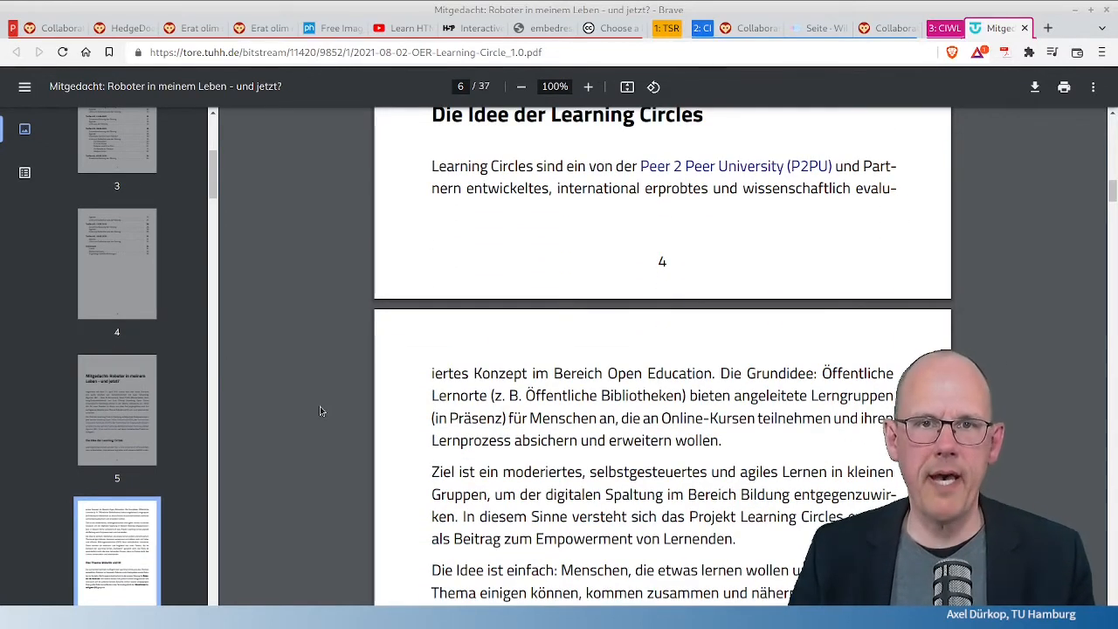
scroll(down, 3)
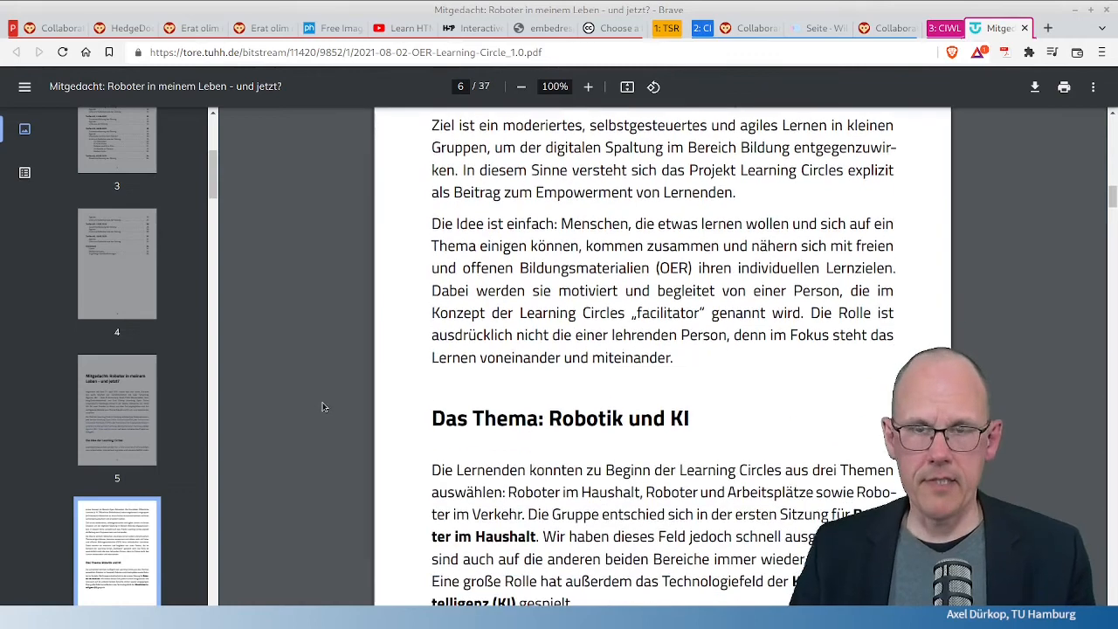
scroll(down, 3)
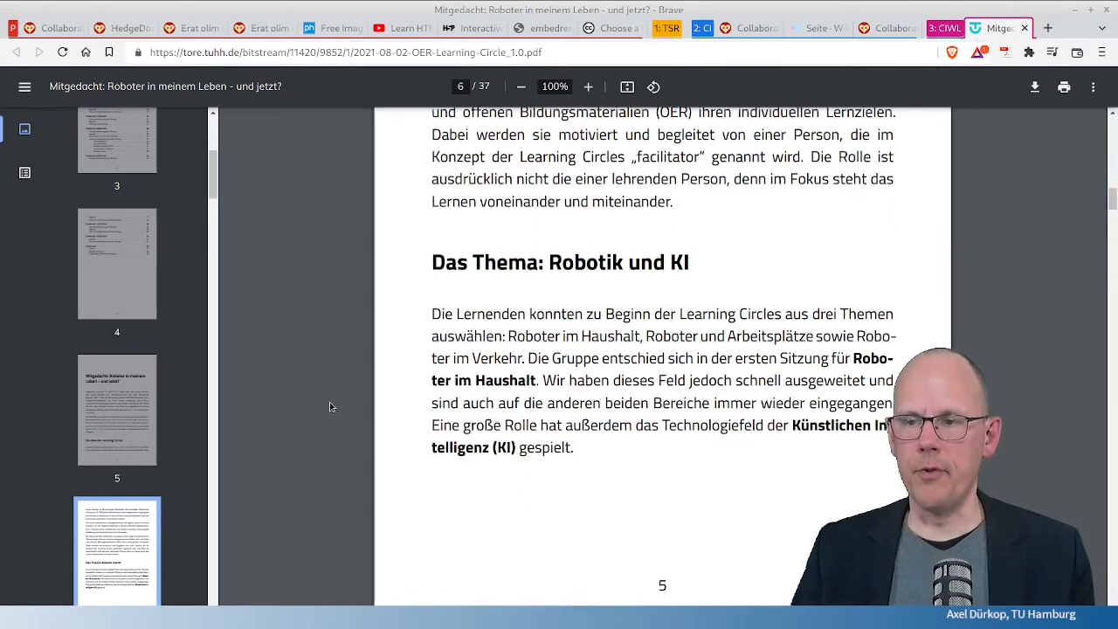
scroll(down, 3)
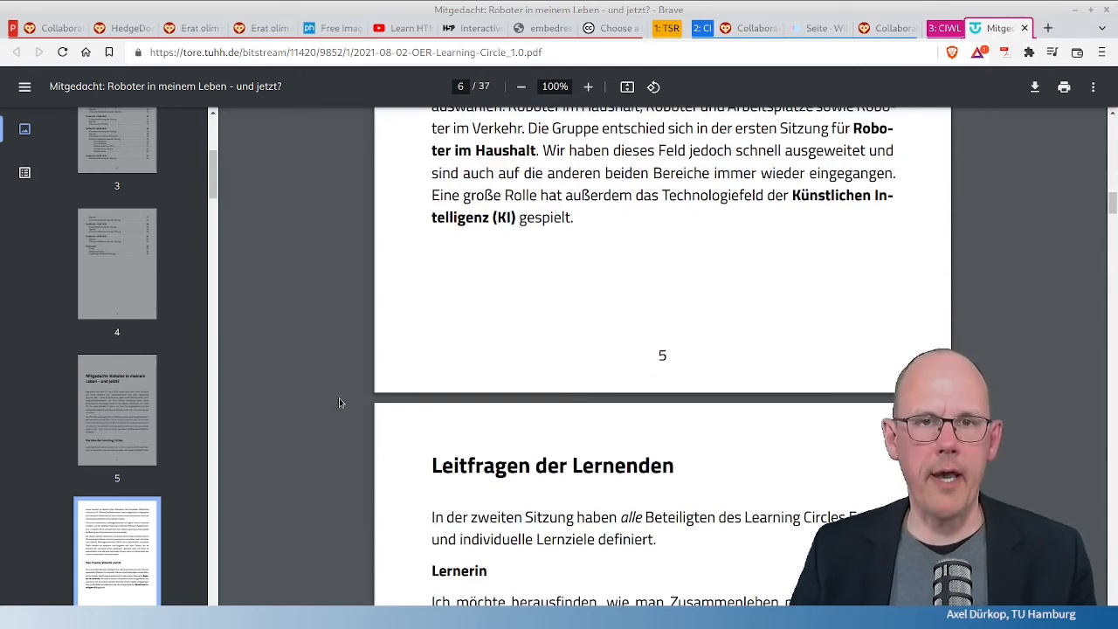
mouse_move(324, 403)
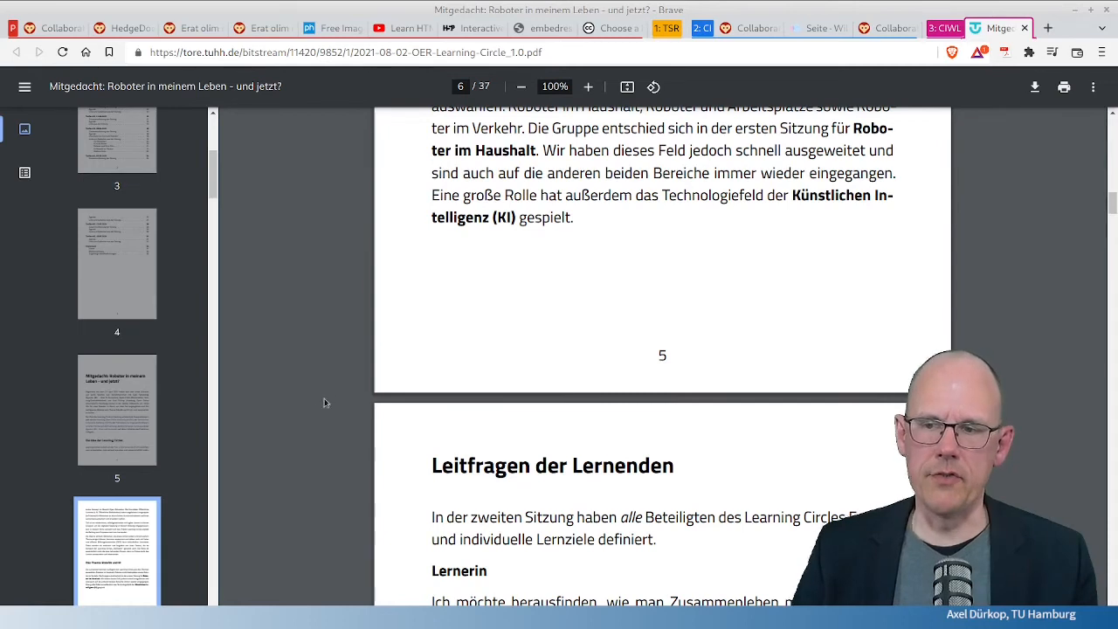
mouse_move(293, 376)
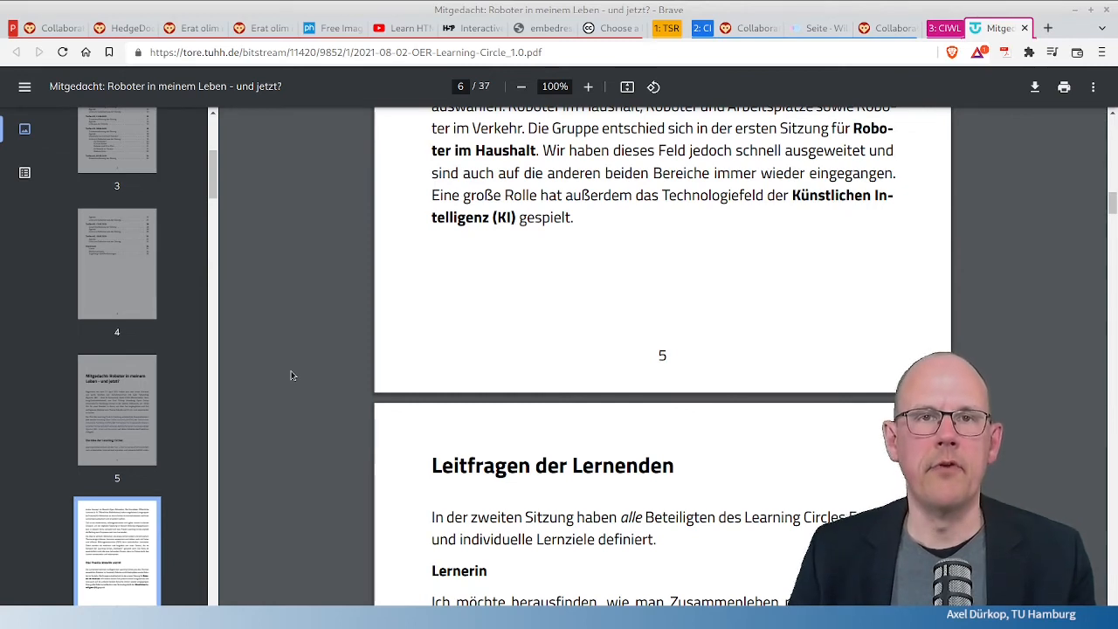
mouse_move(263, 331)
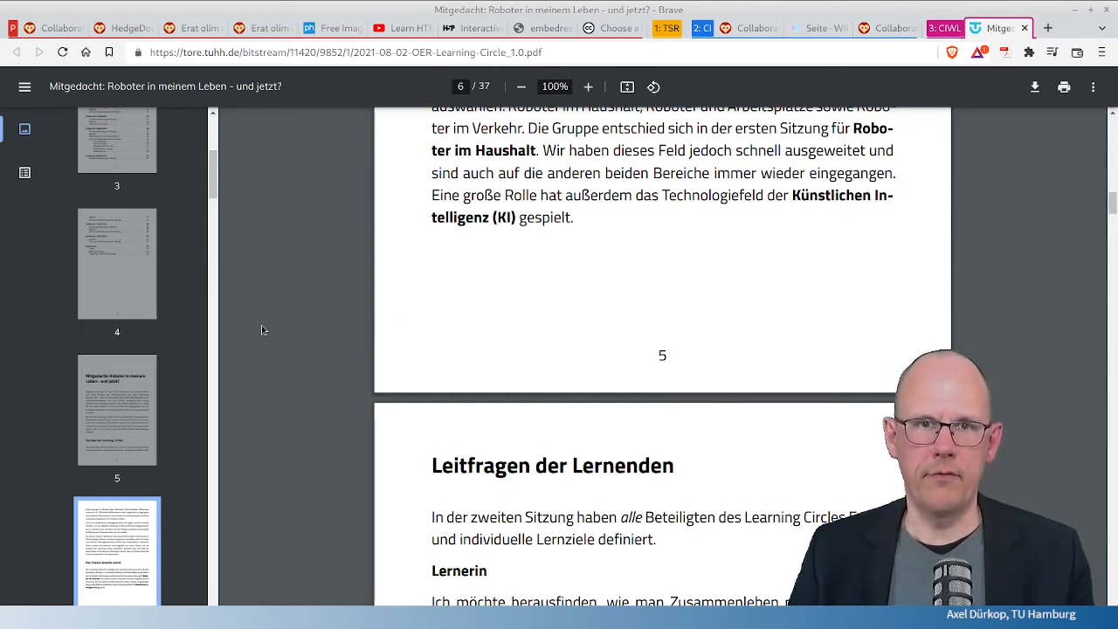